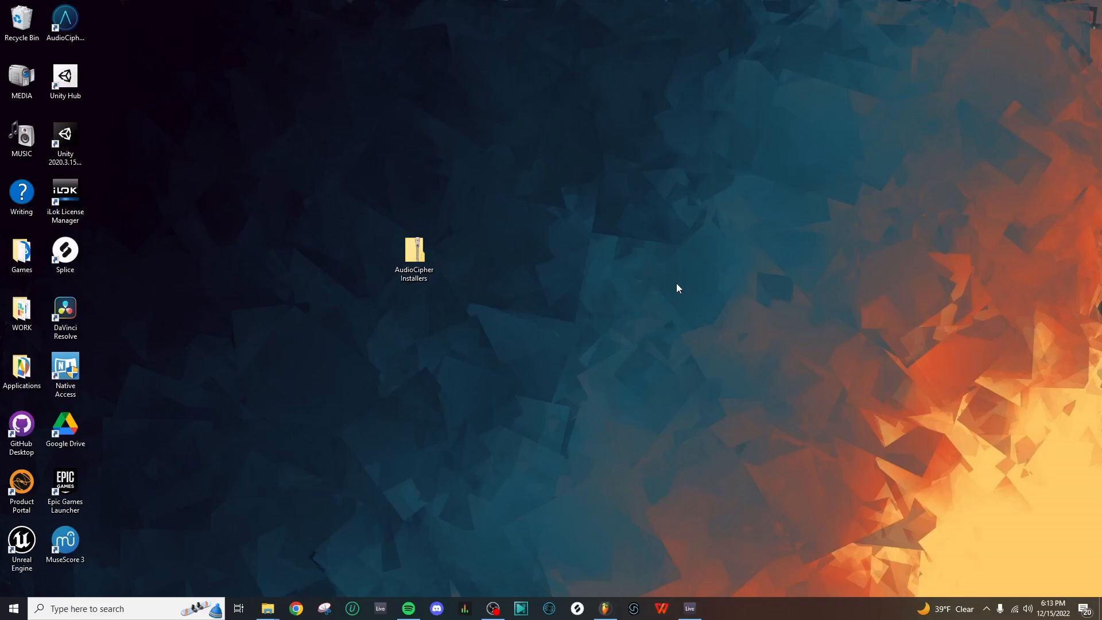
pyautogui.moveTo(434, 248)
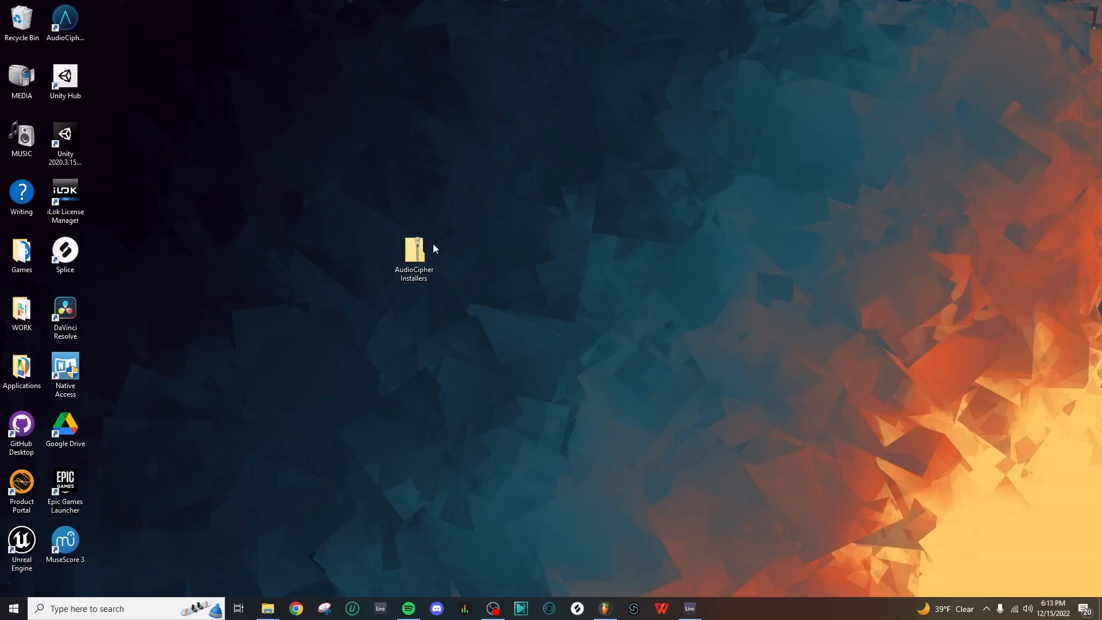
pyautogui.moveTo(491, 298)
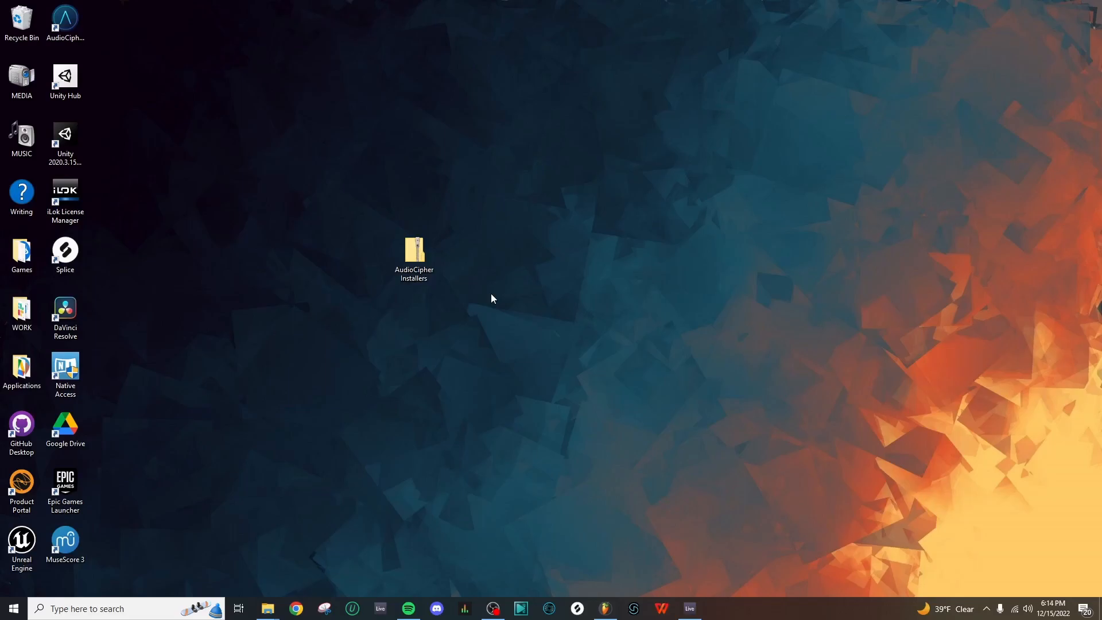
# - Extract the zipped AudioCipher Installers archive to the desktop and select the new folder
pyautogui.rightClick(414, 254)
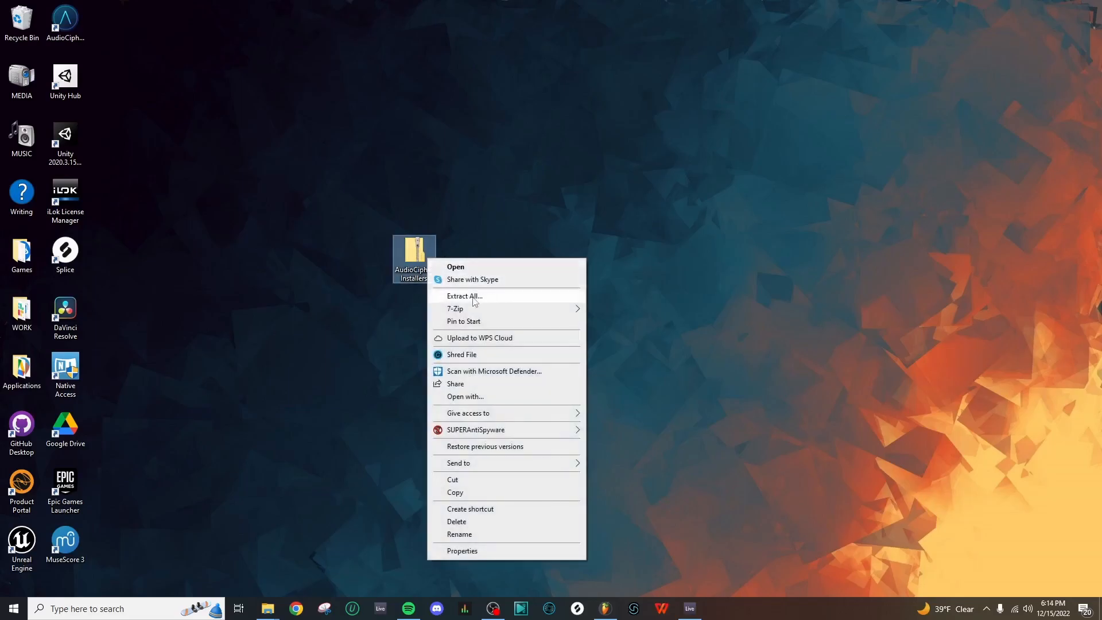
pyautogui.moveTo(496, 302)
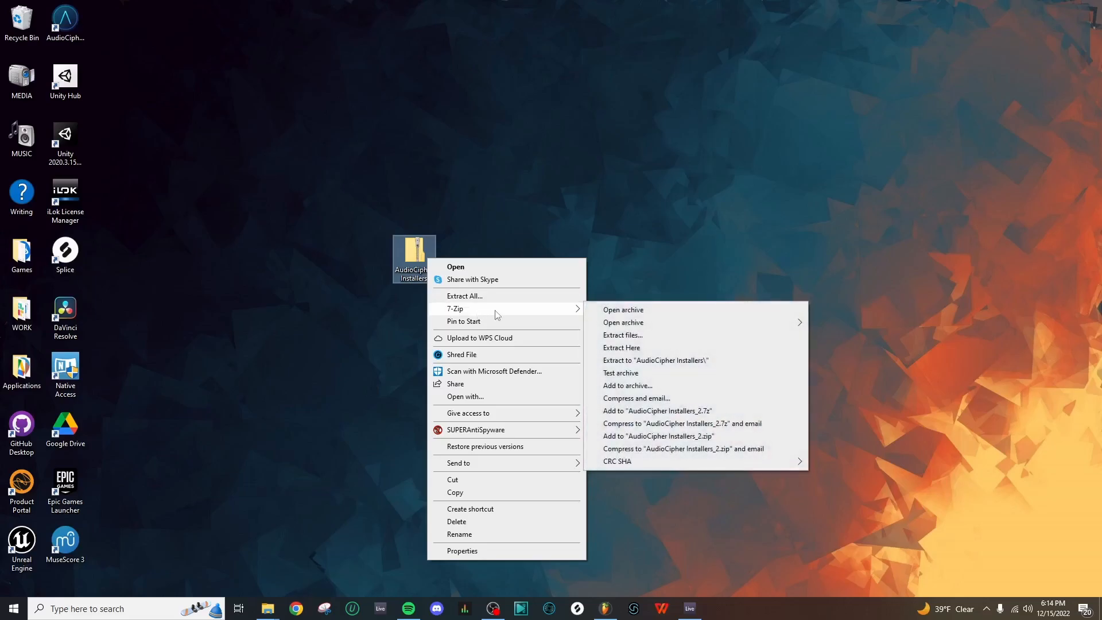
pyautogui.moveTo(476, 303)
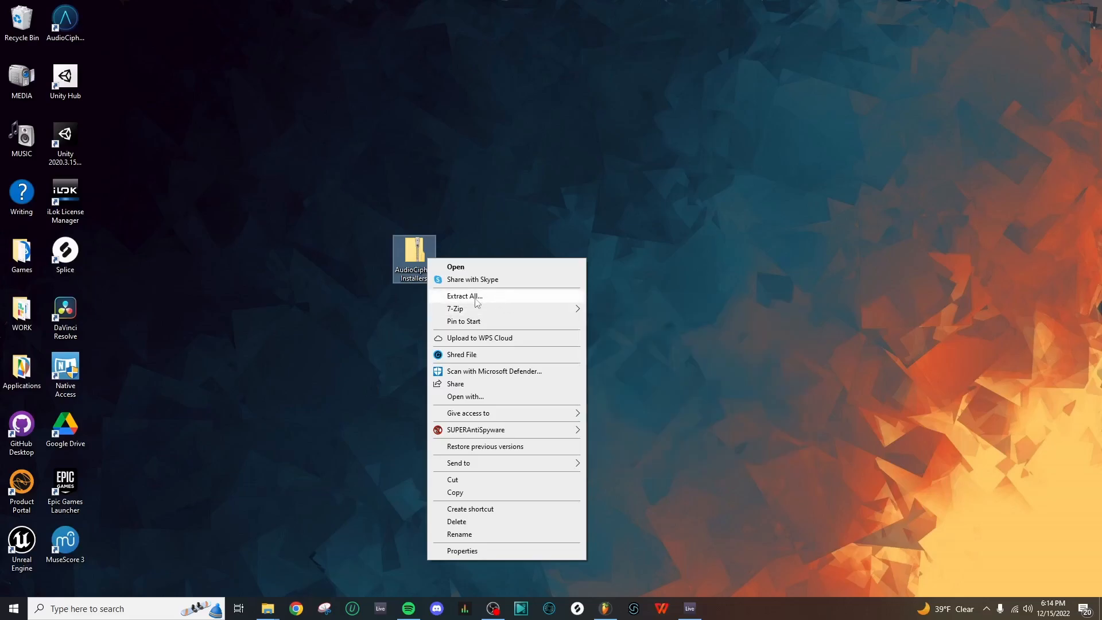
pyautogui.click(464, 296)
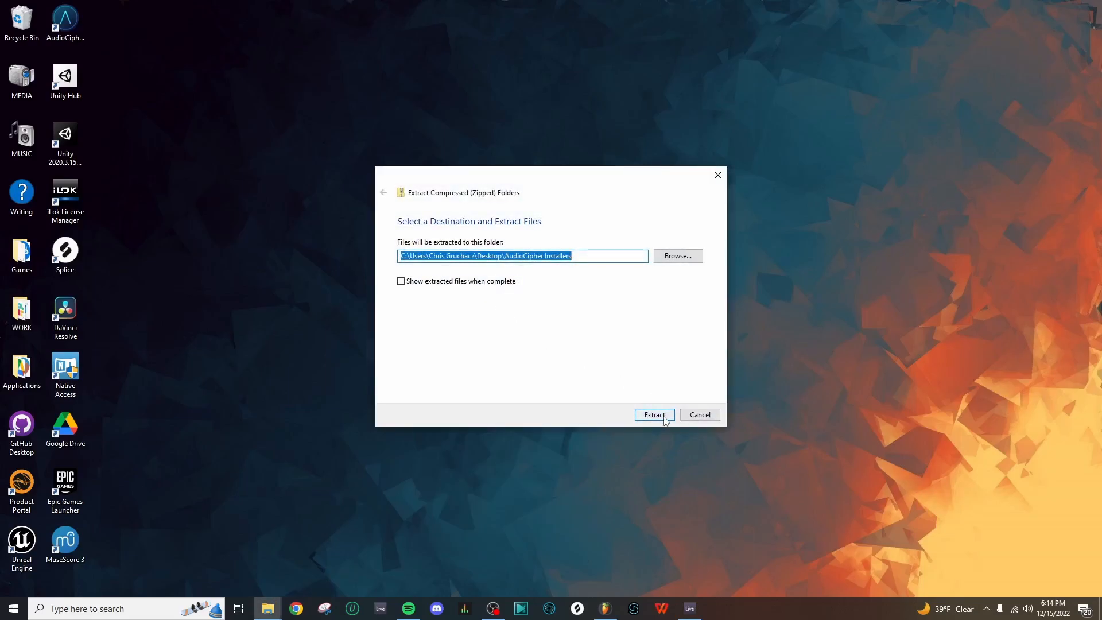
pyautogui.click(653, 414)
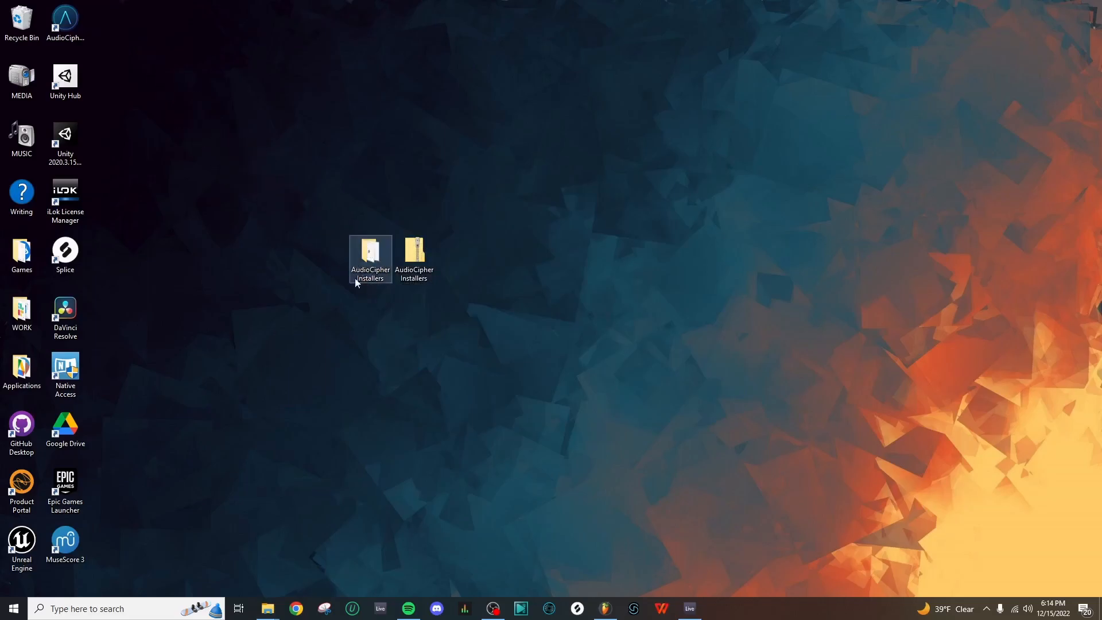
pyautogui.moveTo(414, 253)
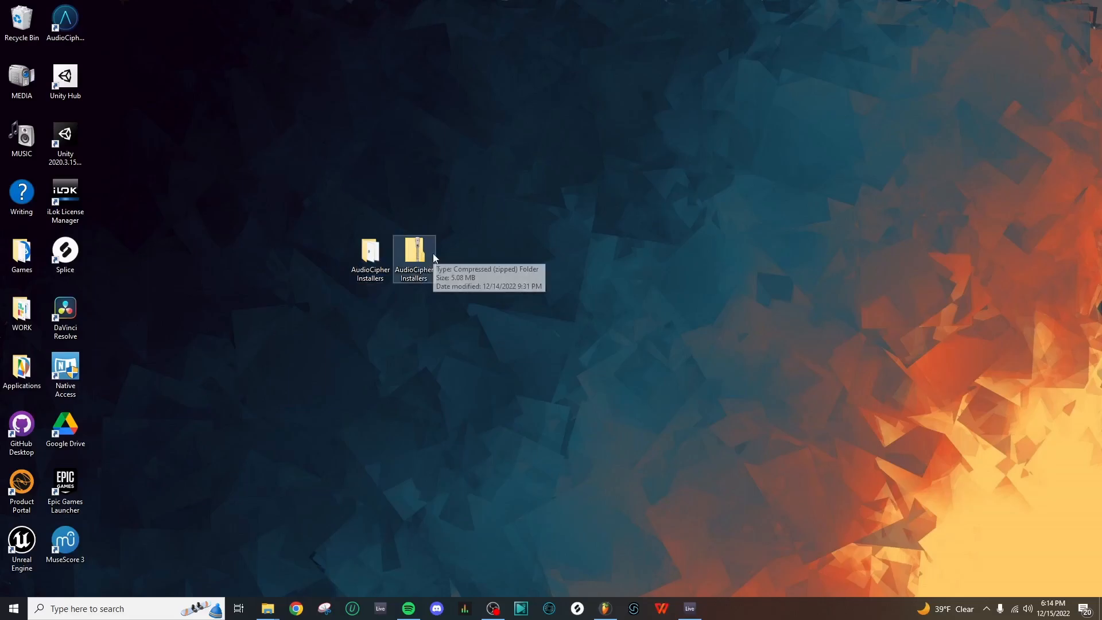
pyautogui.click(370, 253)
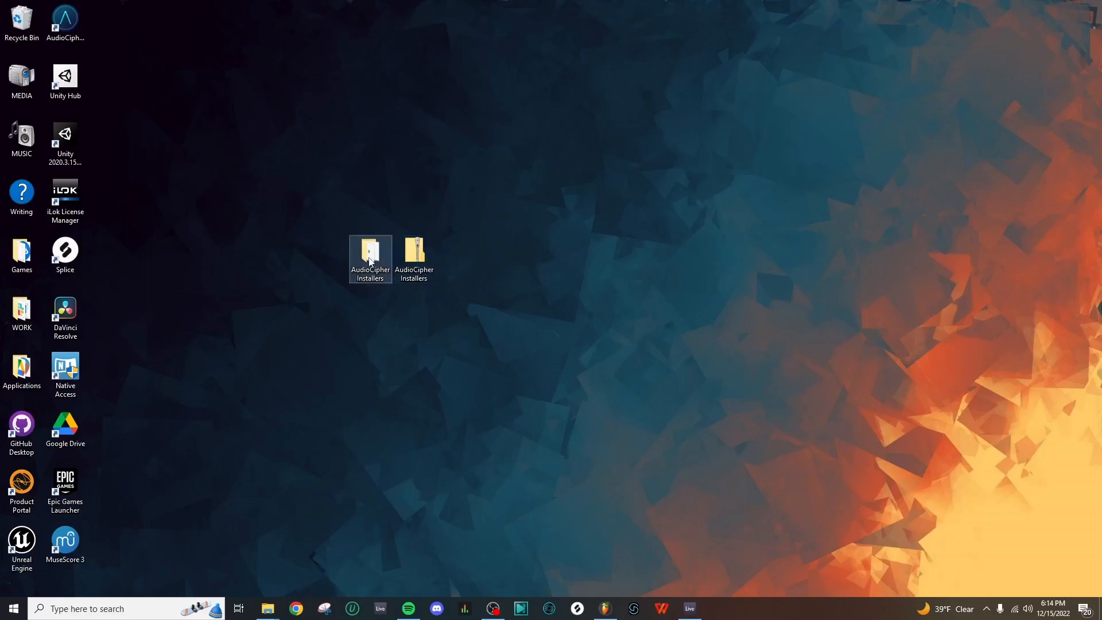
# - Open the extracted folder and run the standalone installer despite the Windows protection warning
pyautogui.doubleClick(370, 253)
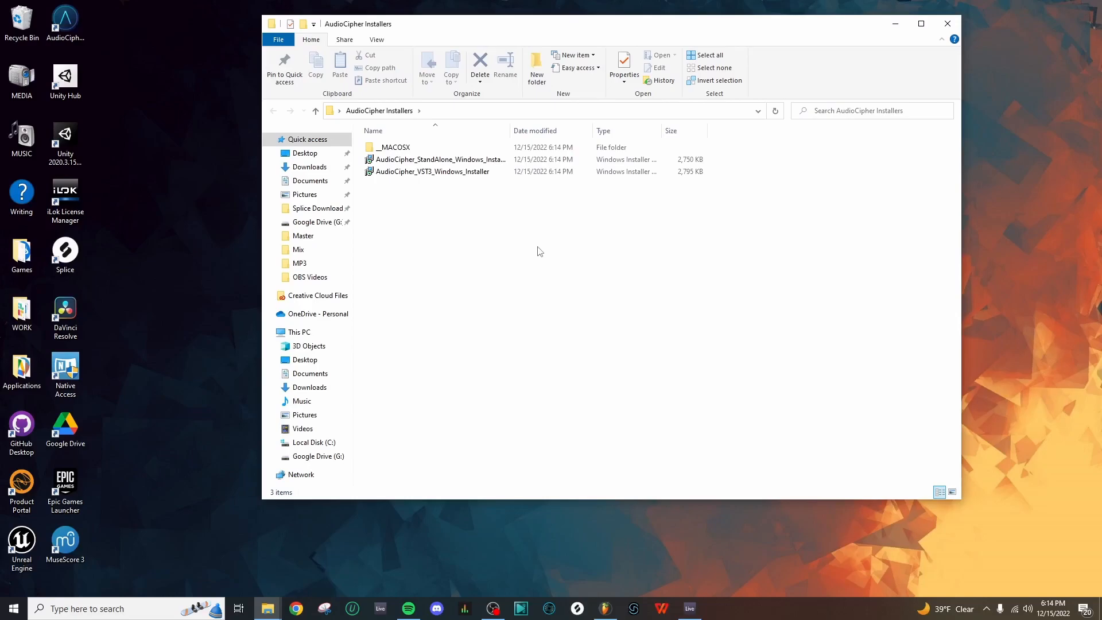
pyautogui.click(439, 159)
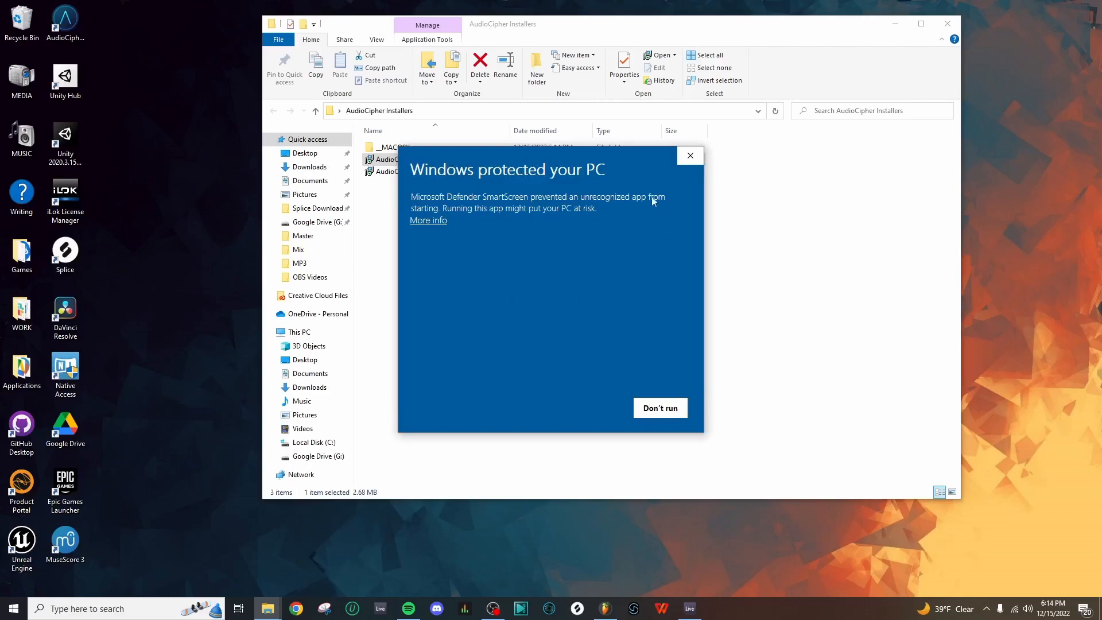
pyautogui.click(428, 220)
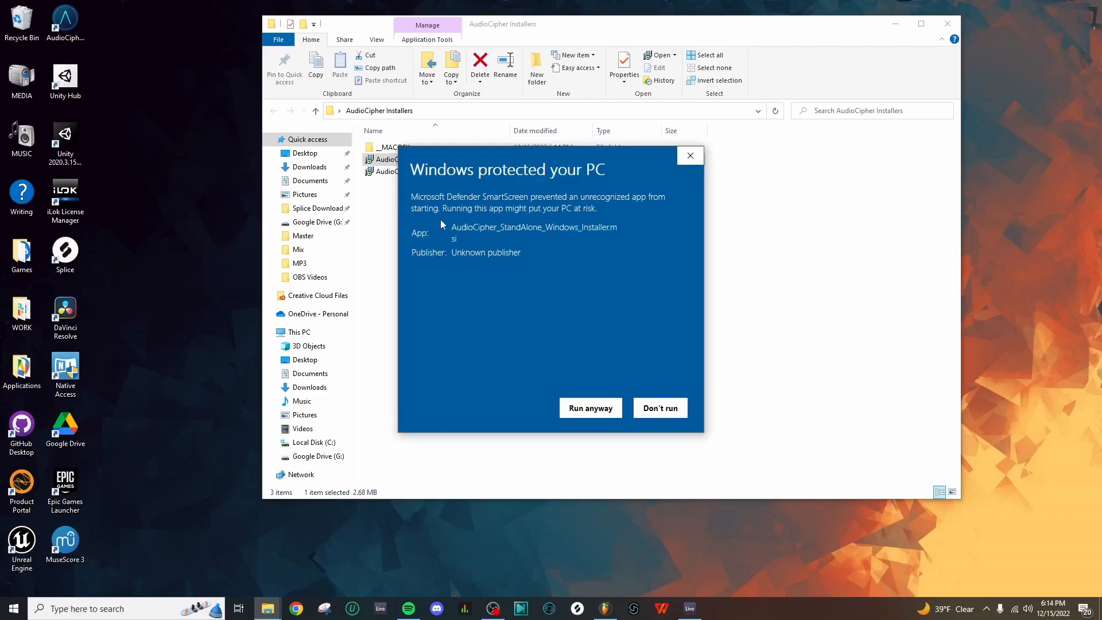
pyautogui.moveTo(591, 407)
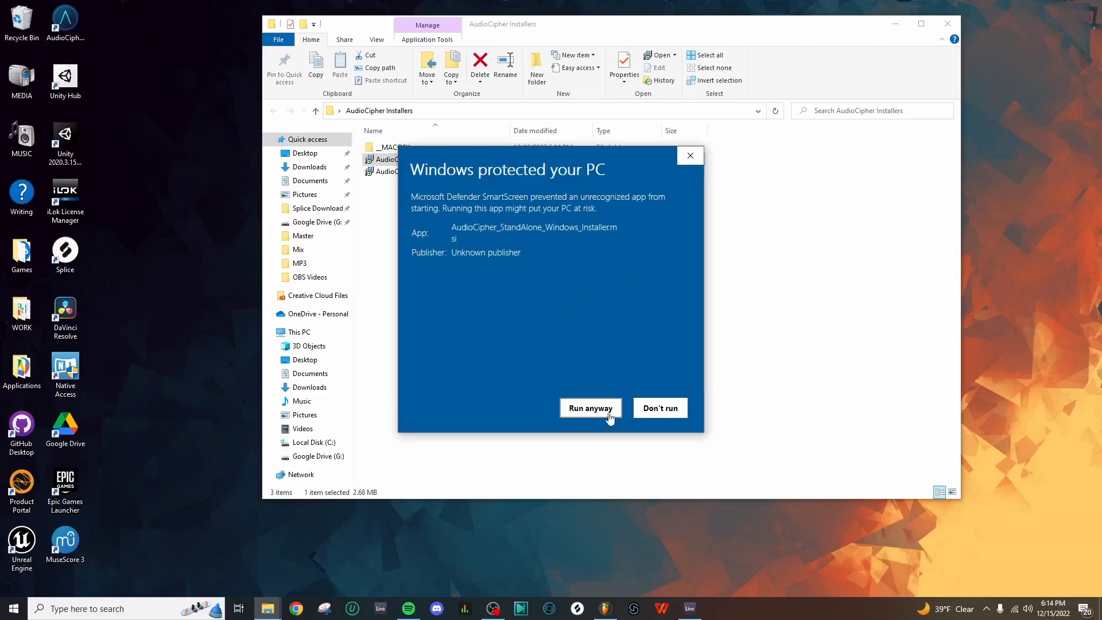
pyautogui.click(590, 408)
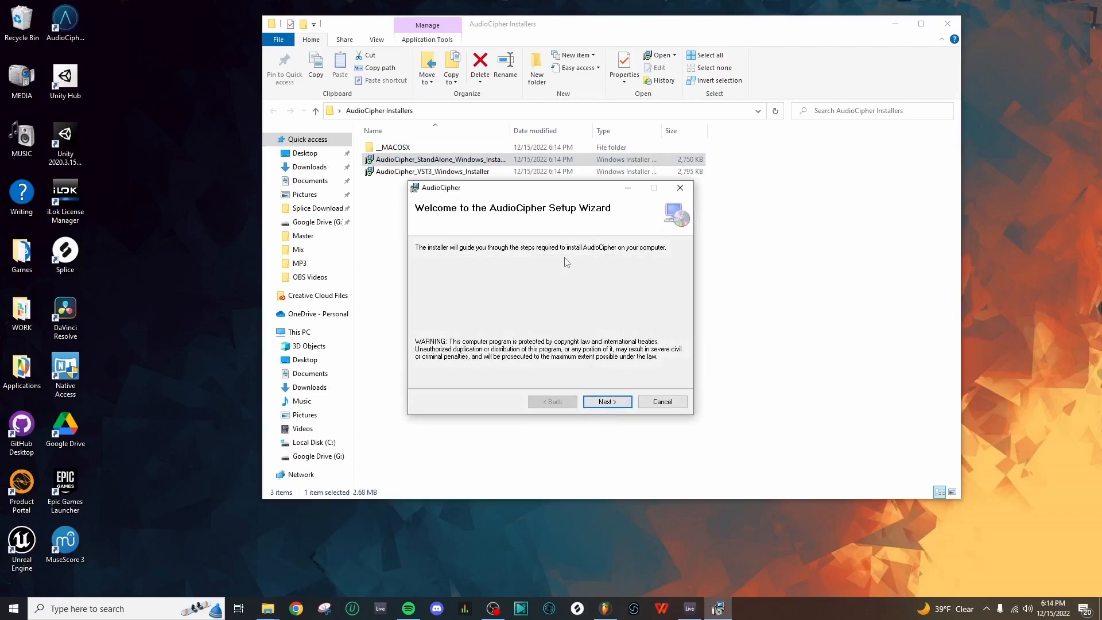
# - Install AudioCipher into the default AudioCipherTechnologies folder and close the Setup Wizard
pyautogui.click(606, 401)
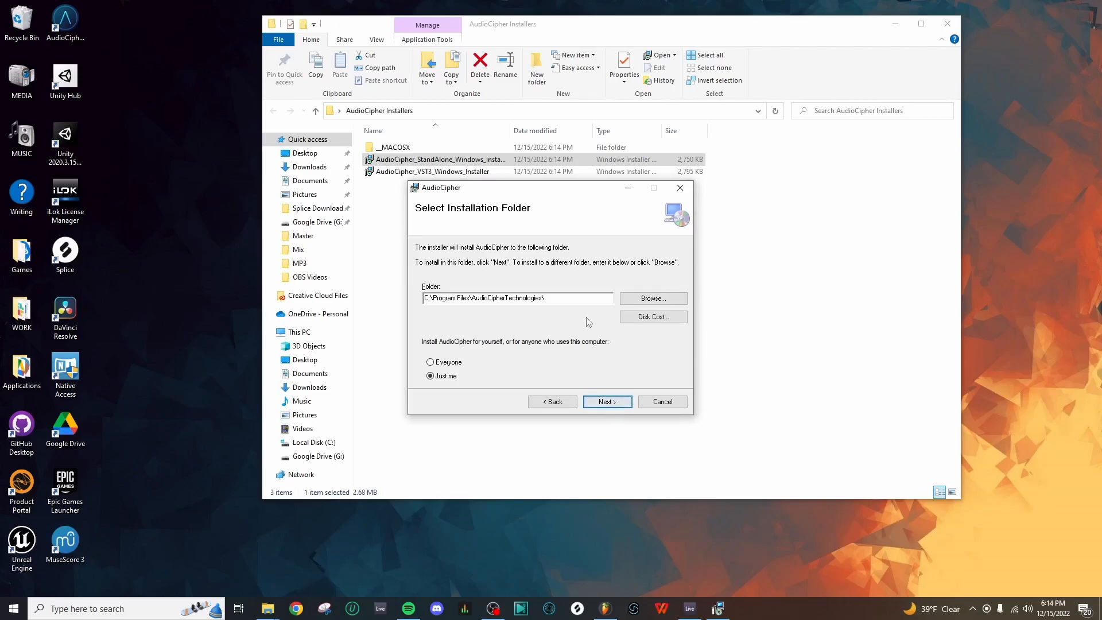
pyautogui.click(469, 298)
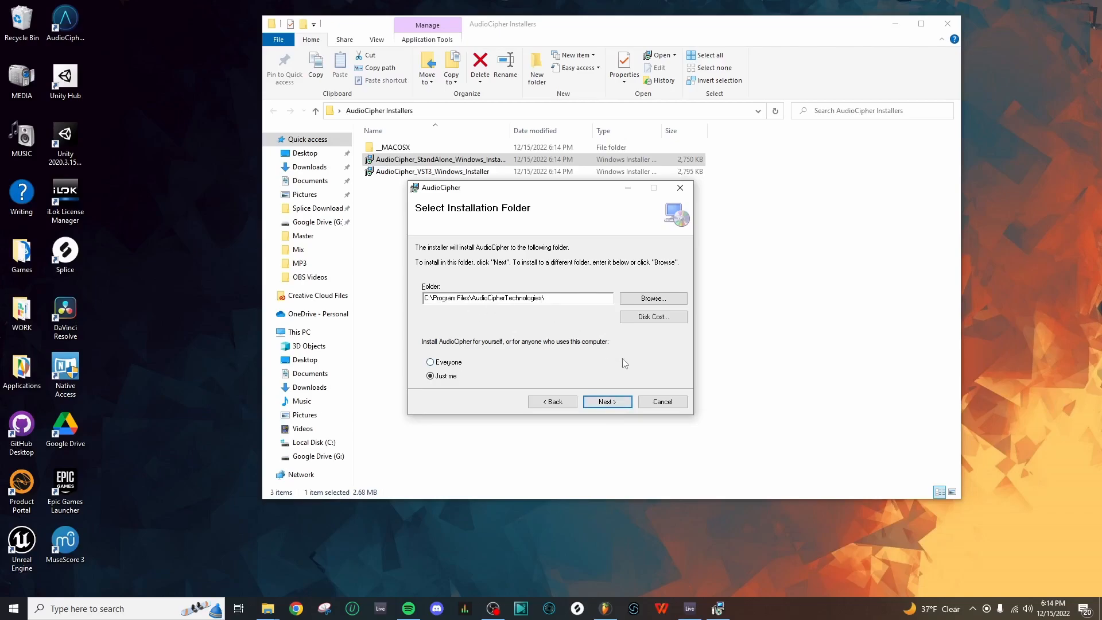
pyautogui.click(606, 401)
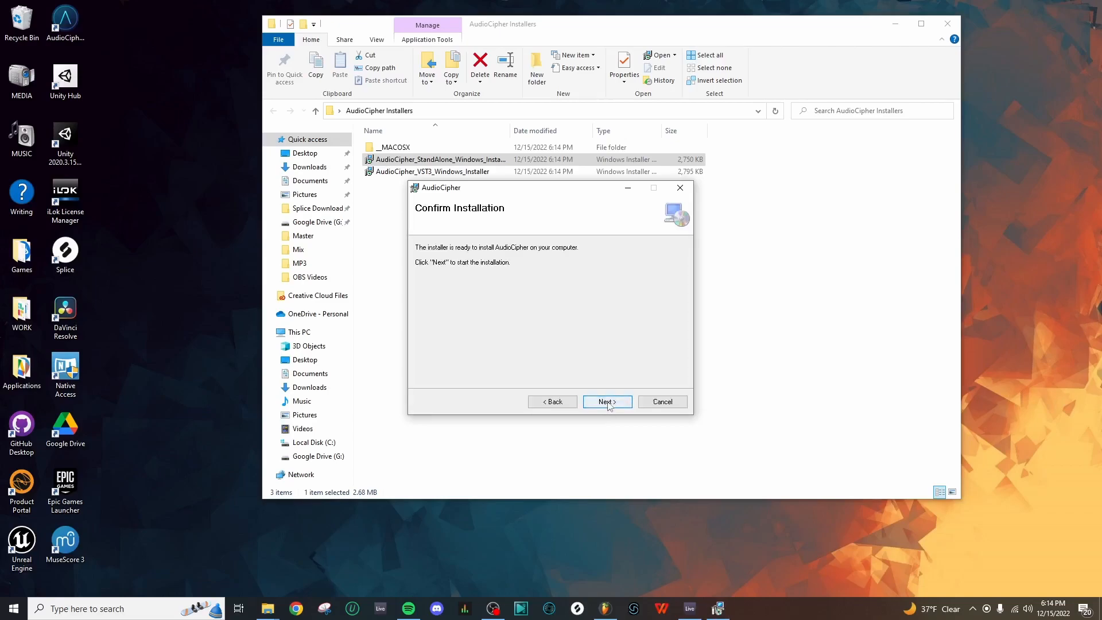
pyautogui.click(606, 401)
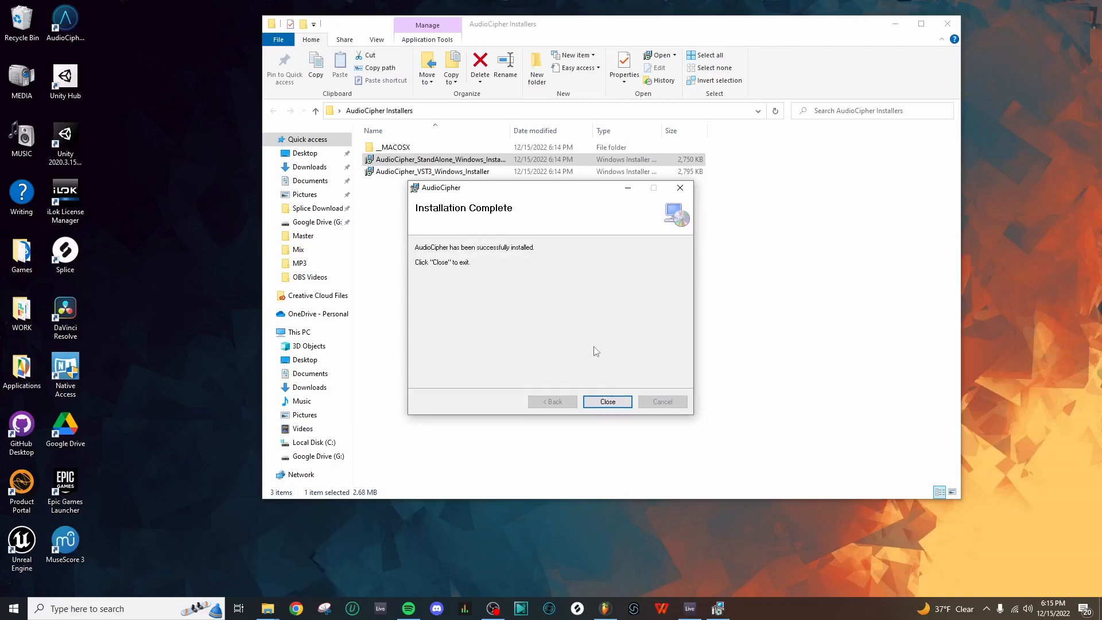
pyautogui.click(607, 402)
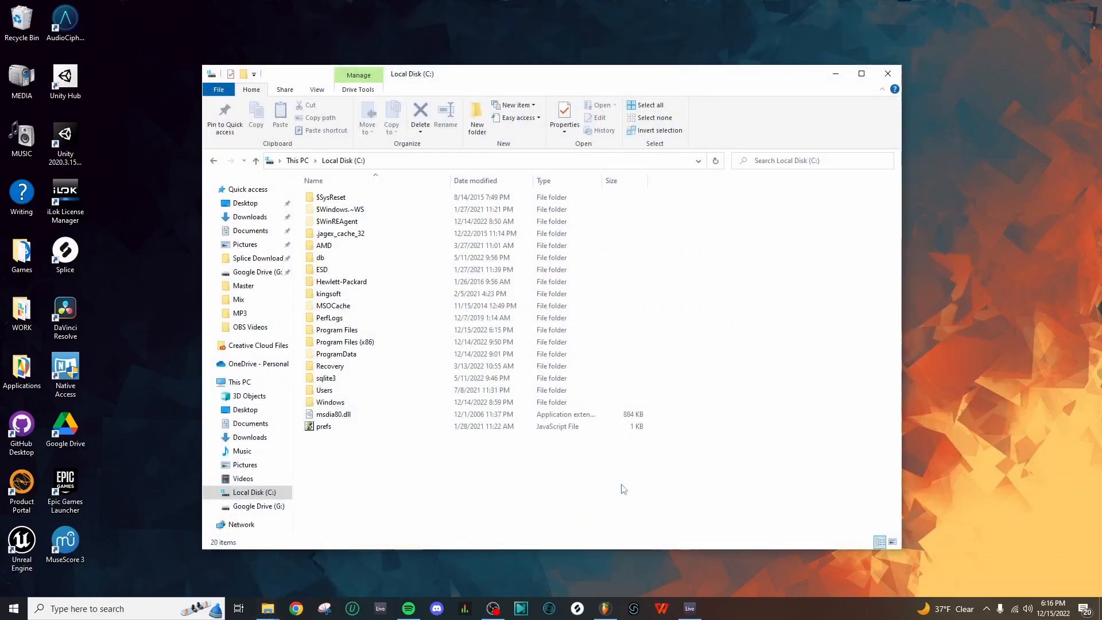
pyautogui.moveTo(432, 283)
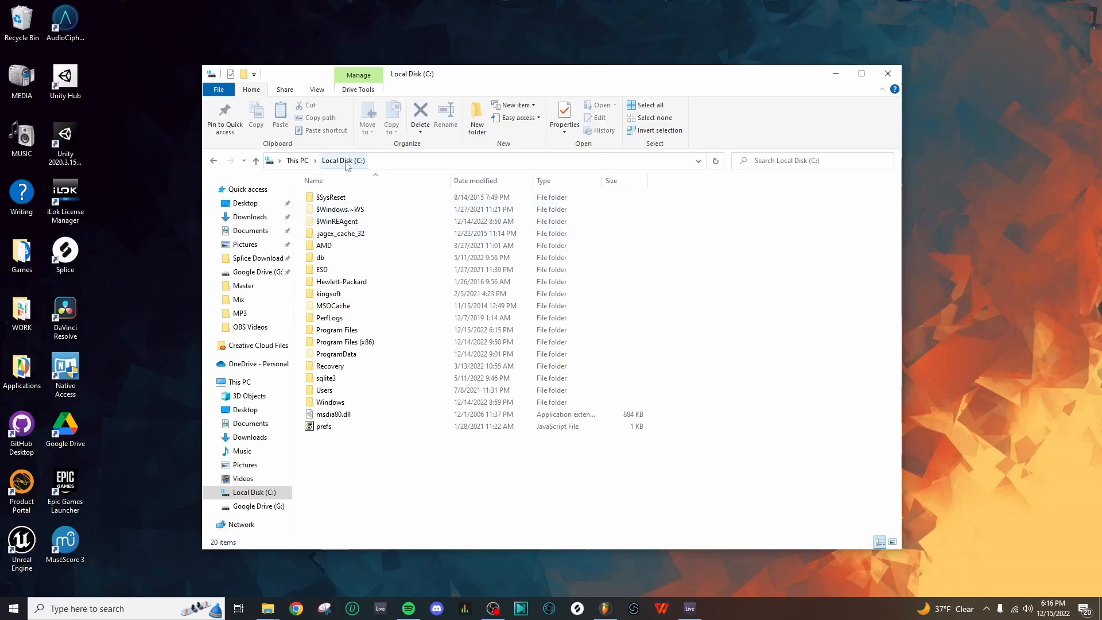
# - Browse to Program Files > AudioCipherTechnologies and launch the AudioCipher application
pyautogui.doubleClick(336, 330)
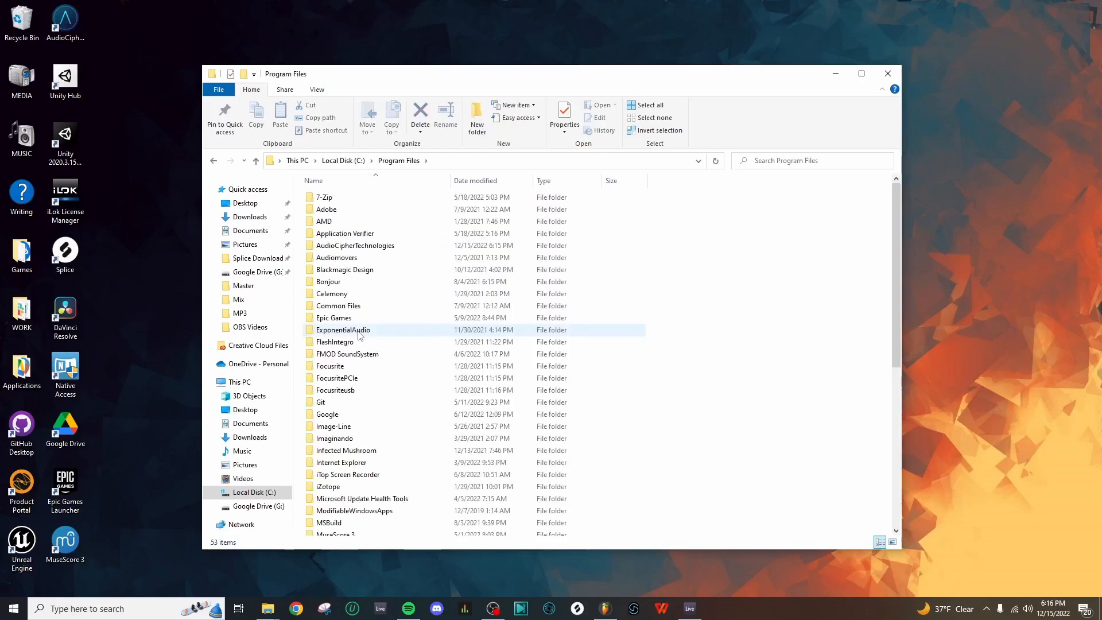
pyautogui.click(354, 245)
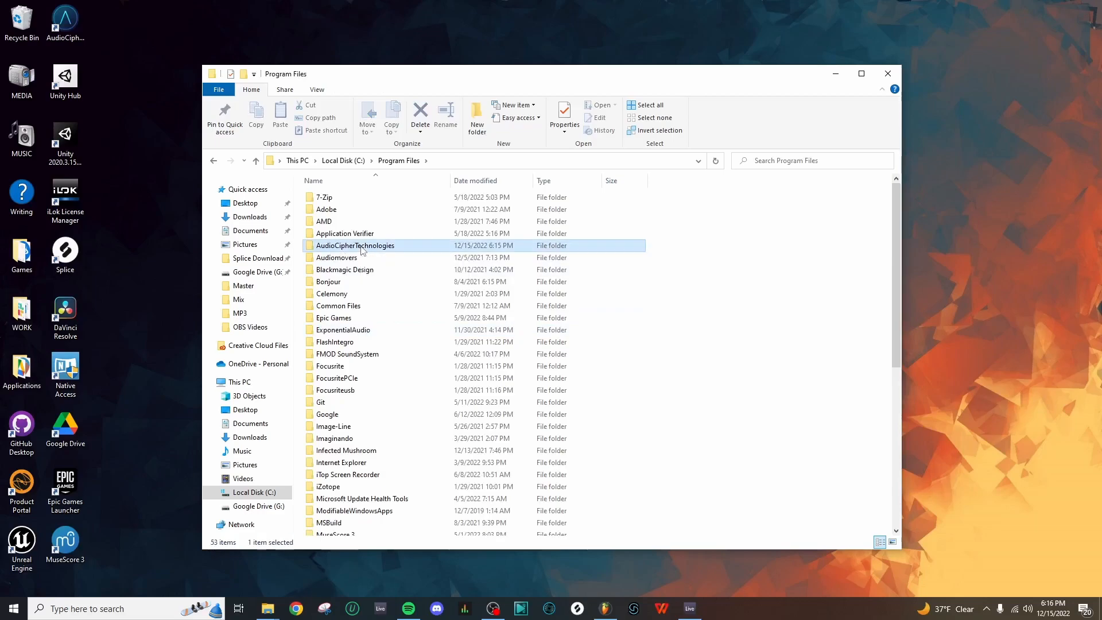
pyautogui.doubleClick(355, 246)
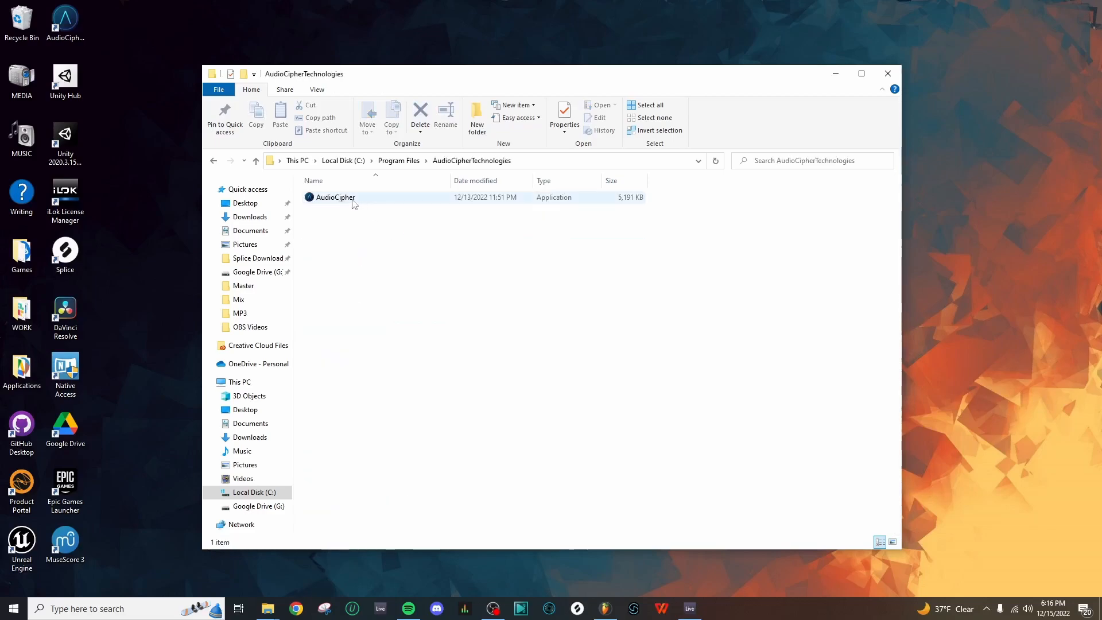
pyautogui.doubleClick(336, 197)
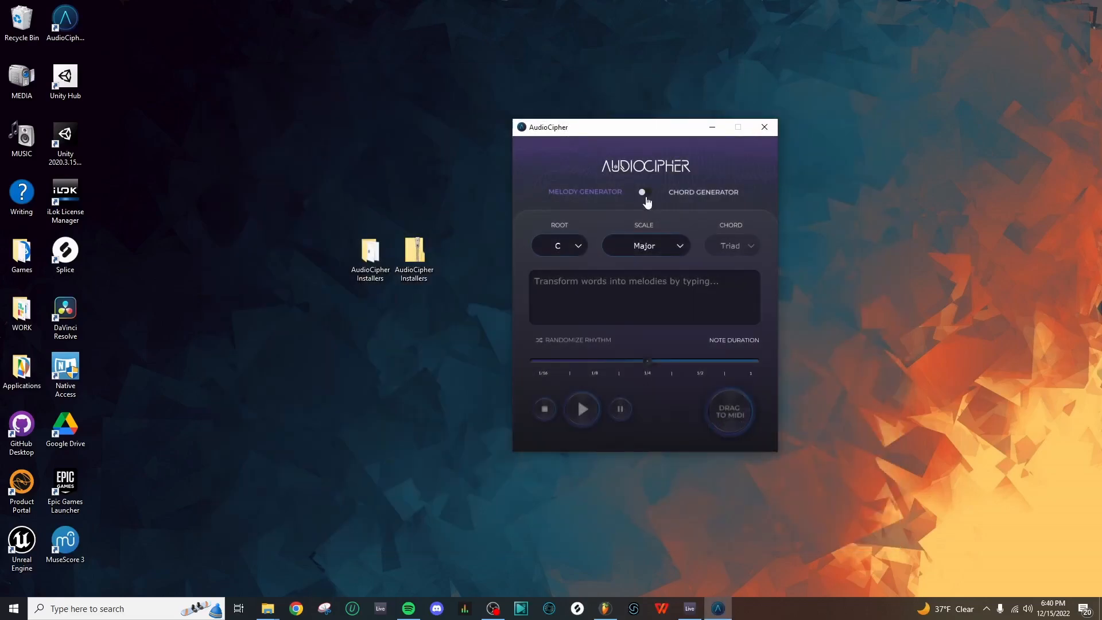
pyautogui.moveTo(606, 197)
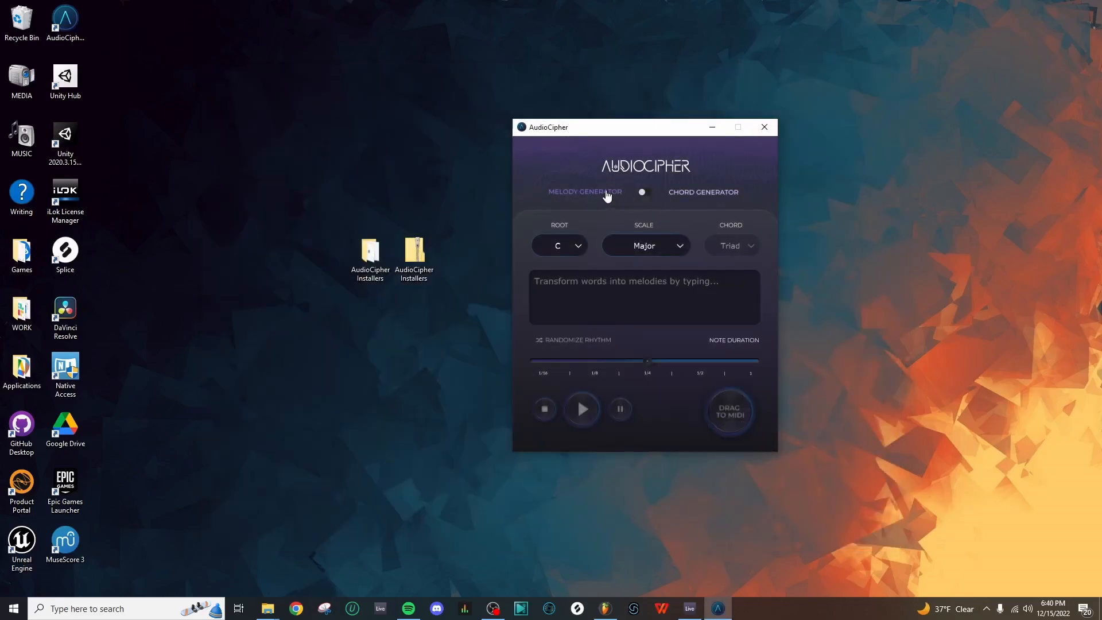
pyautogui.click(642, 192)
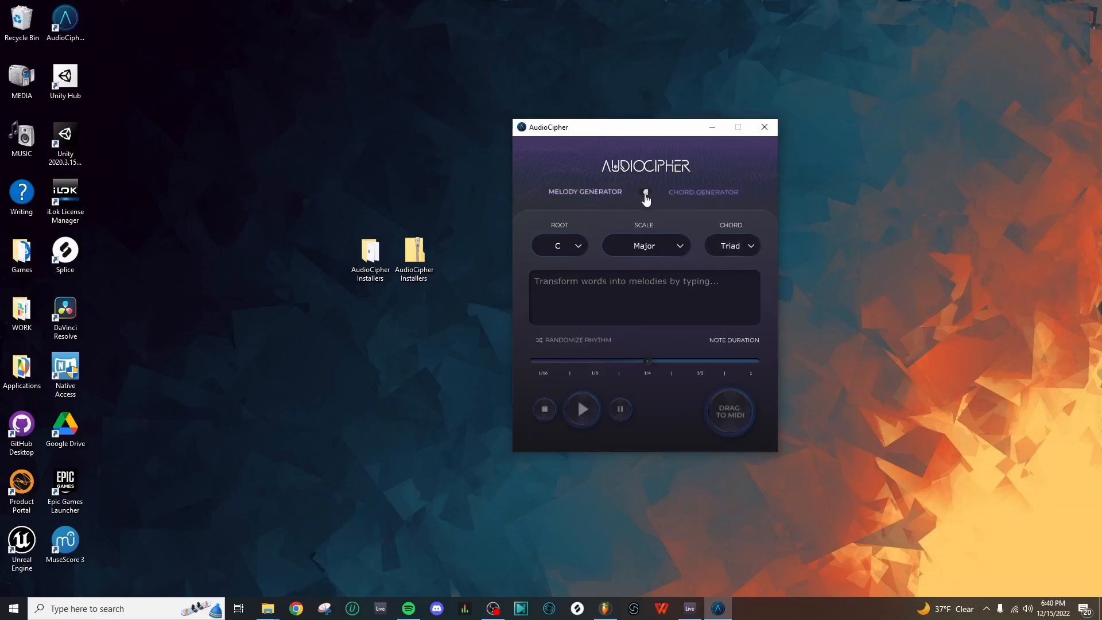
pyautogui.click(642, 192)
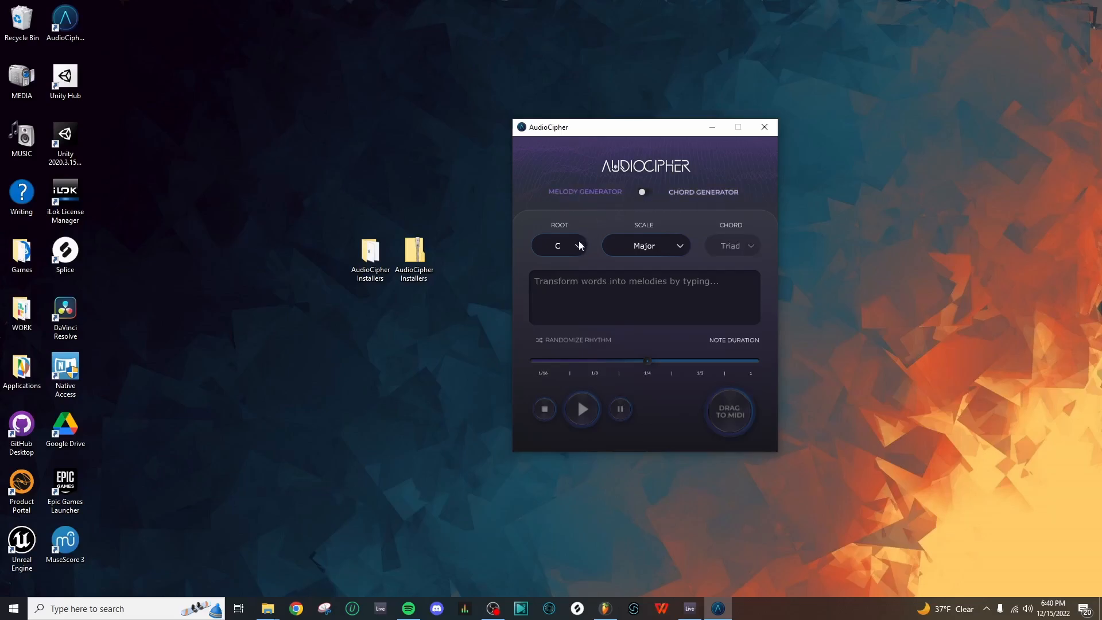
pyautogui.moveTo(680, 255)
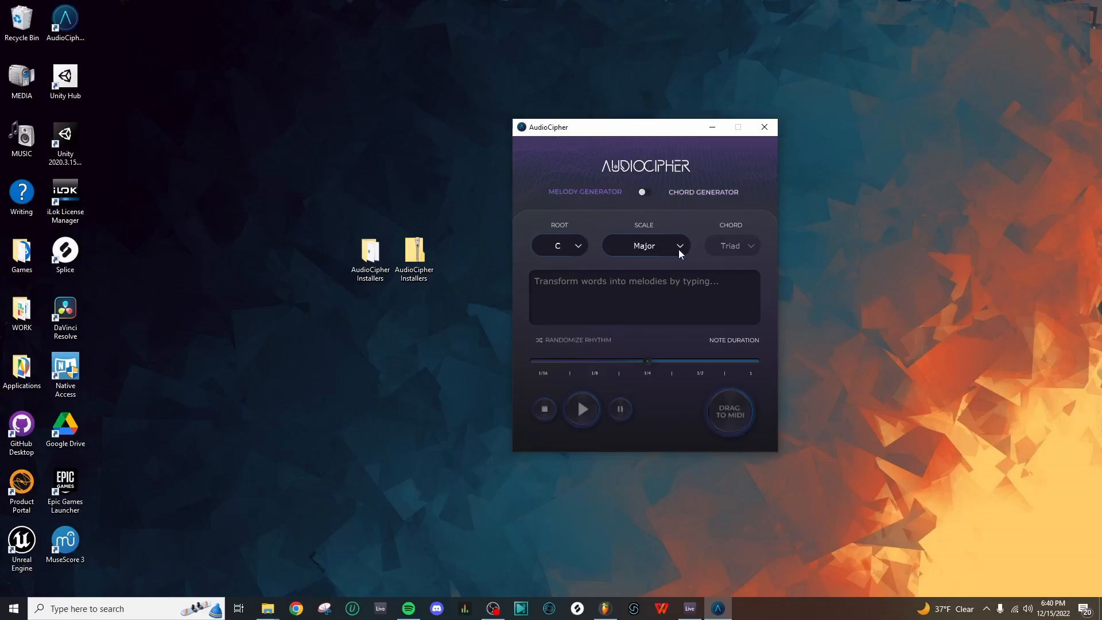
pyautogui.moveTo(759, 229)
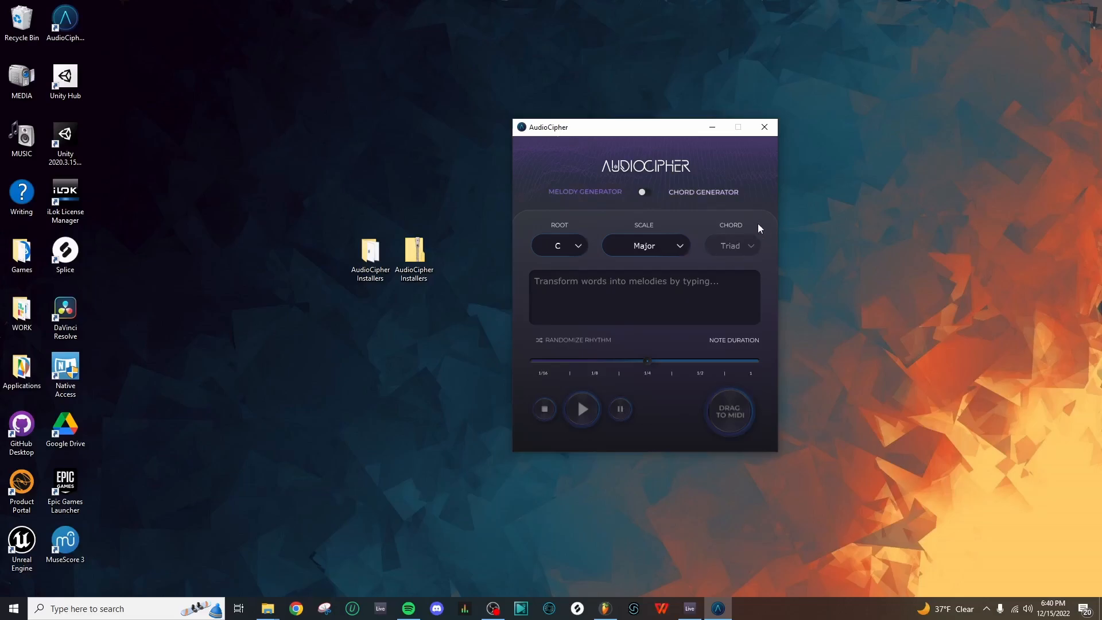
pyautogui.moveTo(749, 244)
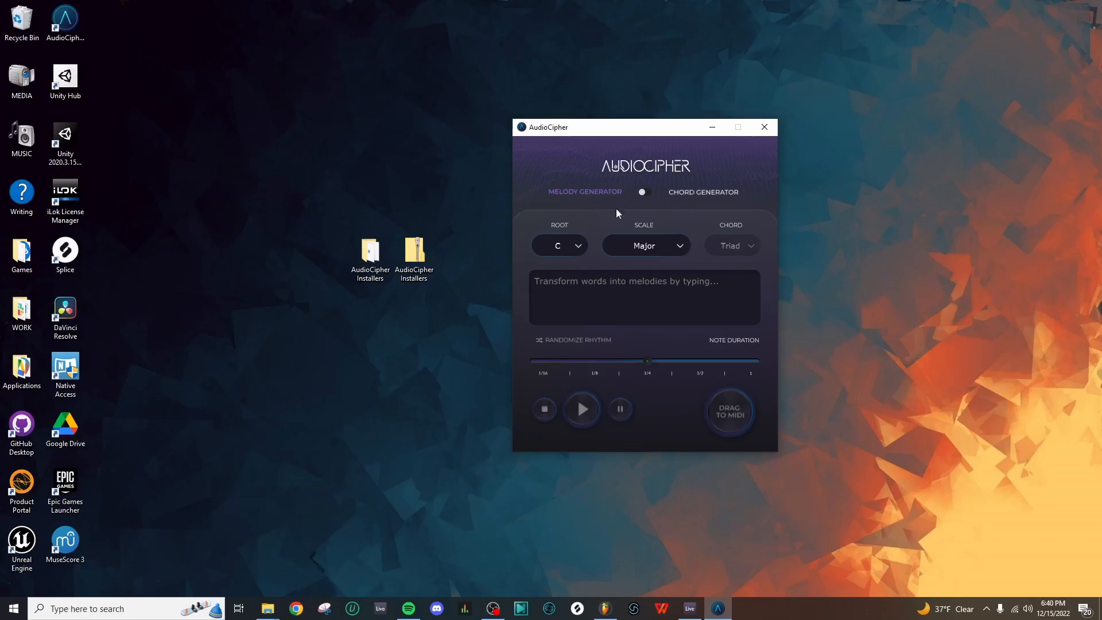
pyautogui.moveTo(603, 229)
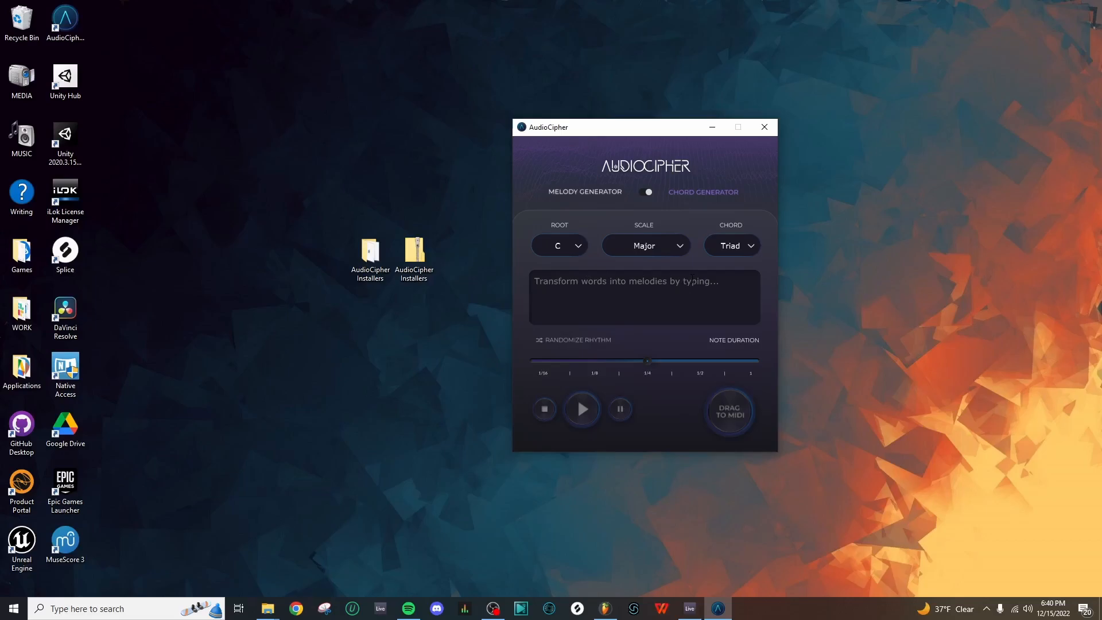
pyautogui.click(560, 245)
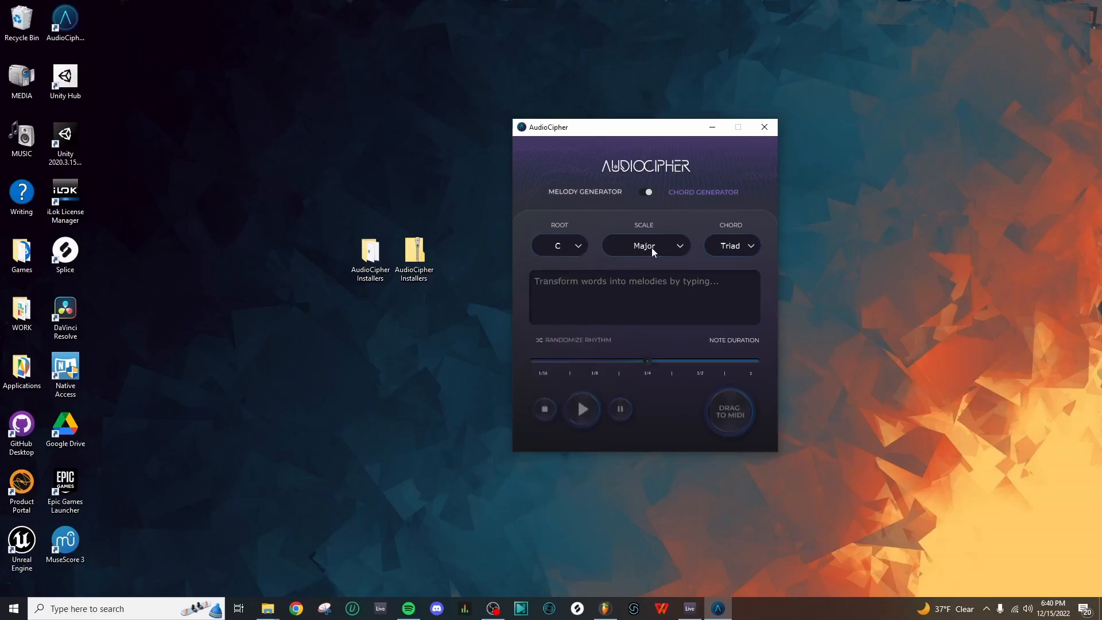
pyautogui.click(644, 245)
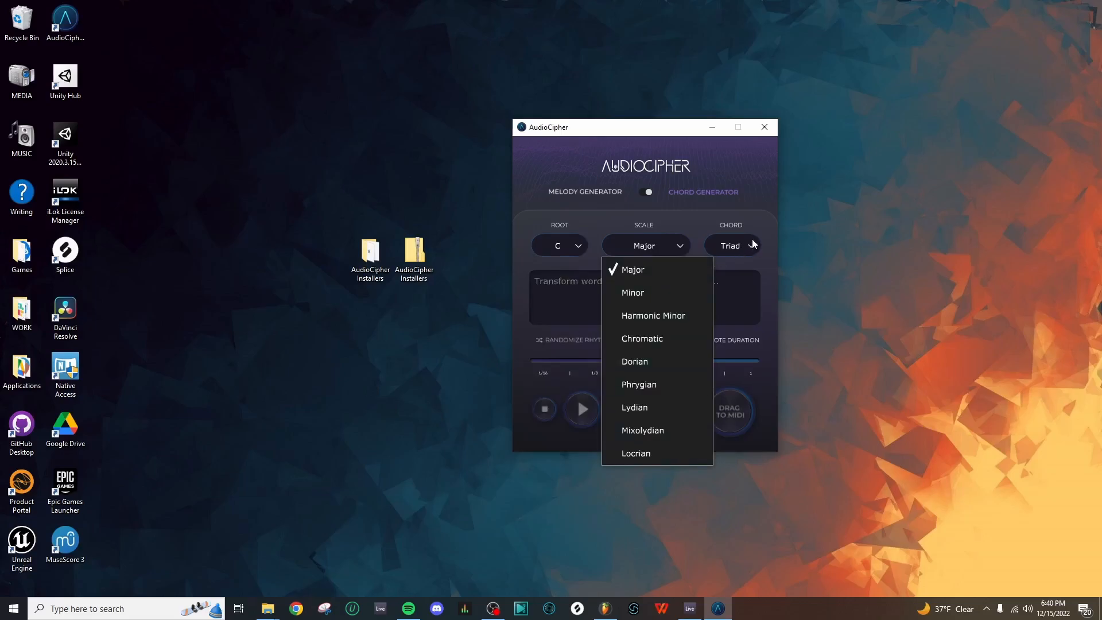
pyautogui.click(730, 245)
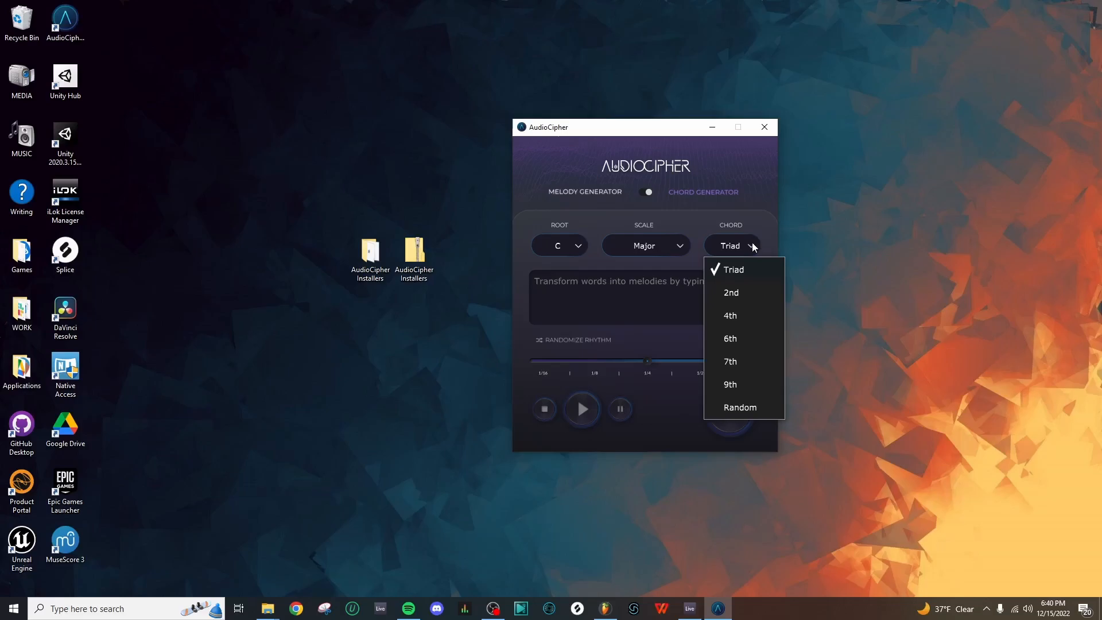
pyautogui.moveTo(756, 404)
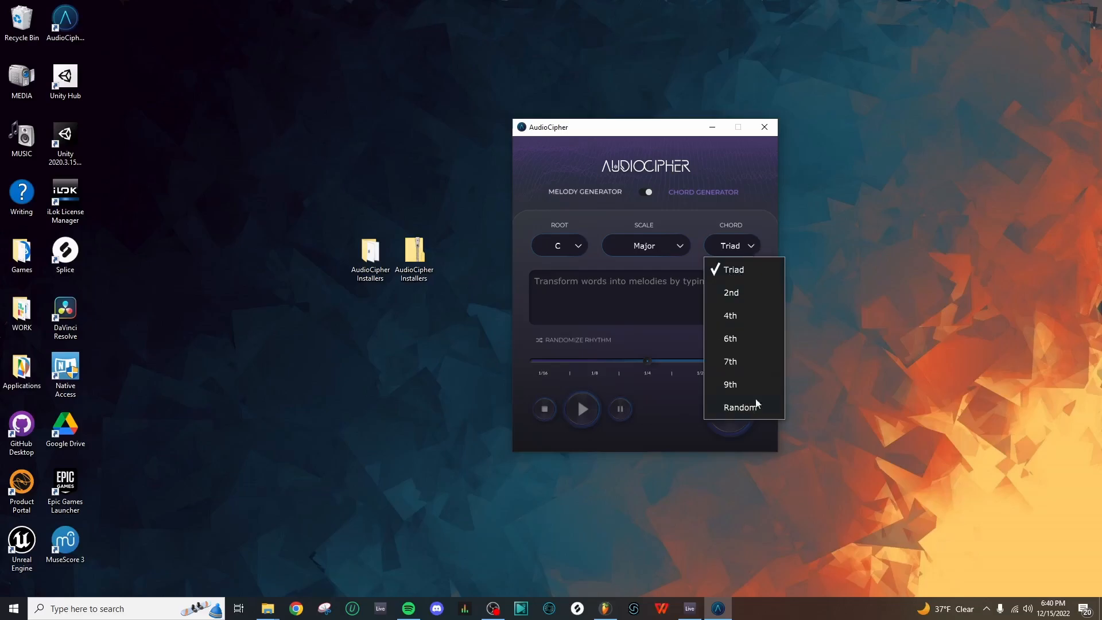
pyautogui.moveTo(776, 316)
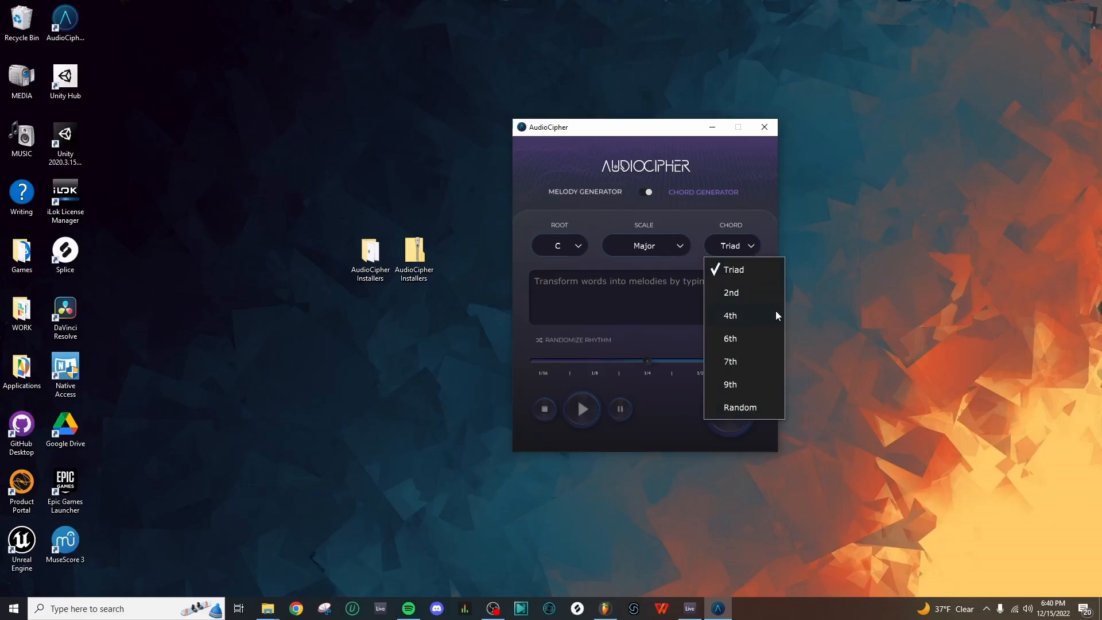
pyautogui.moveTo(740, 407)
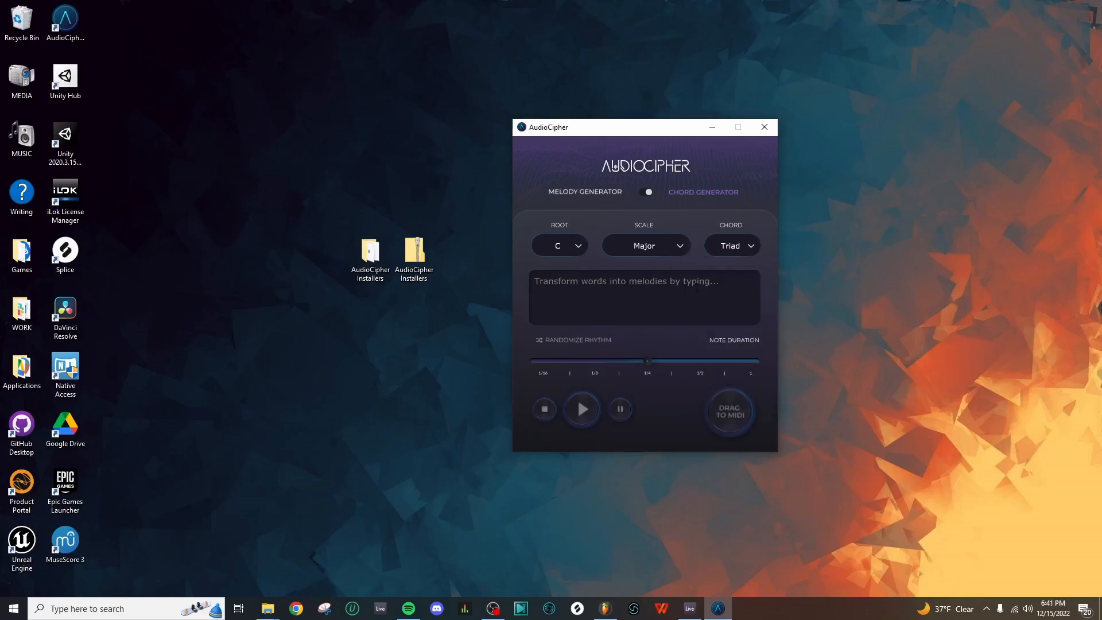
# - Type 'Music' into AudioCipher's chord generator text box
pyautogui.click(643, 297)
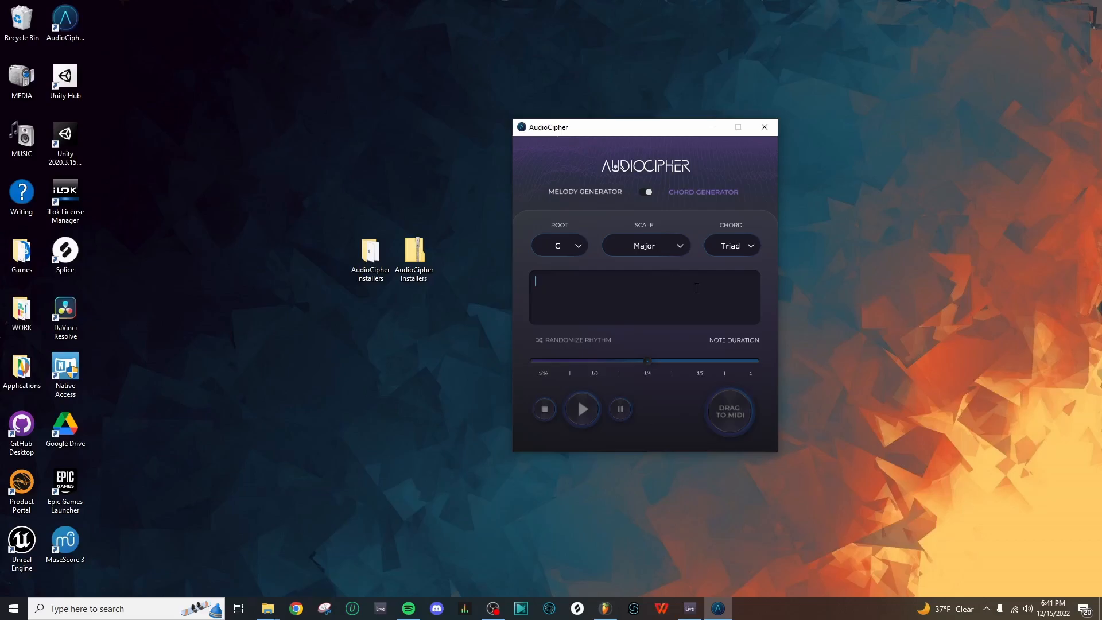
pyautogui.write('M')
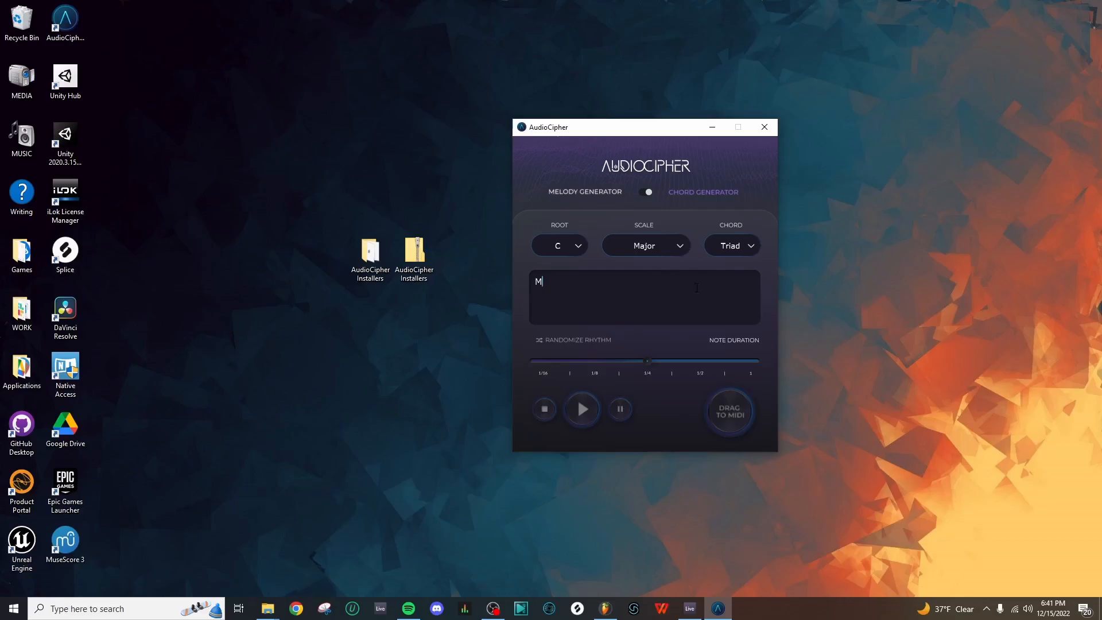
pyautogui.write('usic')
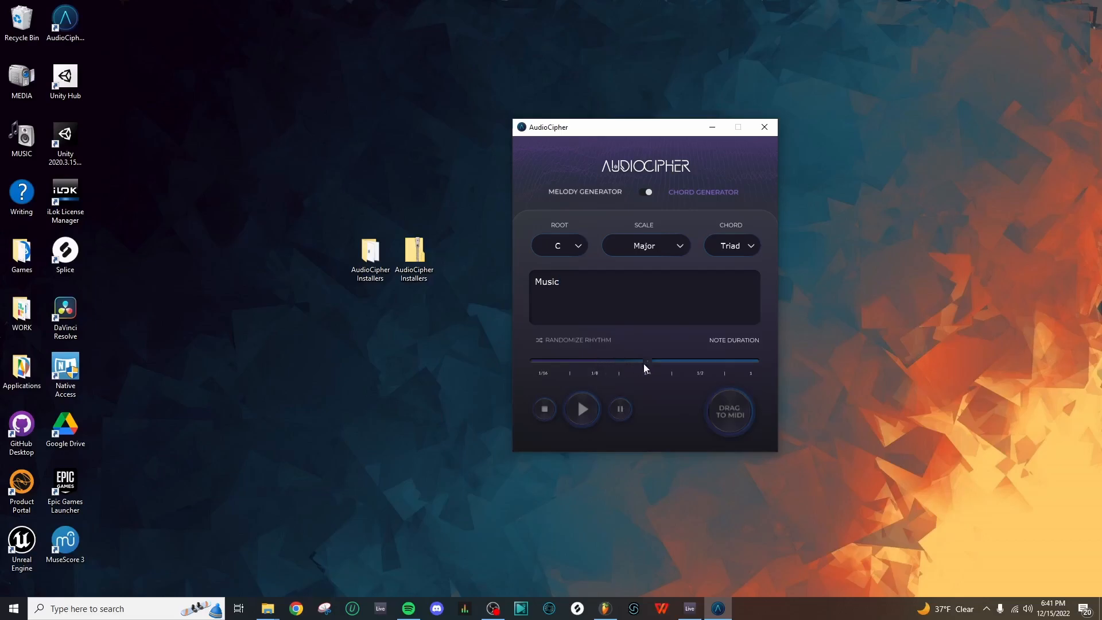
pyautogui.moveTo(646, 372)
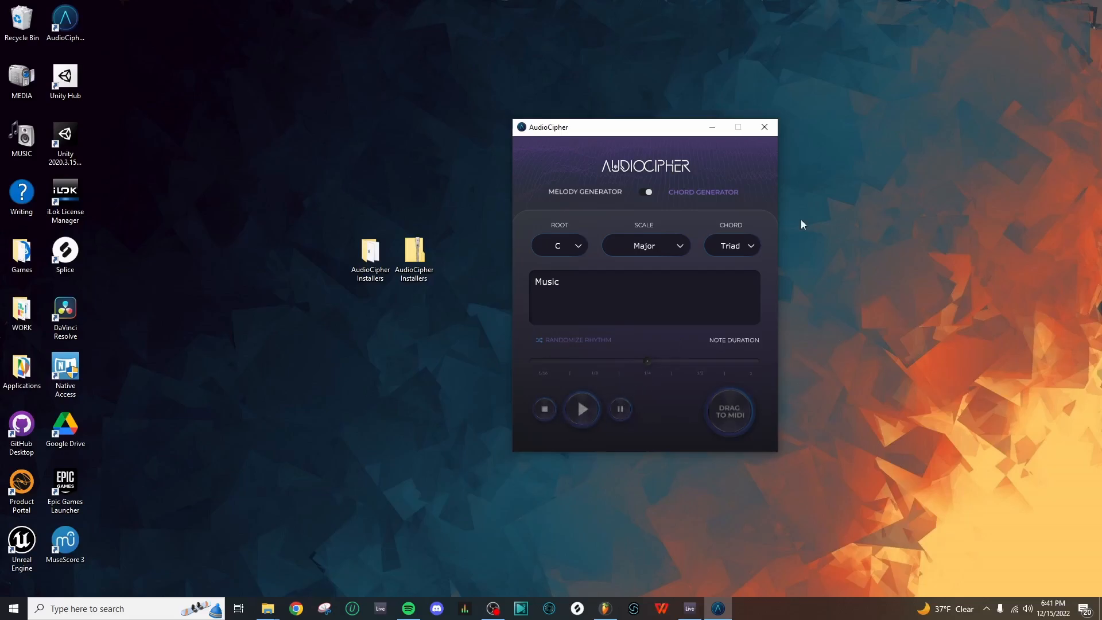
pyautogui.moveTo(669, 401)
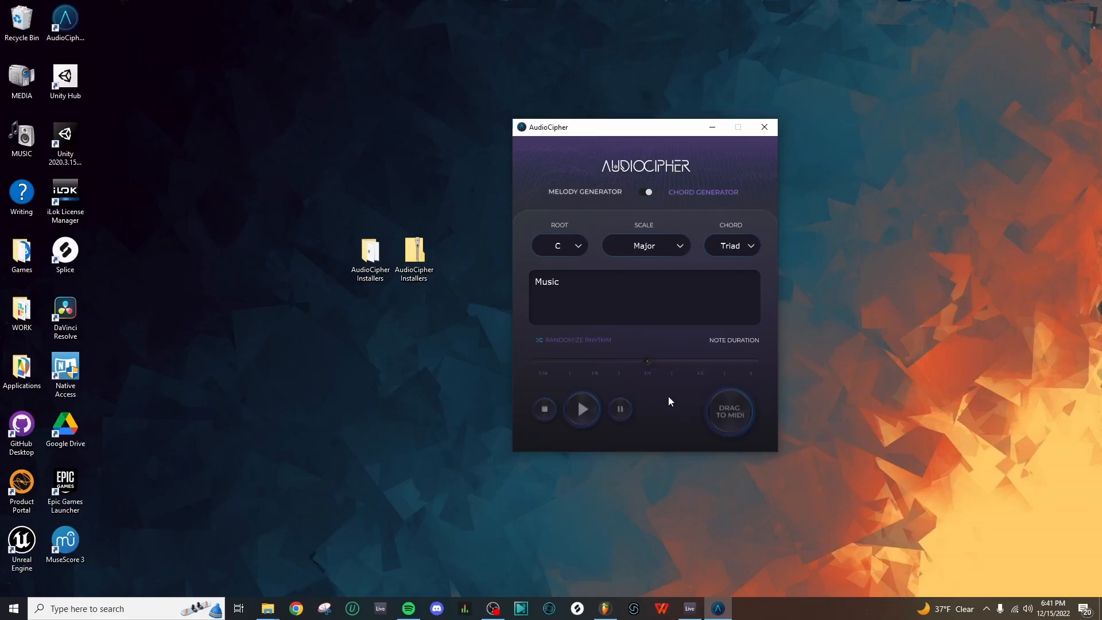
pyautogui.moveTo(730, 413)
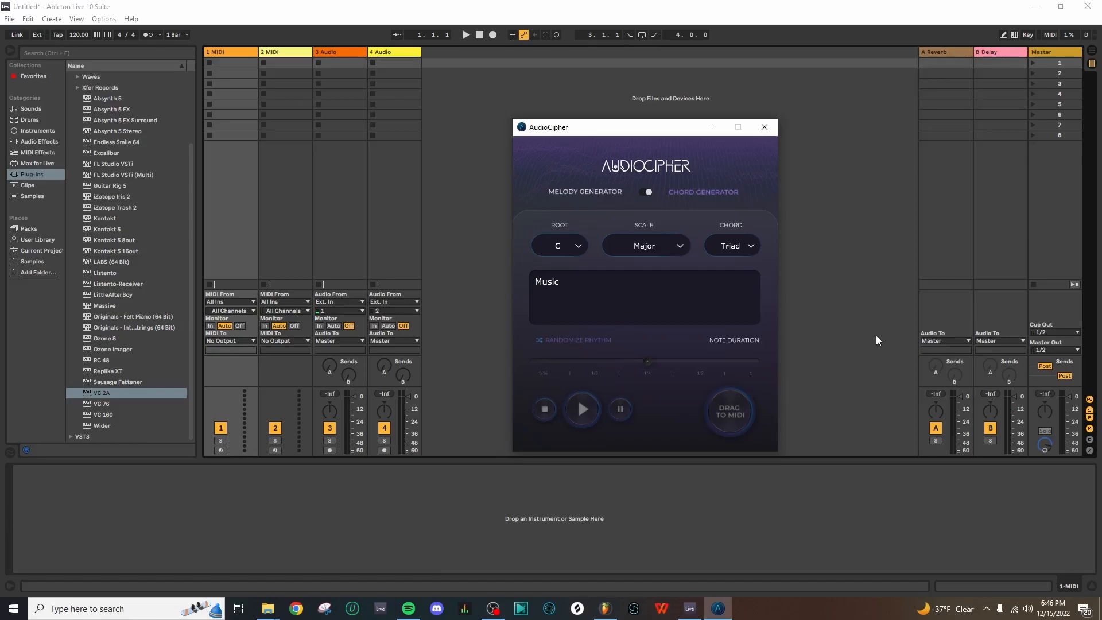
pyautogui.moveTo(721, 348)
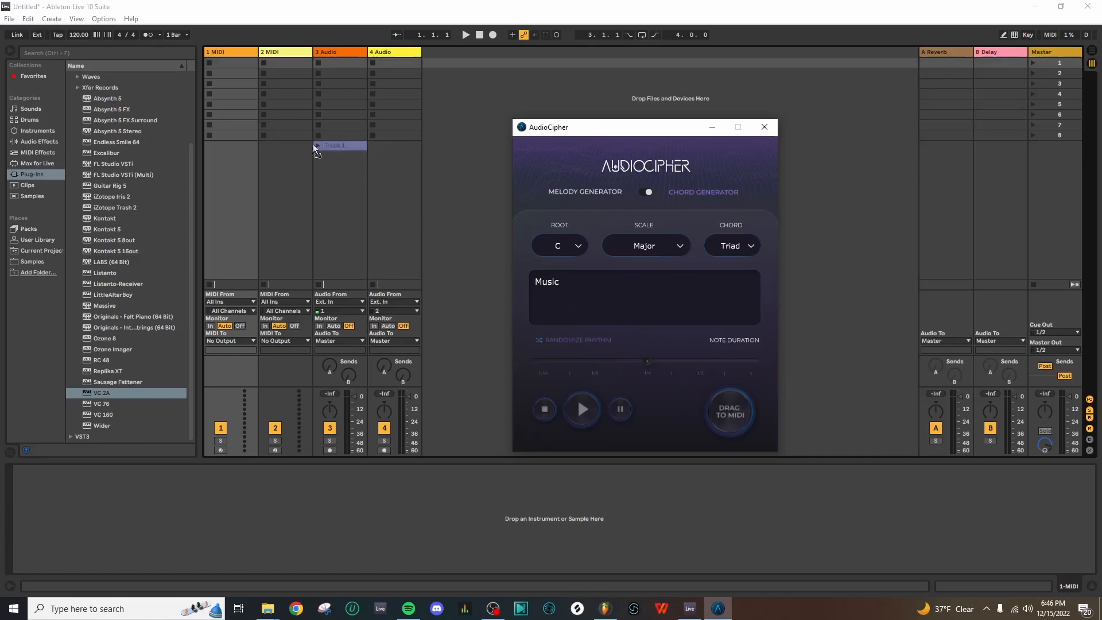
# - Drag the 'Music' chord MIDI from AudioCipher into the 1 MIDI track's first clip slot
pyautogui.moveTo(338, 146); pyautogui.dragTo(229, 63)
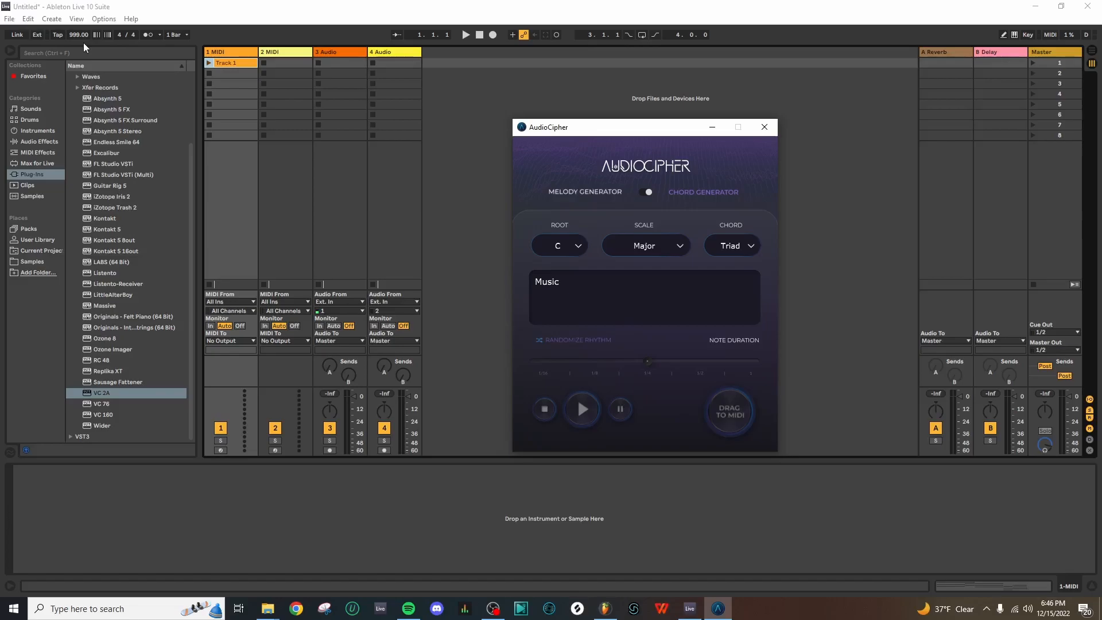
pyautogui.moveTo(79, 41)
pyautogui.write('120')
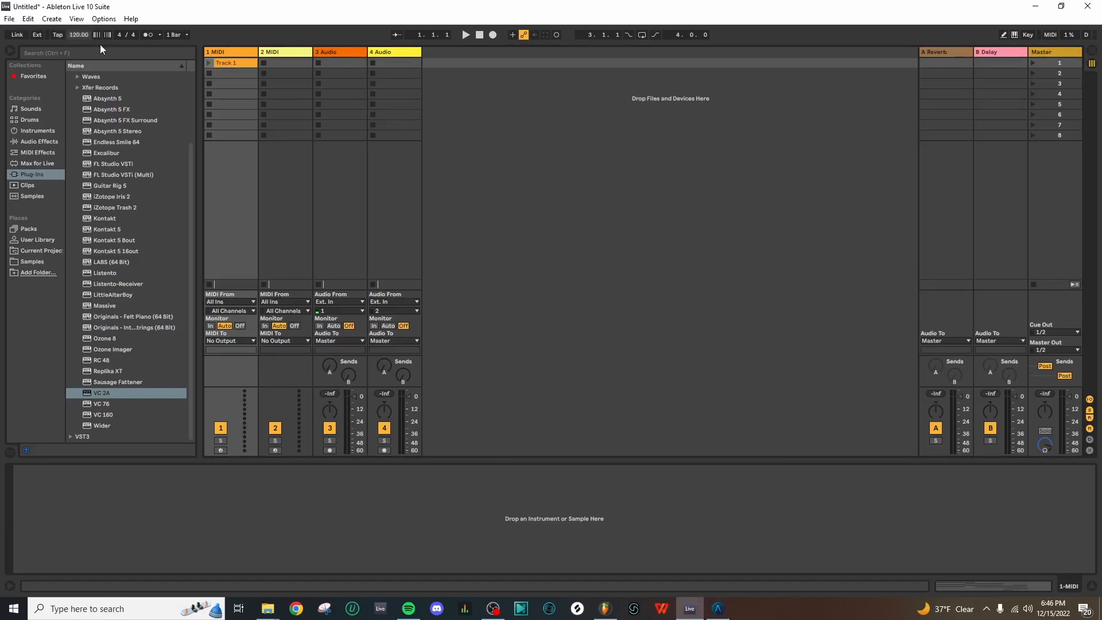
pyautogui.moveTo(125, 53)
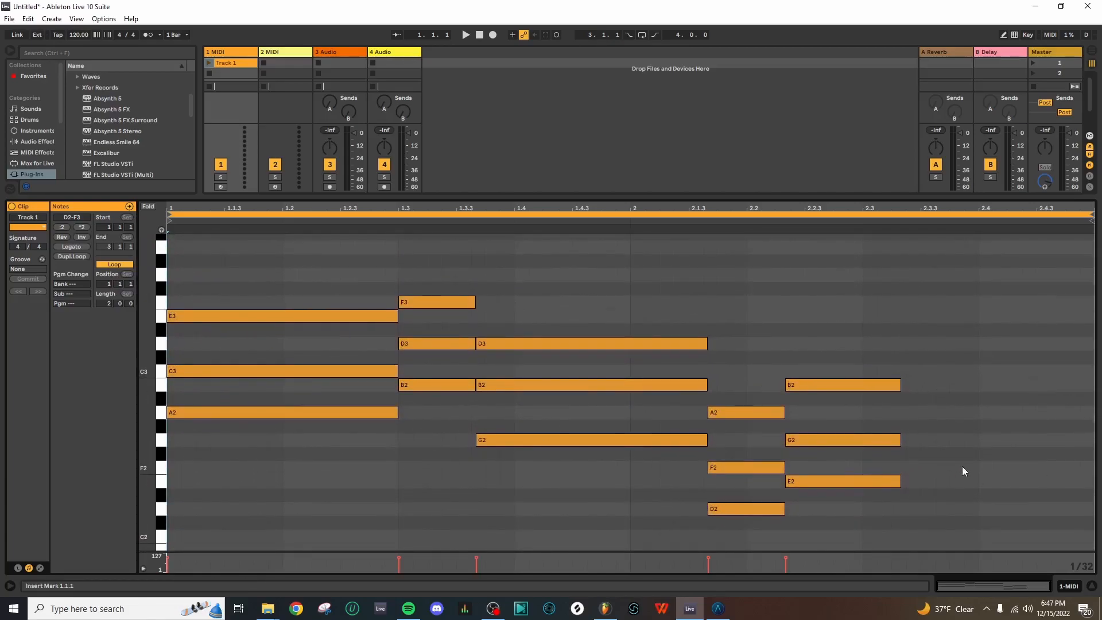
# - Bring FL Studio forward from the taskbar after reviewing the chord clip
pyautogui.click(718, 608)
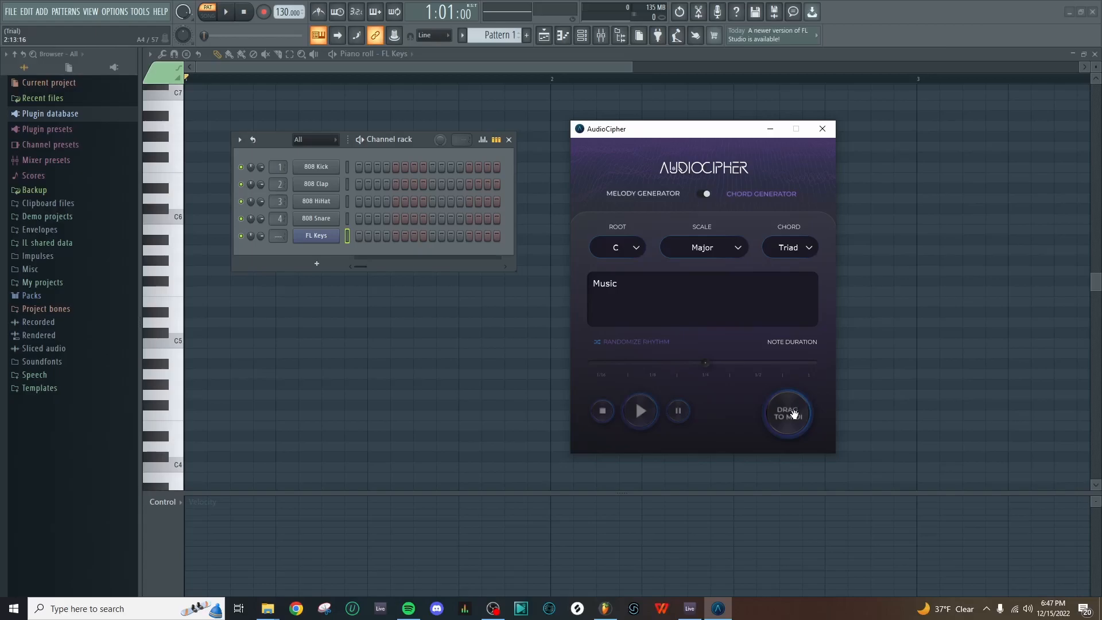
pyautogui.moveTo(552, 341)
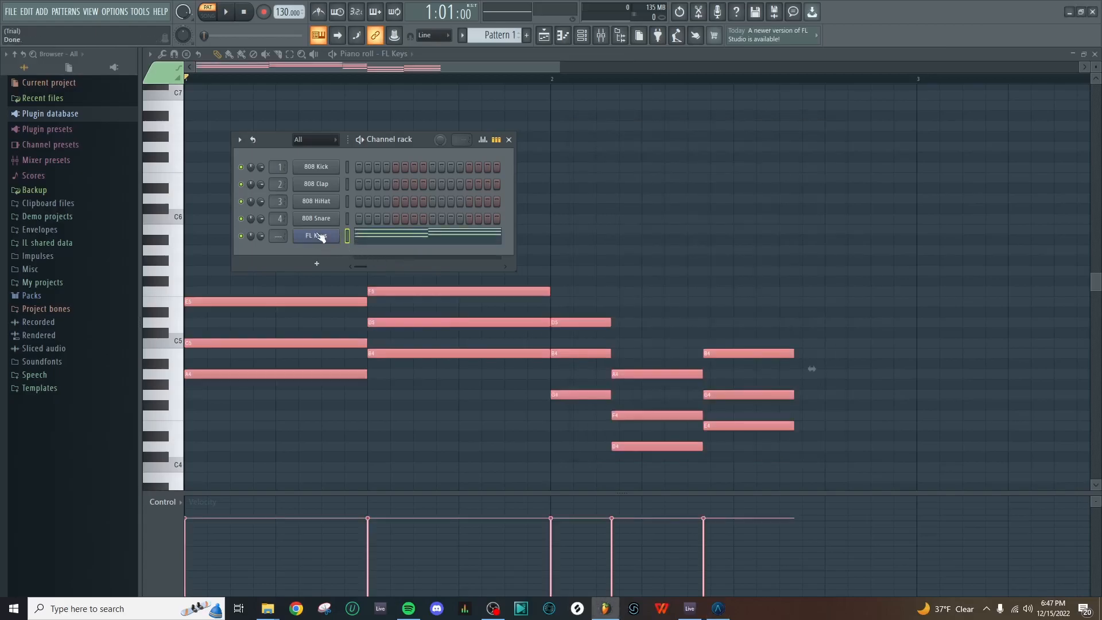
# - Drag the Channel rack aside to reveal the 'Music' chord notes in the FL Keys piano roll
pyautogui.moveTo(389, 138); pyautogui.dragTo(703, 160)
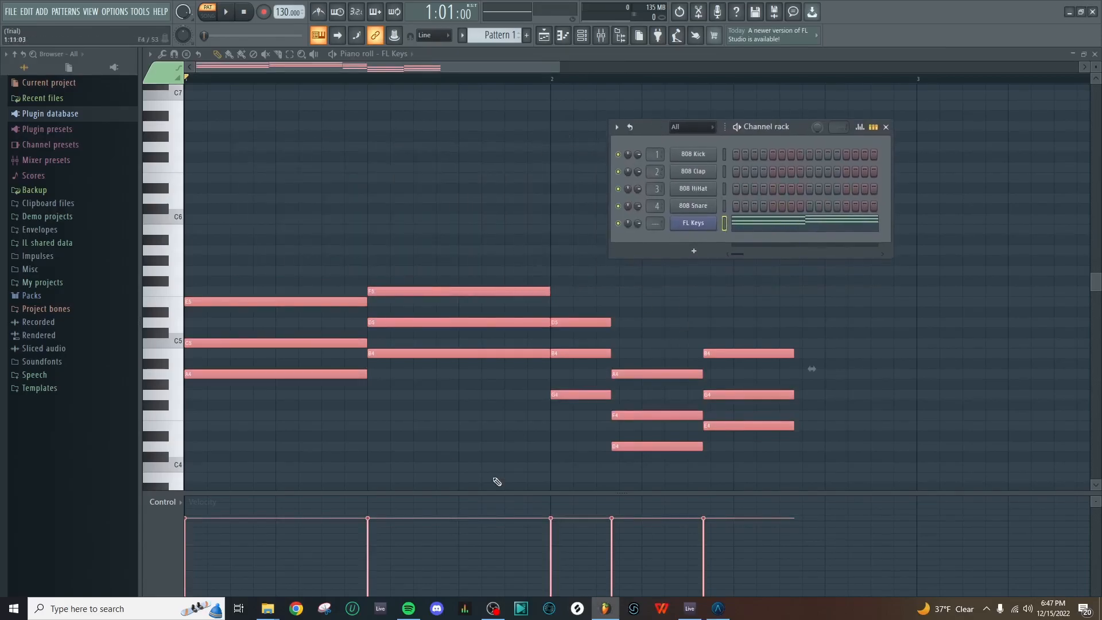
pyautogui.moveTo(892, 389)
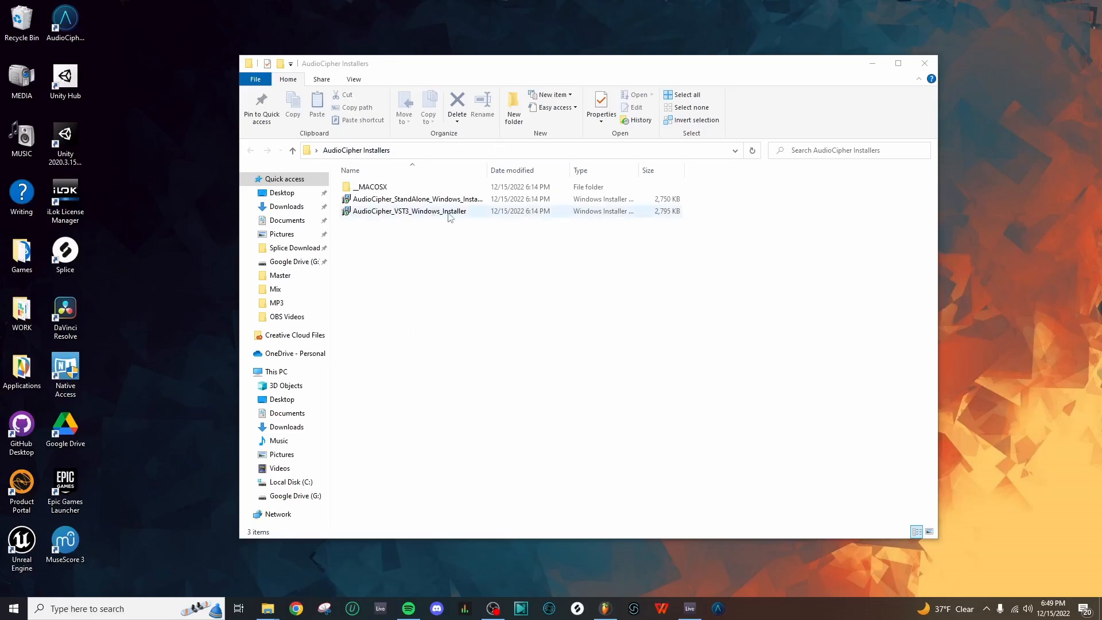
# - Launch the AudioCipher VST3 Windows installer, bypassing the unrecognized-app warning
pyautogui.doubleClick(407, 211)
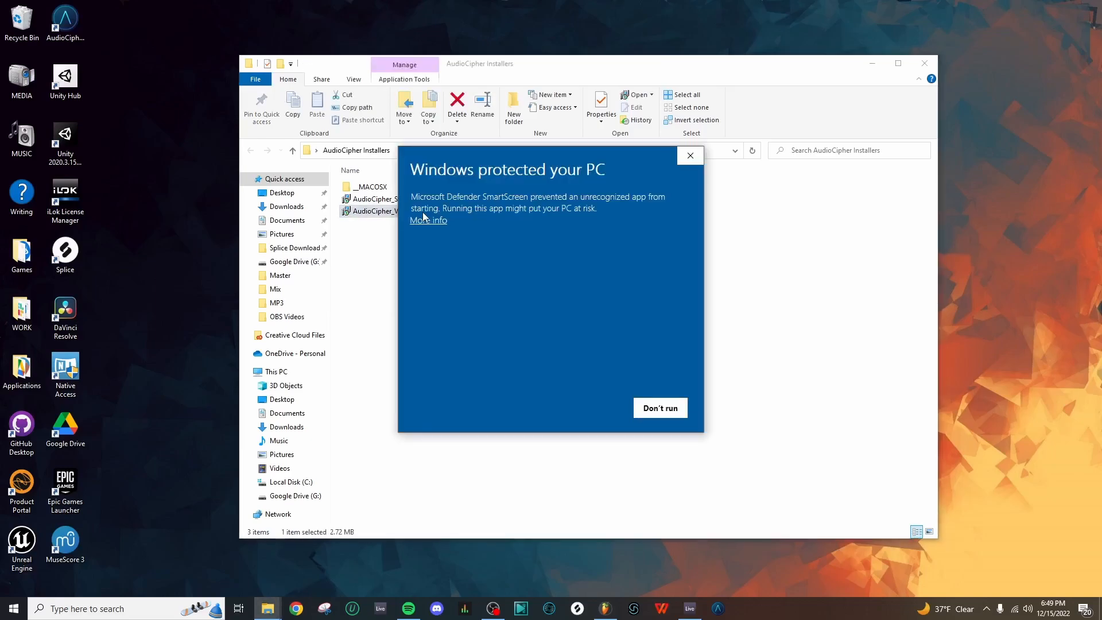
pyautogui.moveTo(608, 301)
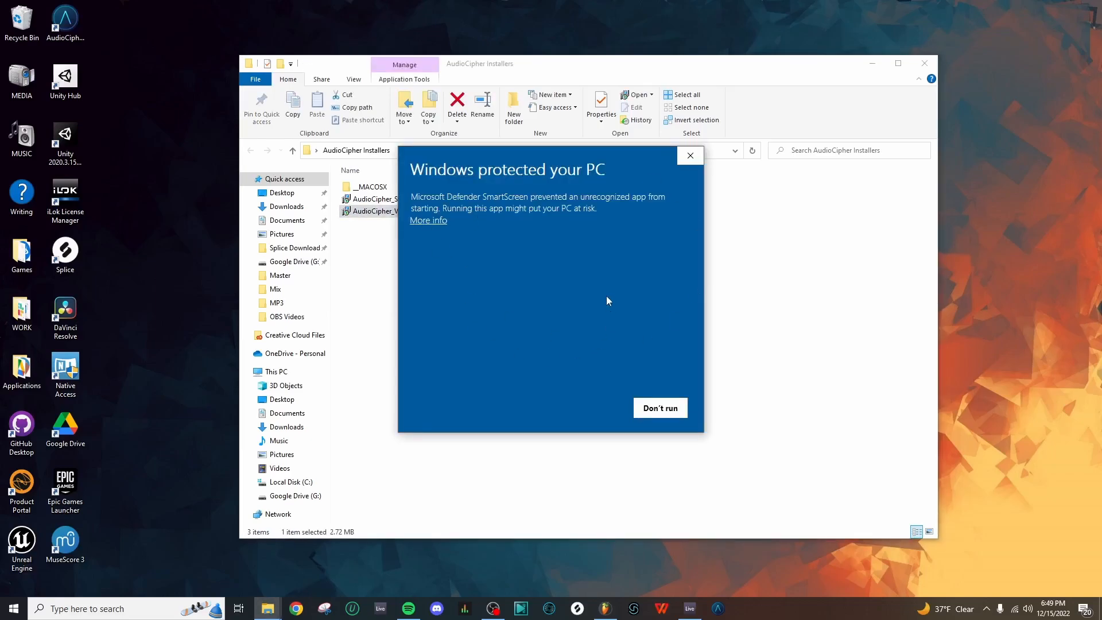
pyautogui.click(427, 220)
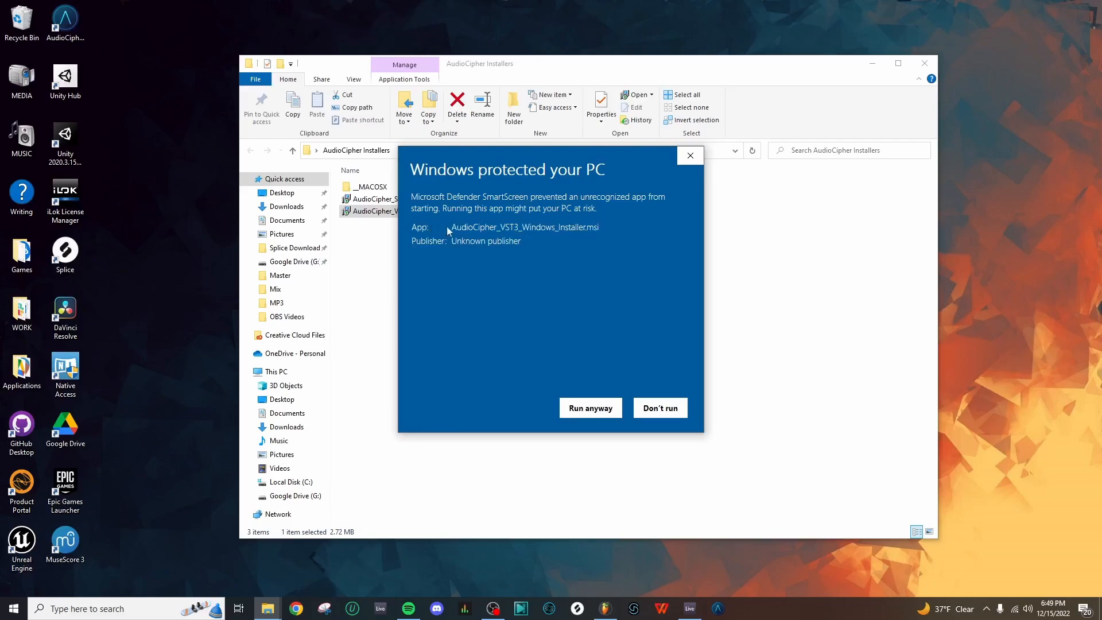
pyautogui.click(590, 408)
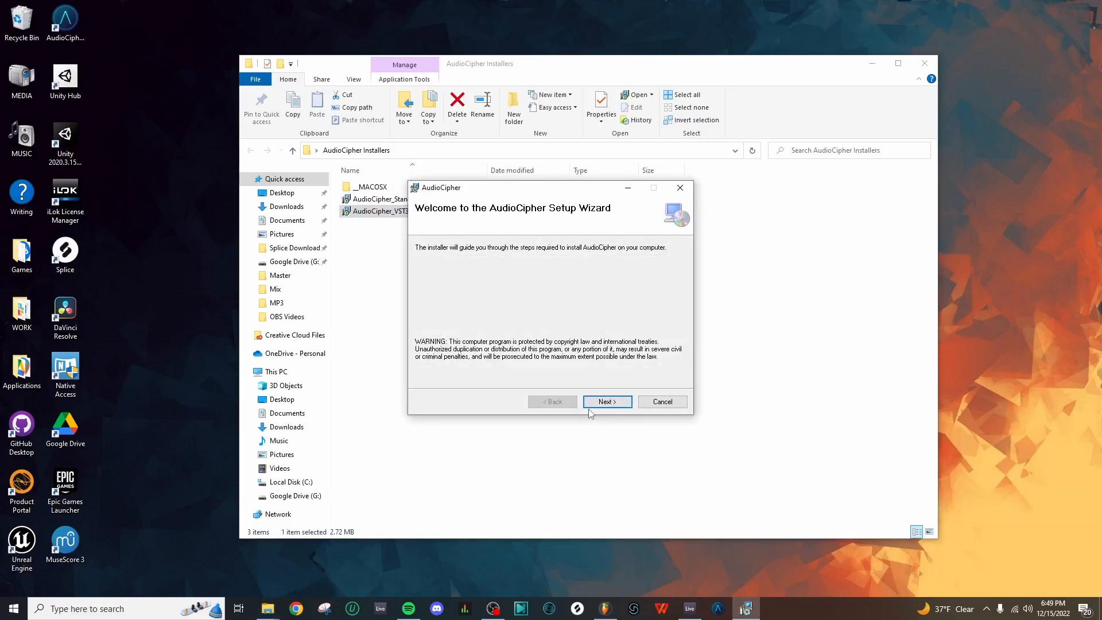
# - Install the VST3 plugin into the default folder and close the finished wizard
pyautogui.click(606, 401)
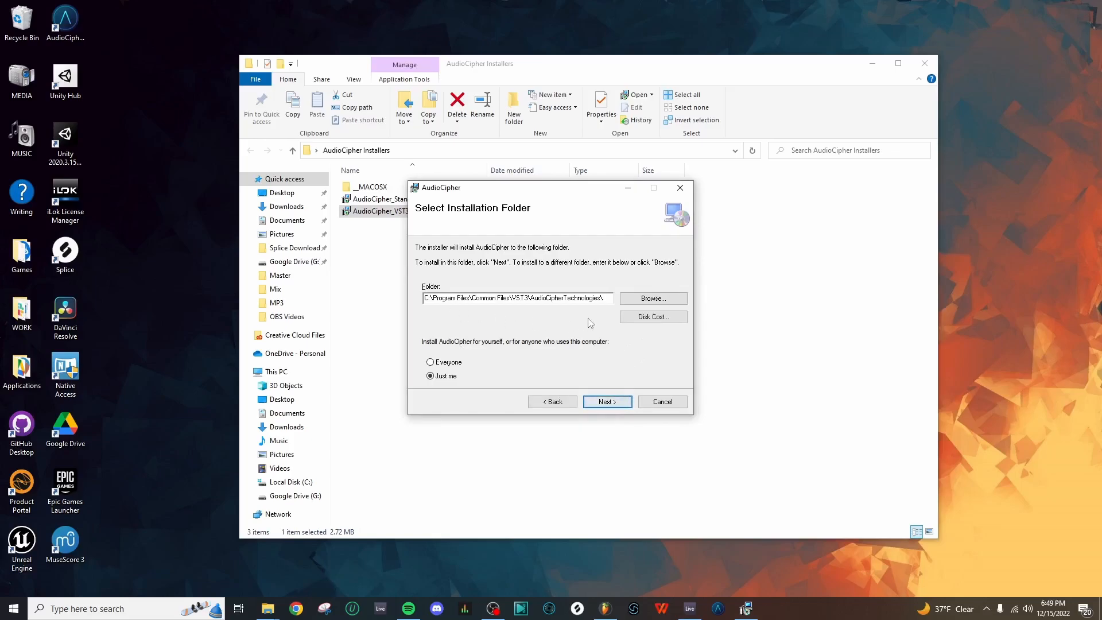
pyautogui.moveTo(589, 324)
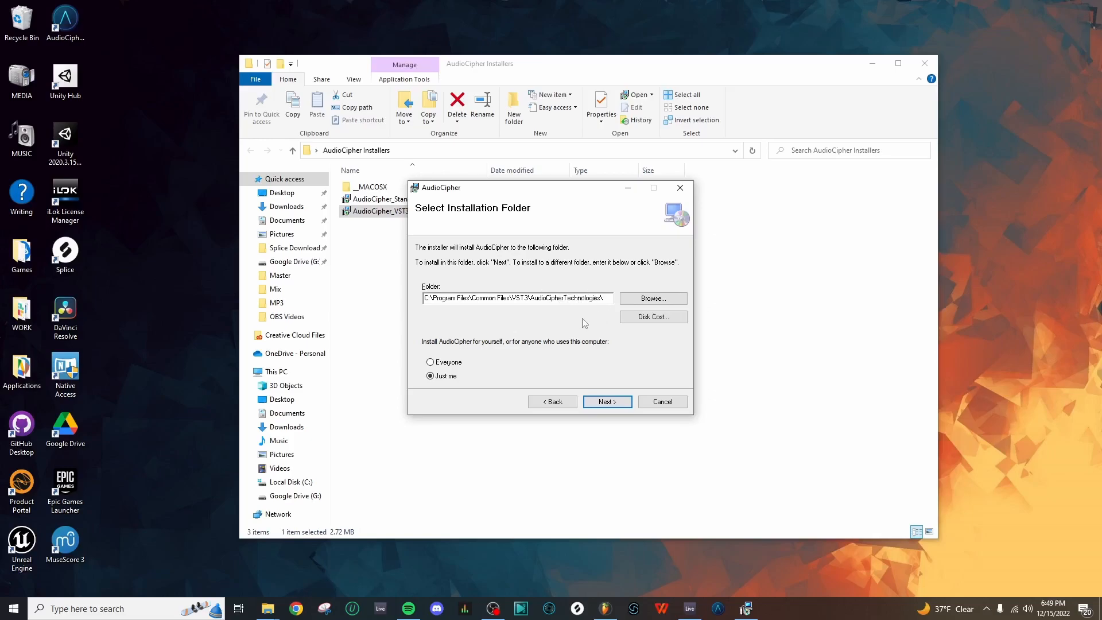
pyautogui.click(606, 402)
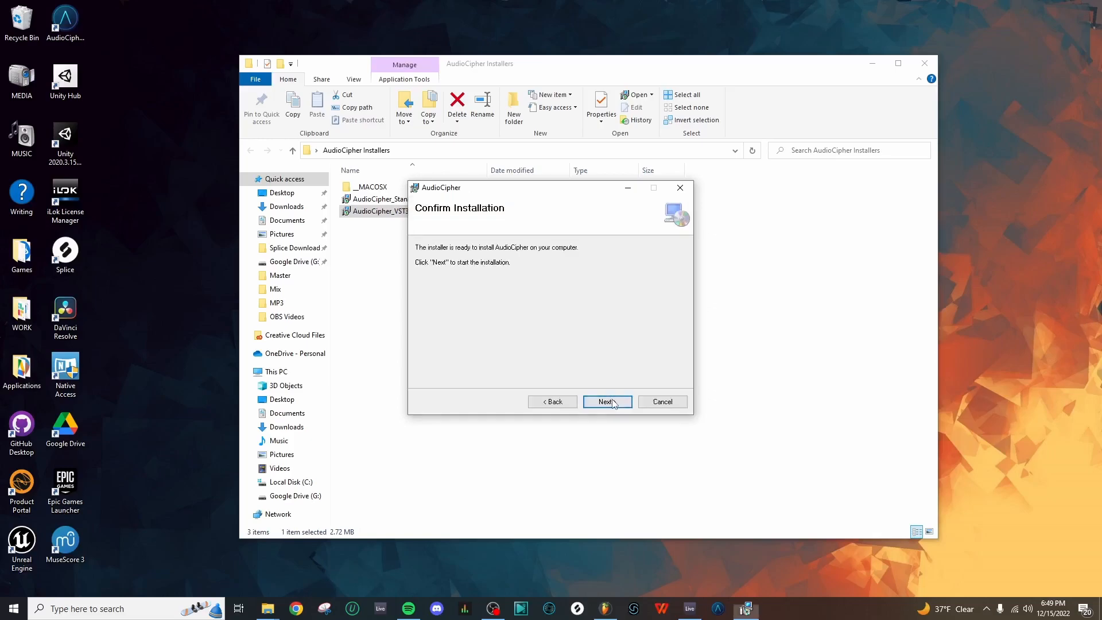
pyautogui.click(607, 402)
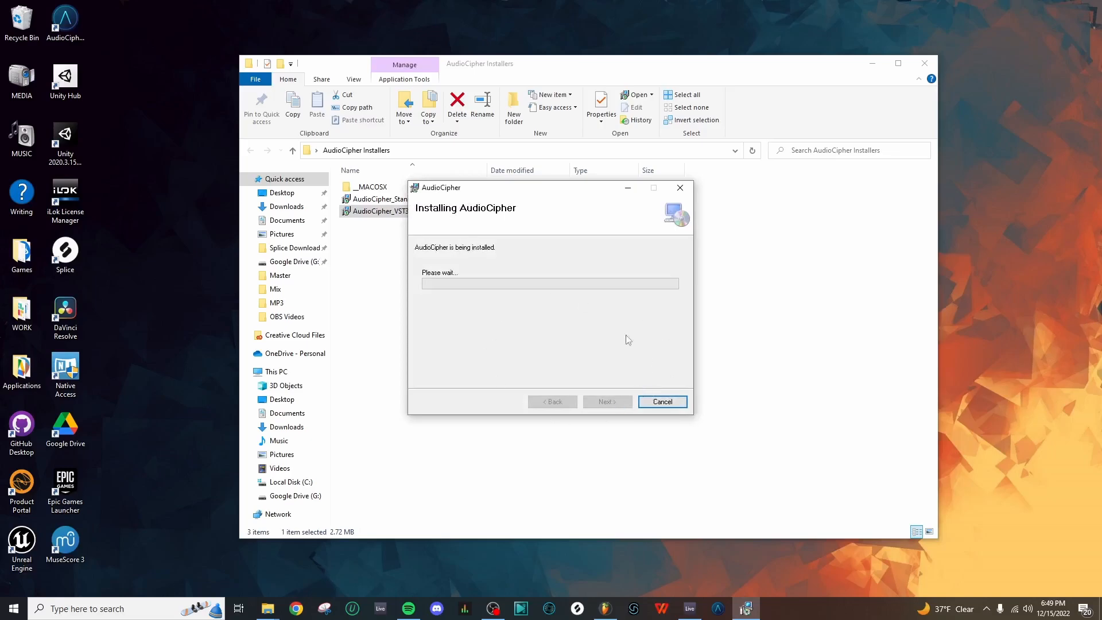
pyautogui.moveTo(620, 344)
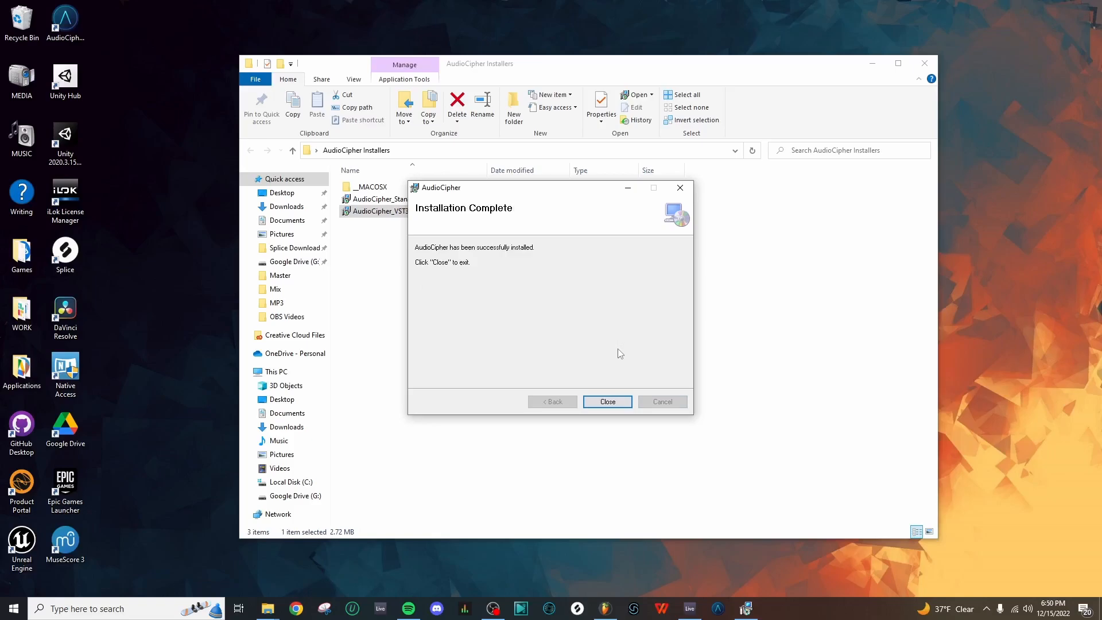
pyautogui.click(607, 401)
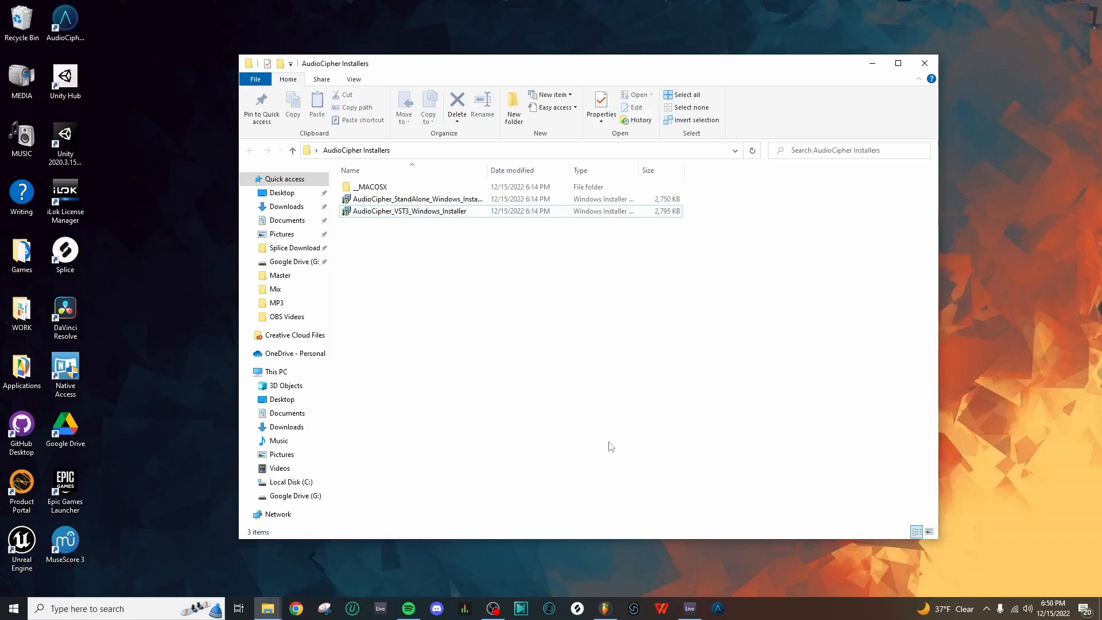
# - Open FL Studio's plugin manager from Options and scroll the list to find AudioCipher VST3
pyautogui.click(604, 608)
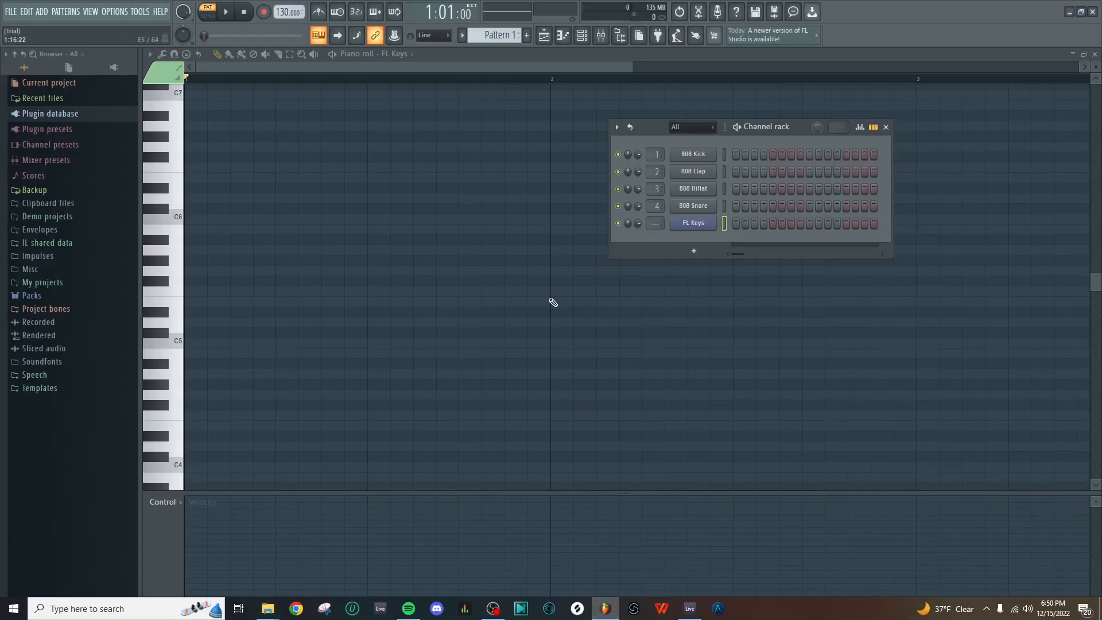
pyautogui.click(116, 12)
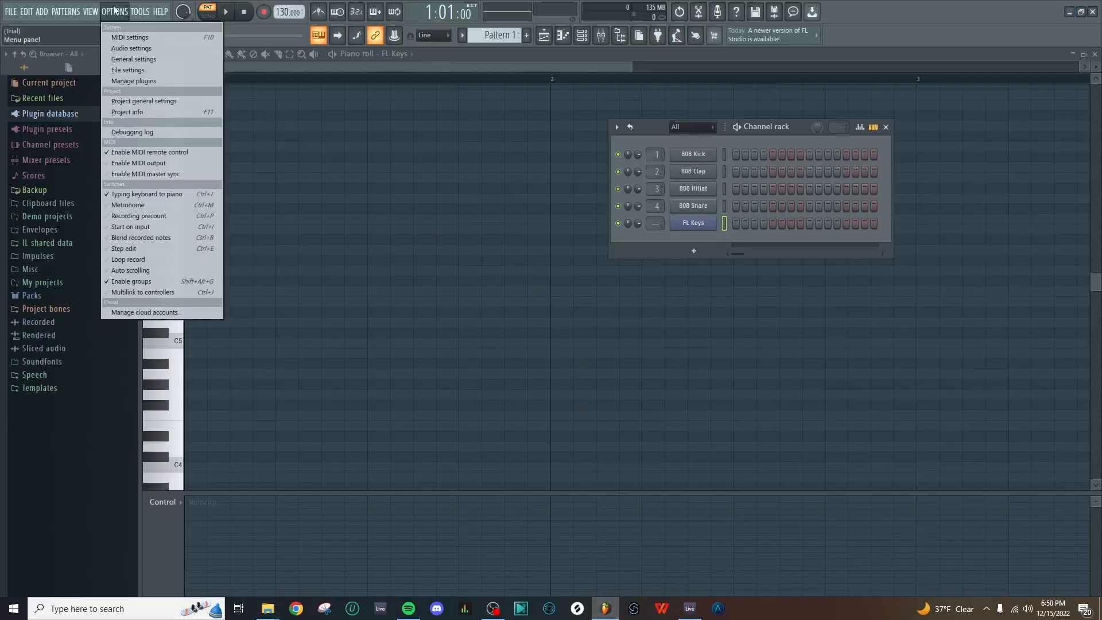
pyautogui.click(134, 81)
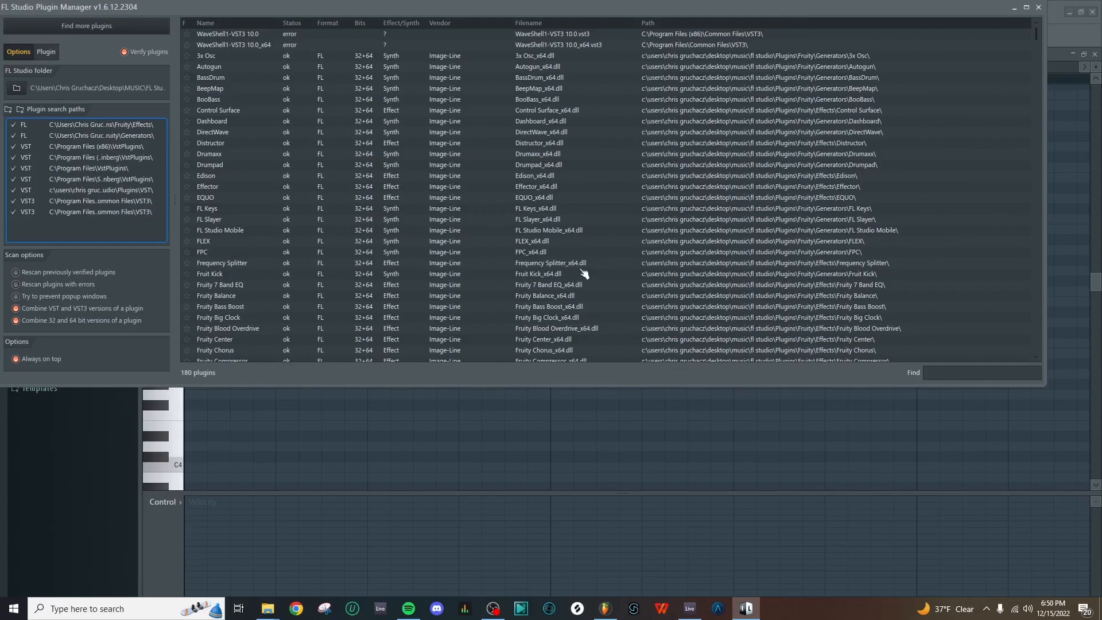
pyautogui.moveTo(661, 265)
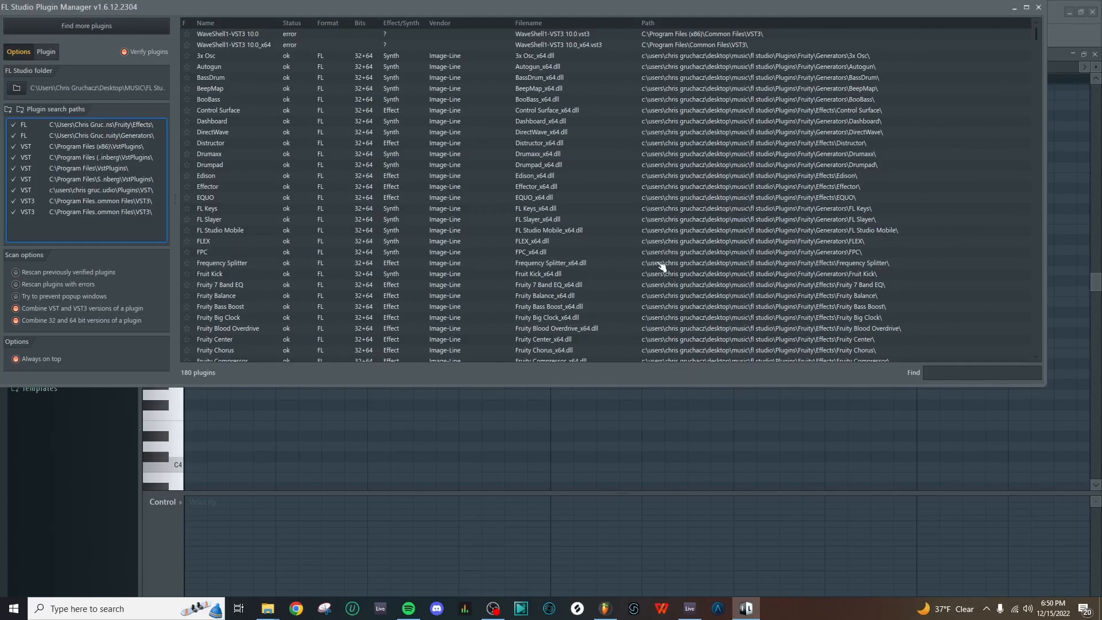
pyautogui.moveTo(668, 261)
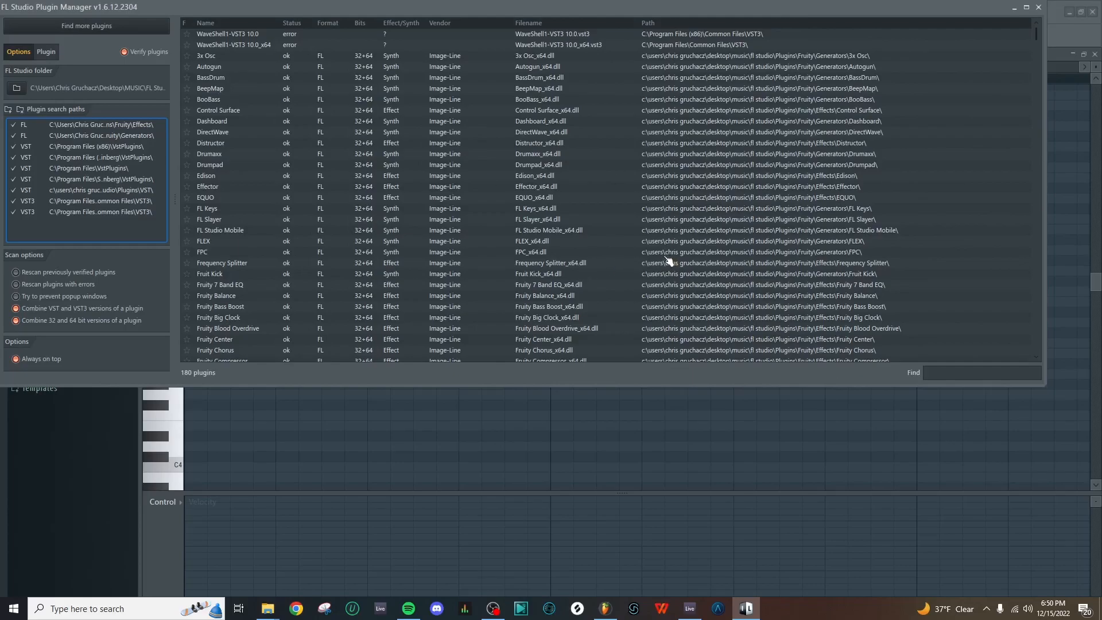
pyautogui.moveTo(150, 182)
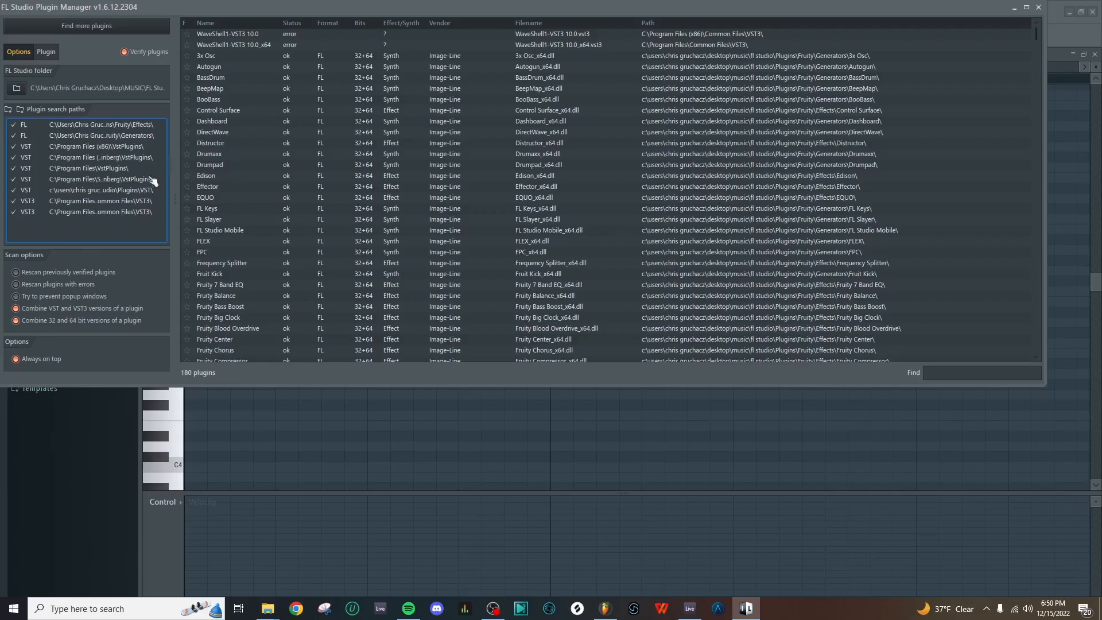
pyautogui.moveTo(105, 148)
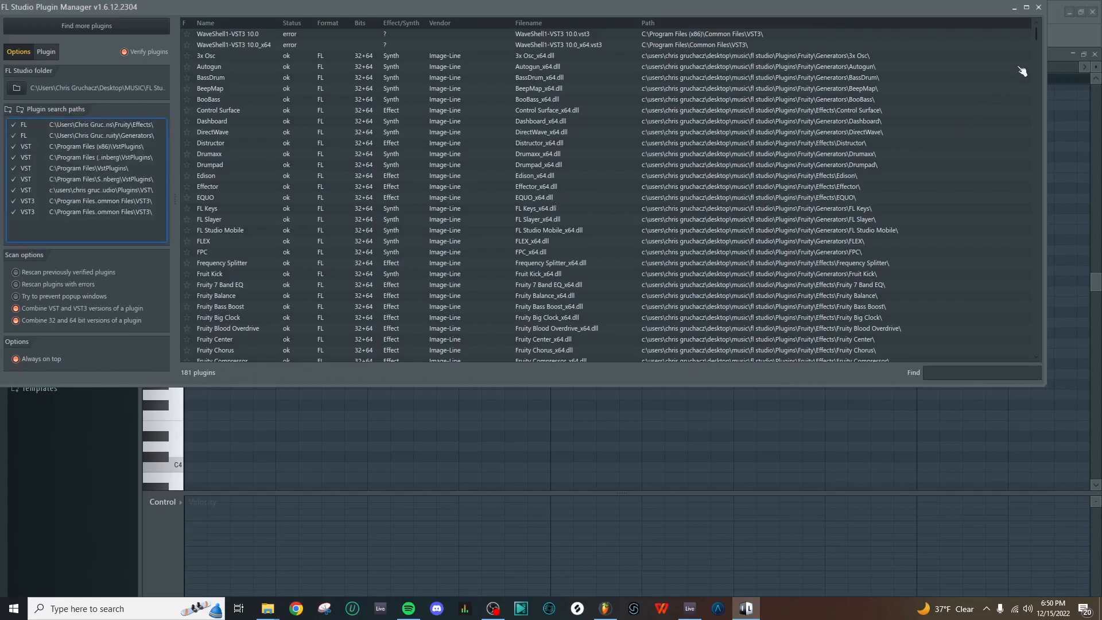
pyautogui.scroll(-3)
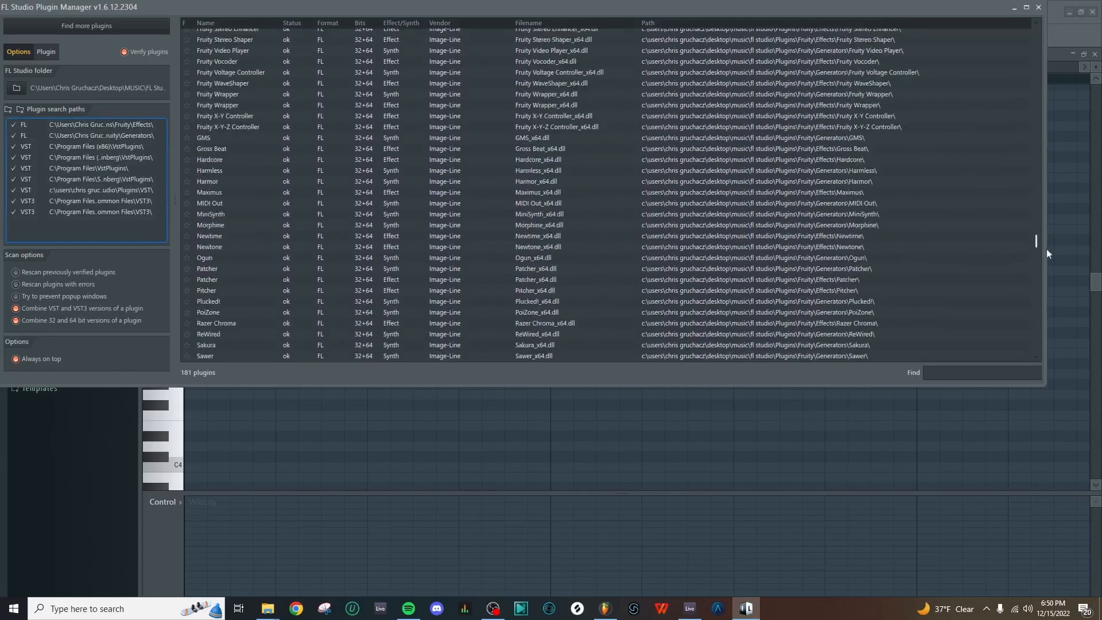
pyautogui.scroll(-3)
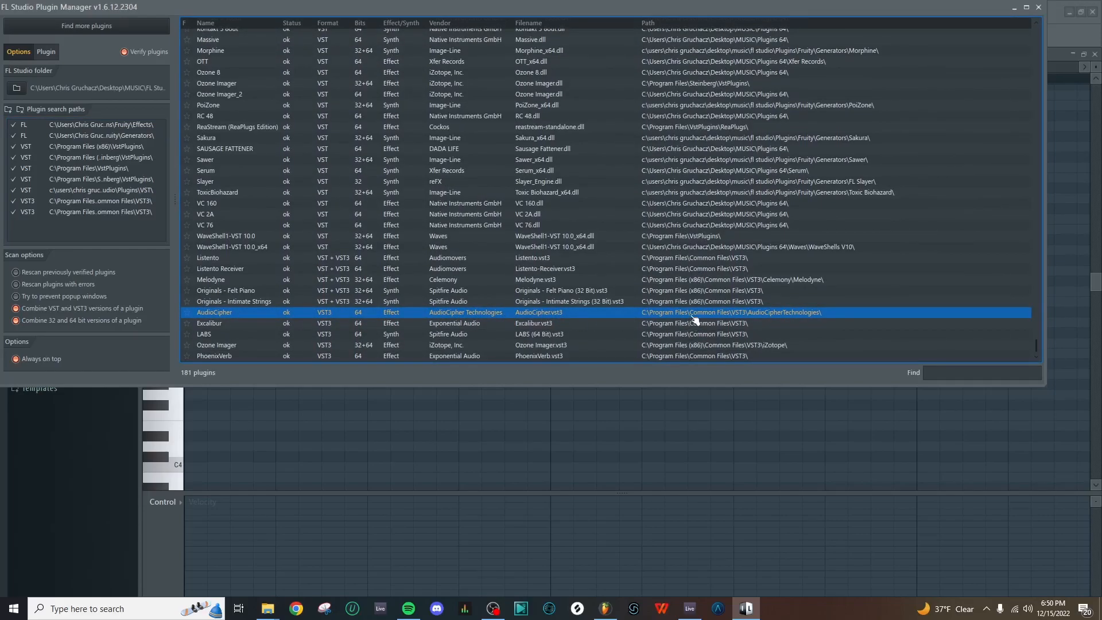
pyautogui.moveTo(703, 320)
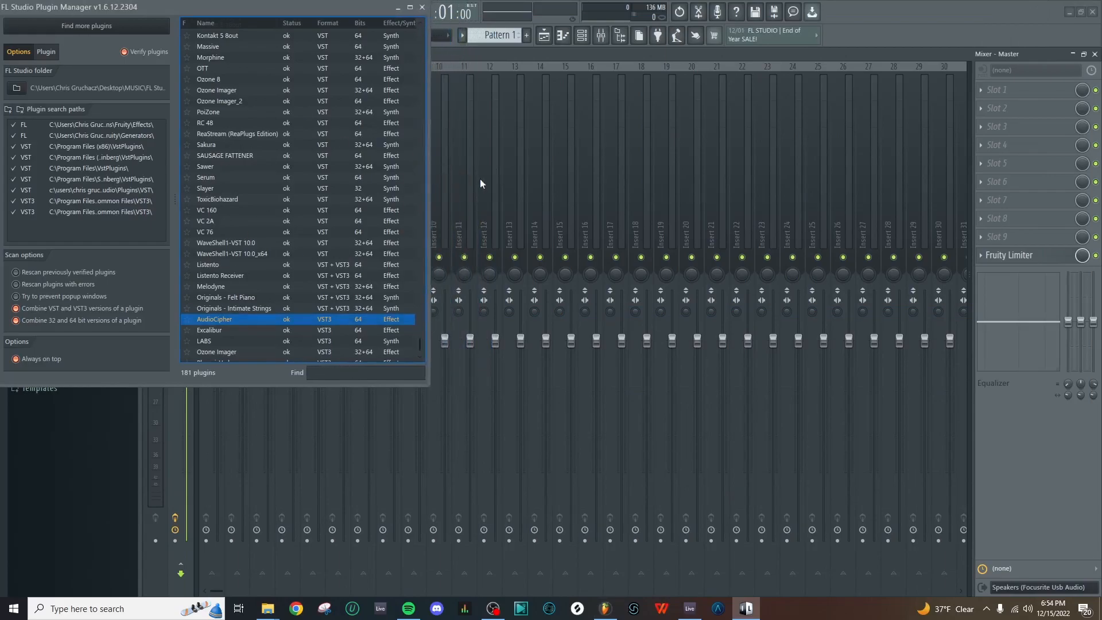
pyautogui.moveTo(925, 237)
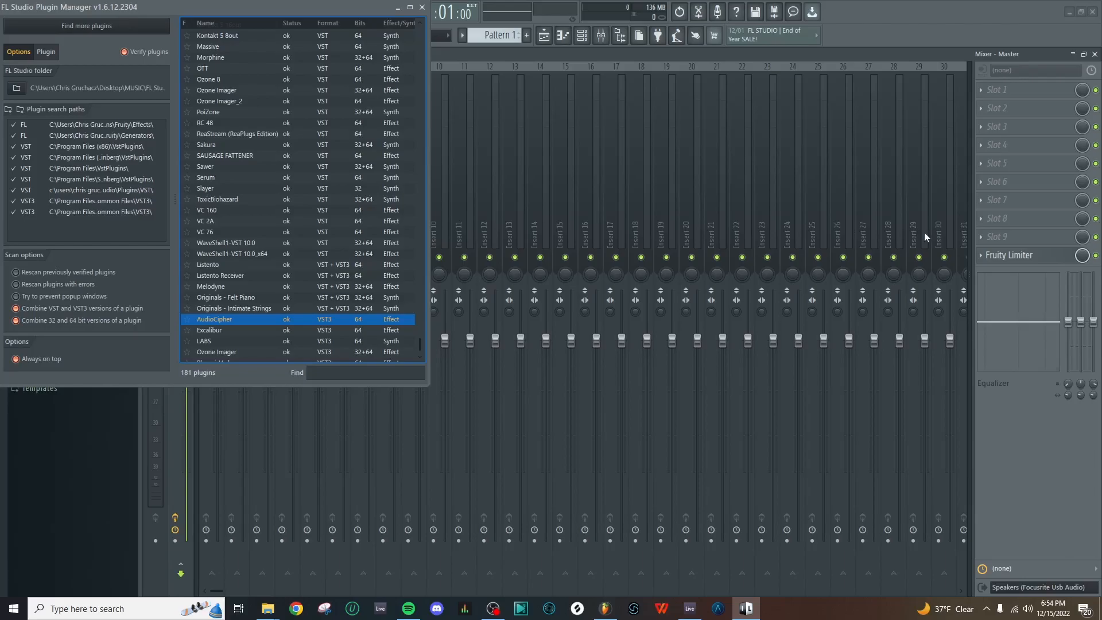
pyautogui.moveTo(443, 278)
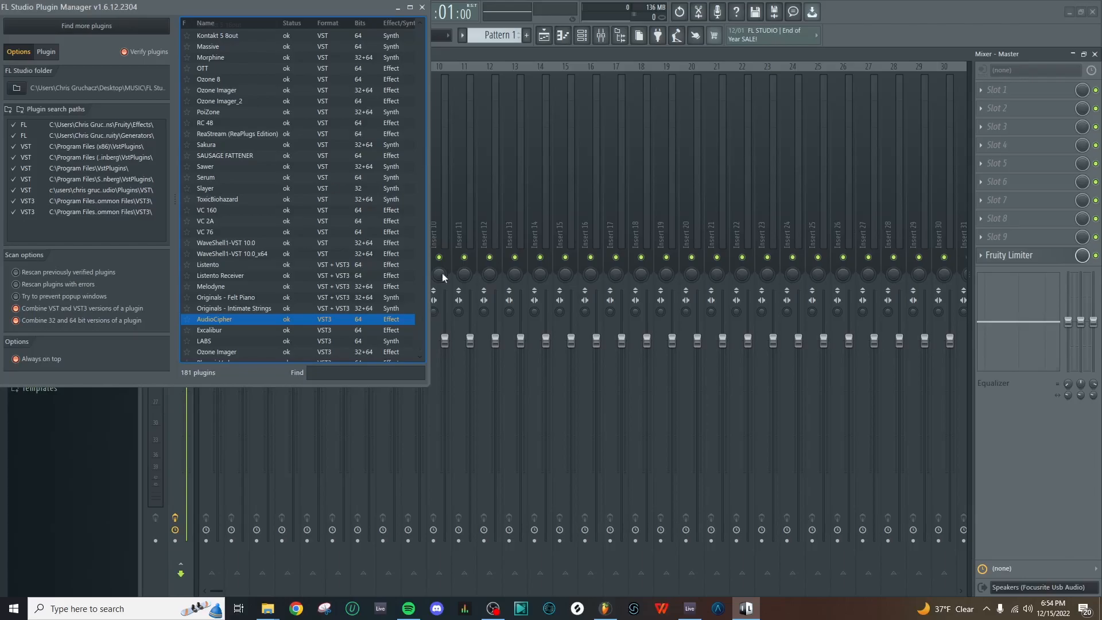
pyautogui.moveTo(520, 216)
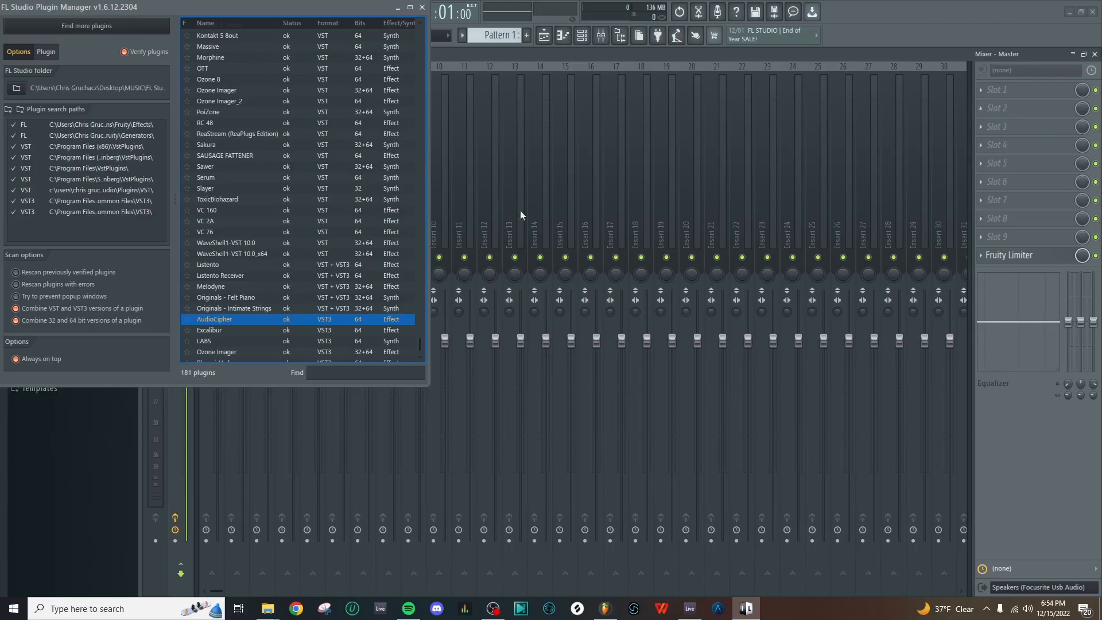
pyautogui.moveTo(1030, 119)
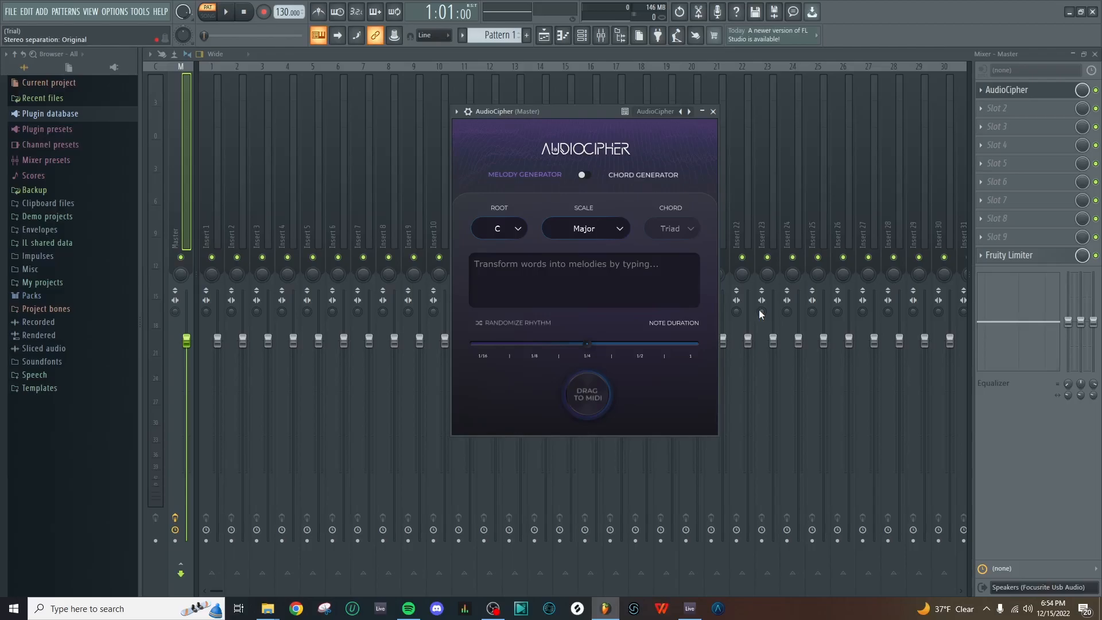
pyautogui.moveTo(731, 407)
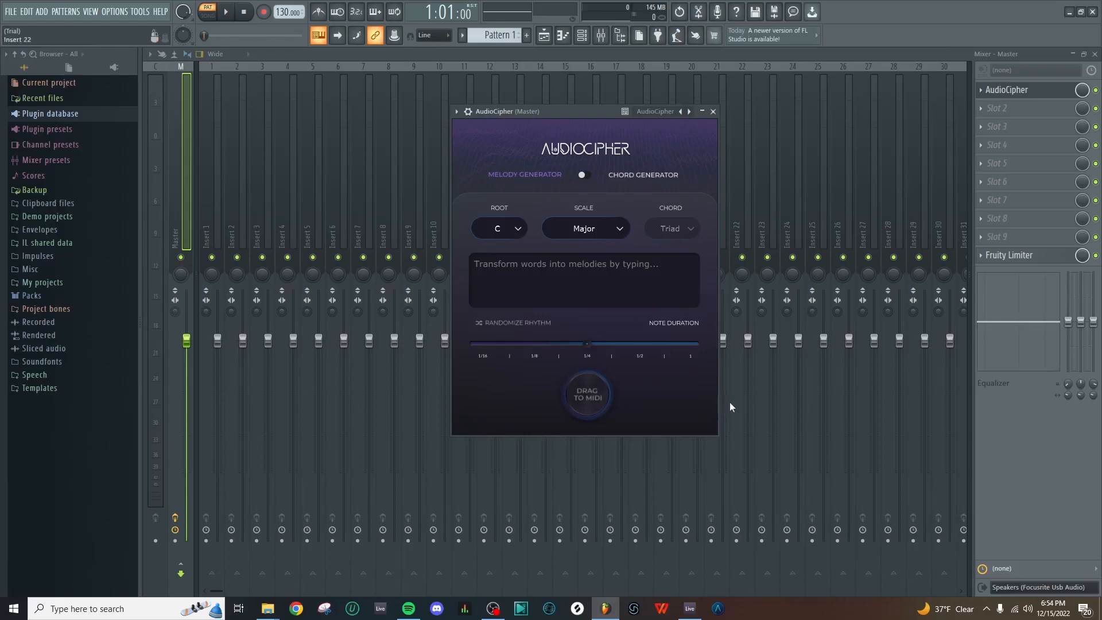
pyautogui.moveTo(733, 399)
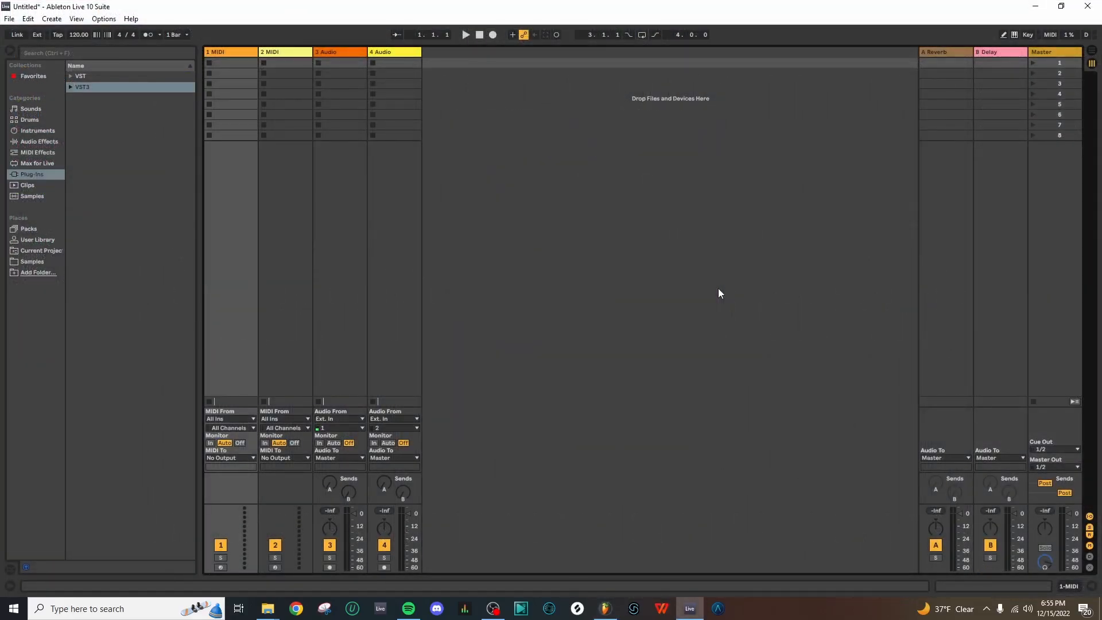
# - Show Ableton Live's Plug-Ins preferences with the custom VST3 folder path
pyautogui.click(103, 18)
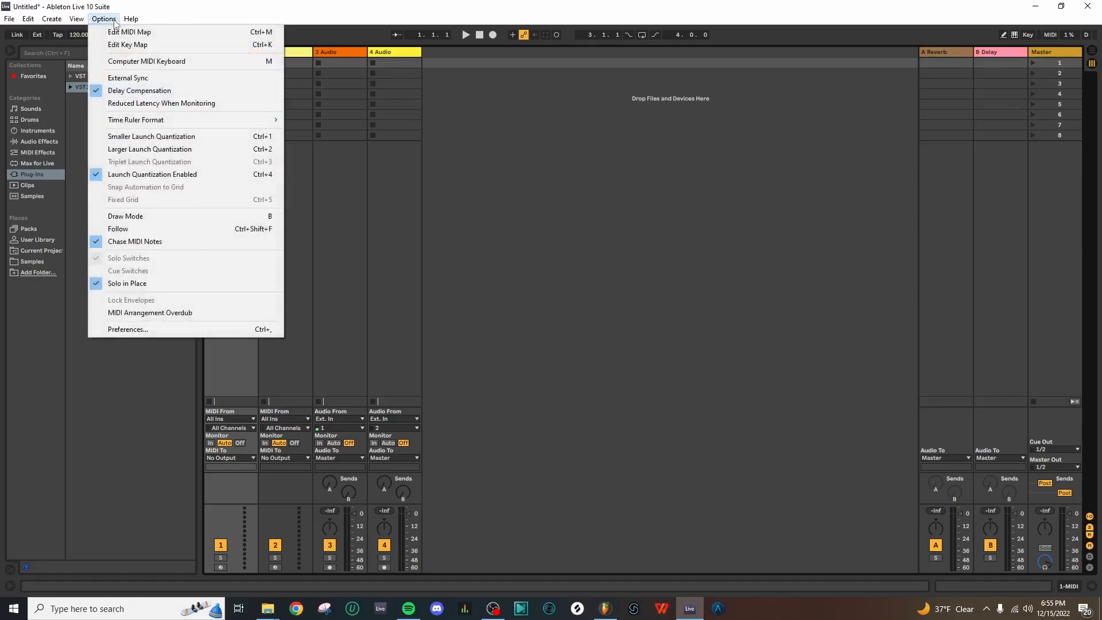
pyautogui.click(127, 329)
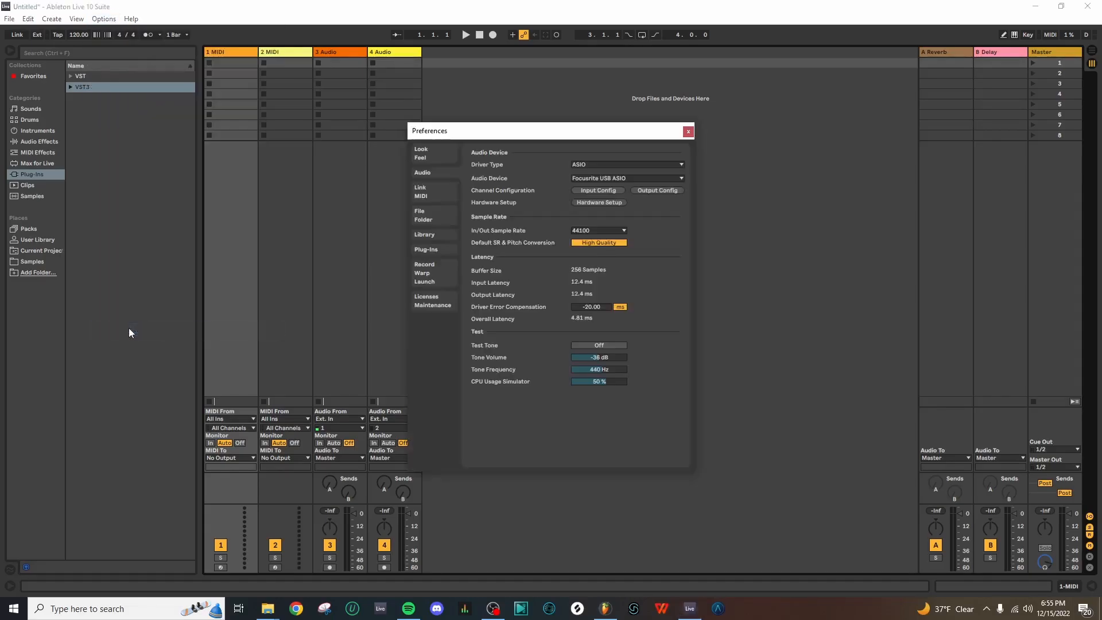
pyautogui.click(426, 249)
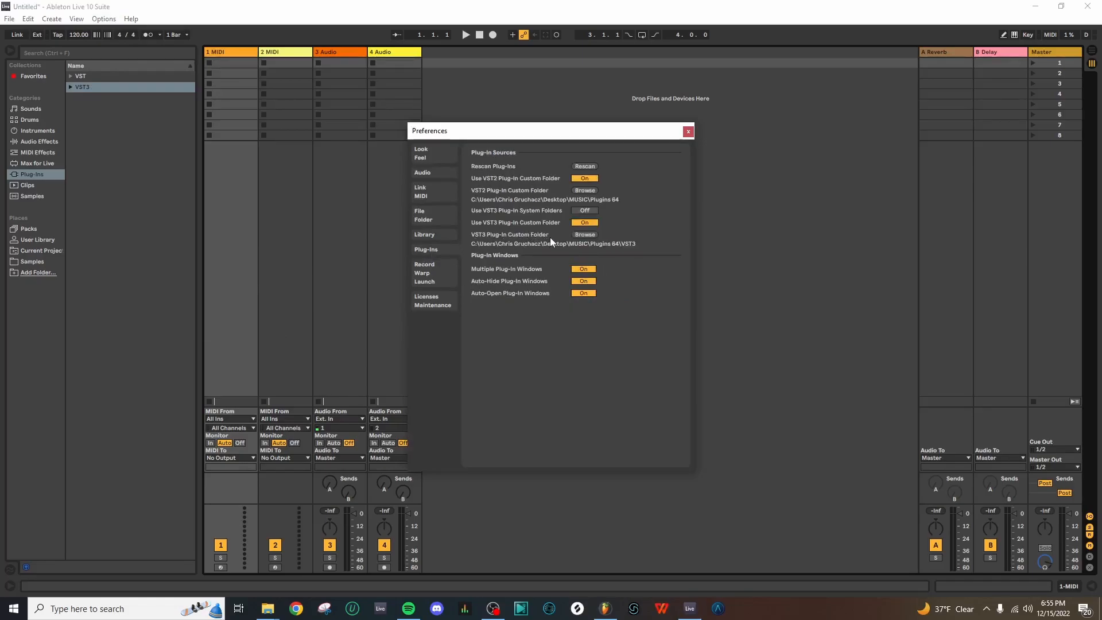
pyautogui.moveTo(494, 251)
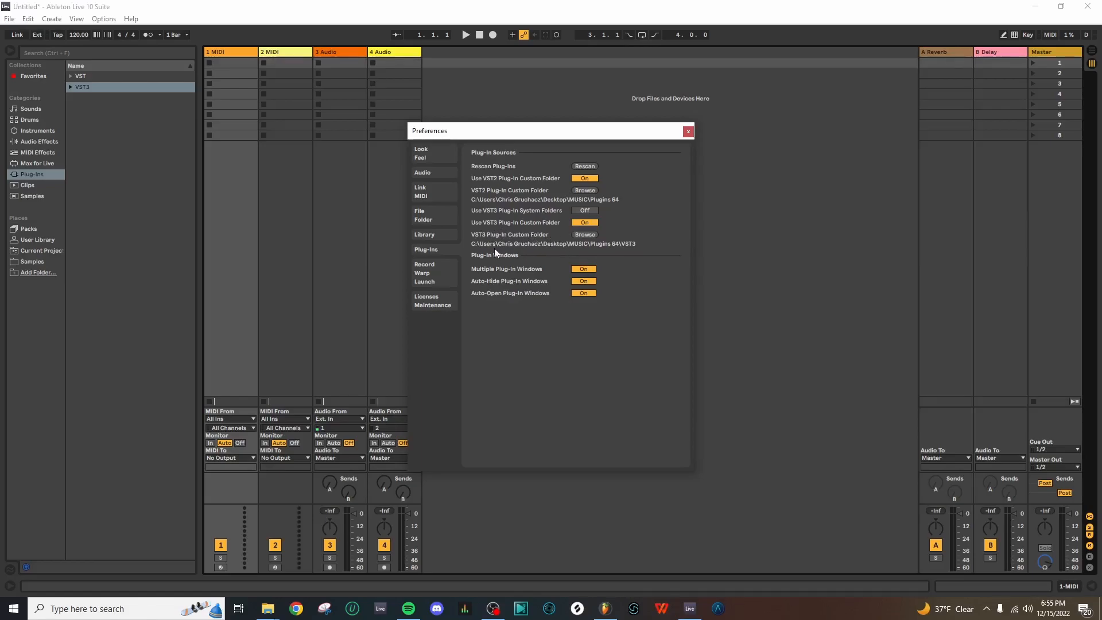
pyautogui.moveTo(508, 246)
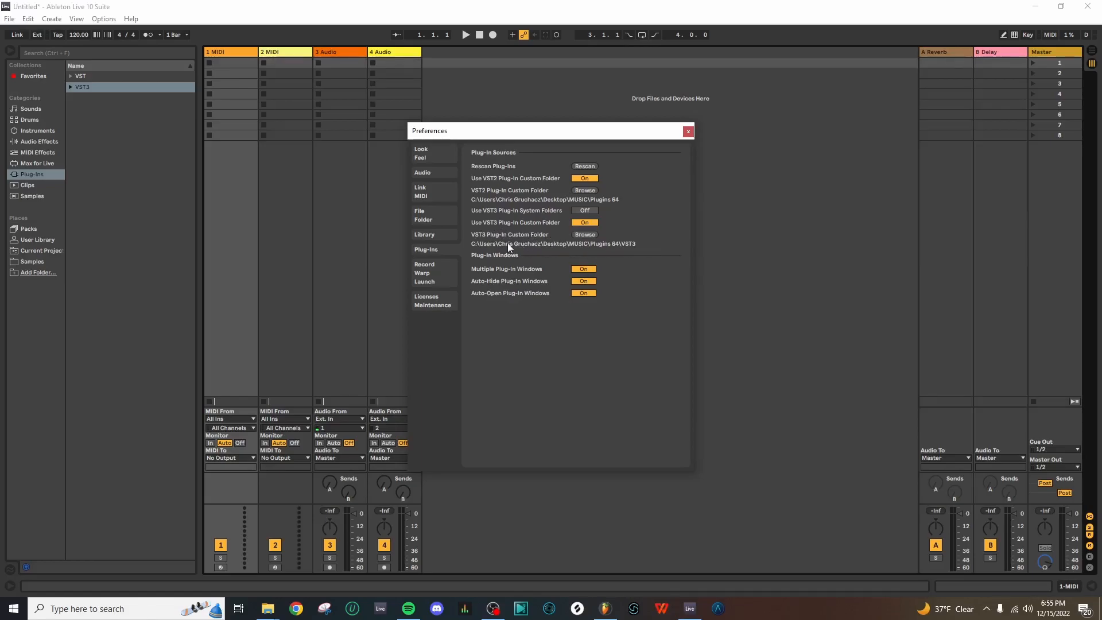
pyautogui.moveTo(639, 251)
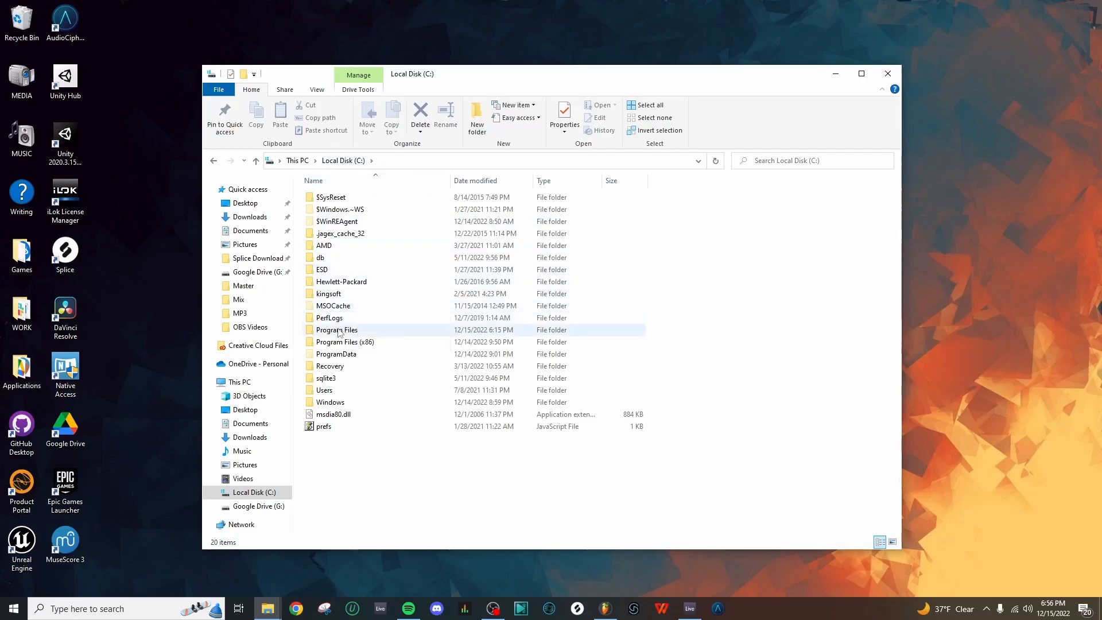
# - Copy the AudioCipherTechnologies folder from Program Files > Common Files > VST3
pyautogui.doubleClick(335, 330)
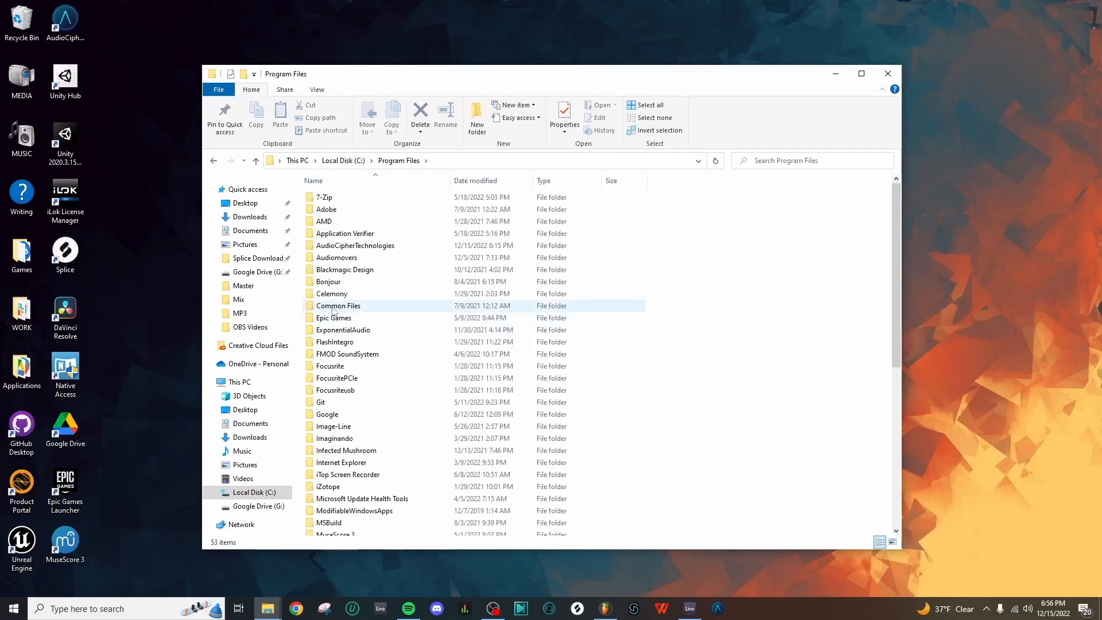
pyautogui.doubleClick(338, 305)
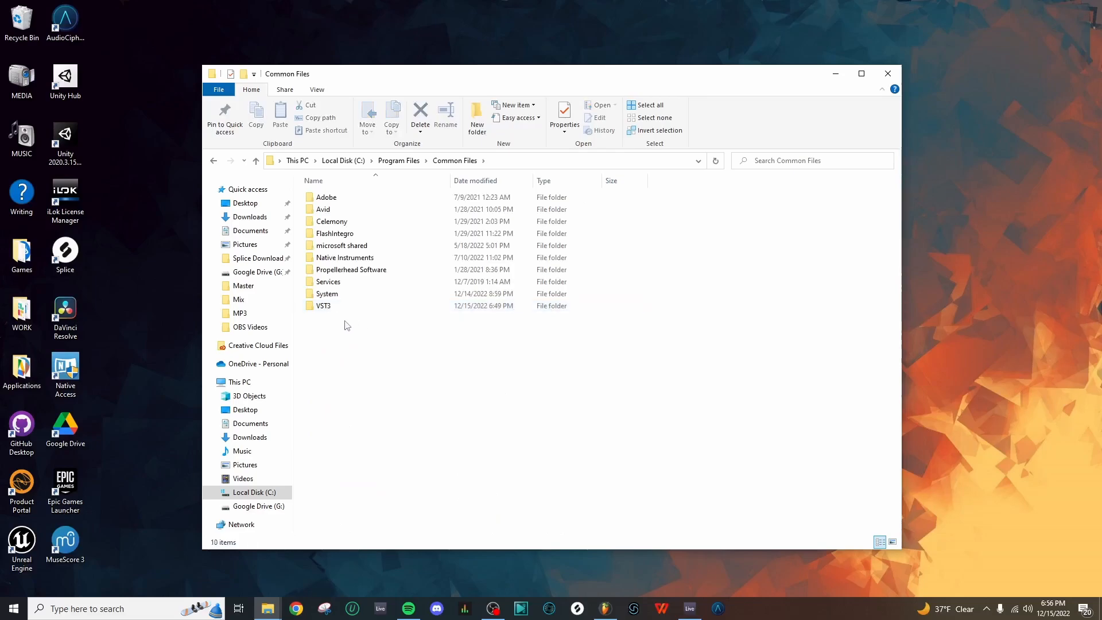
pyautogui.doubleClick(324, 306)
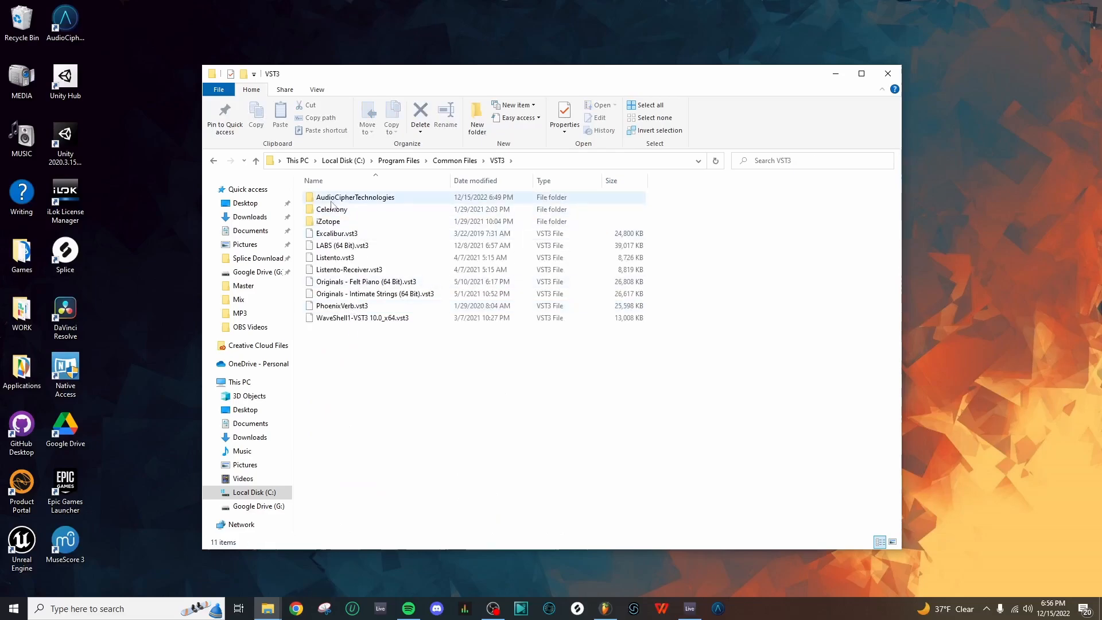
pyautogui.doubleClick(355, 197)
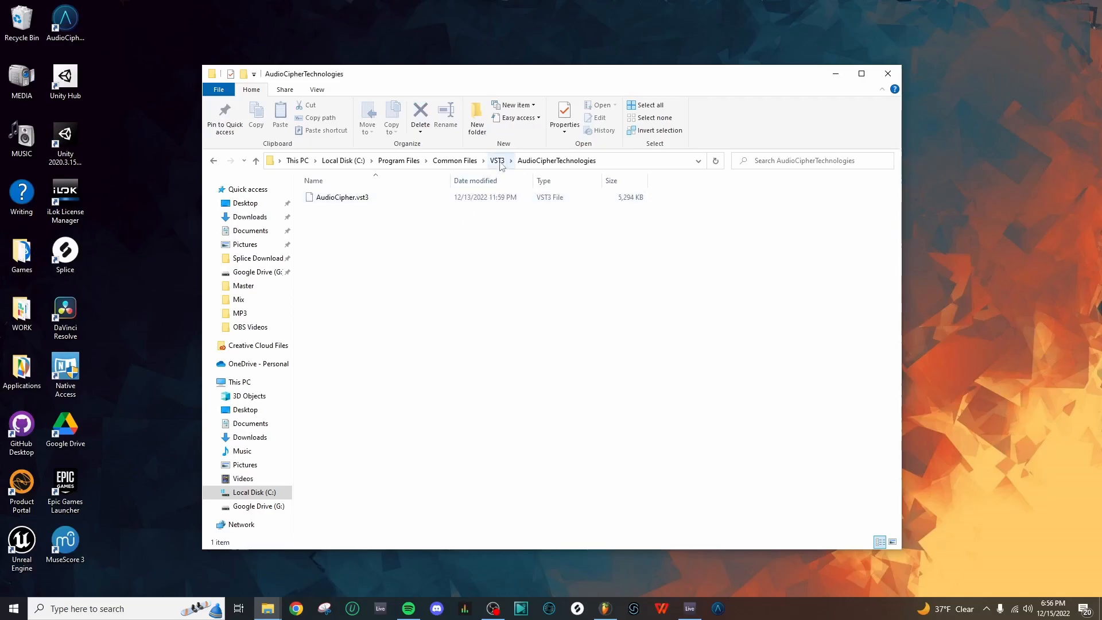
pyautogui.click(498, 160)
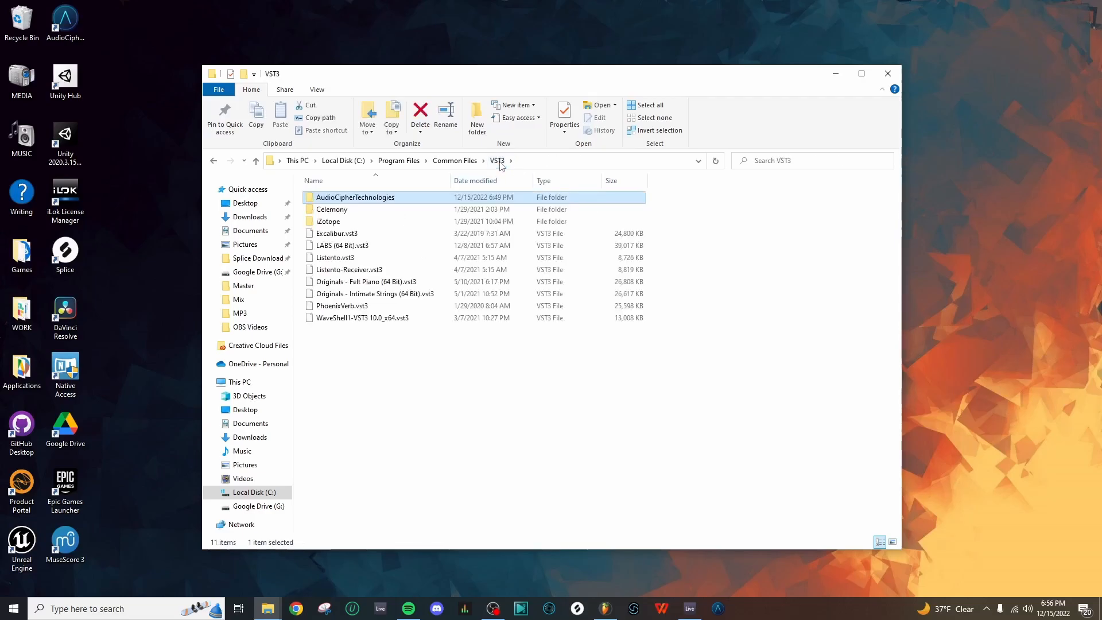
pyautogui.rightClick(355, 197)
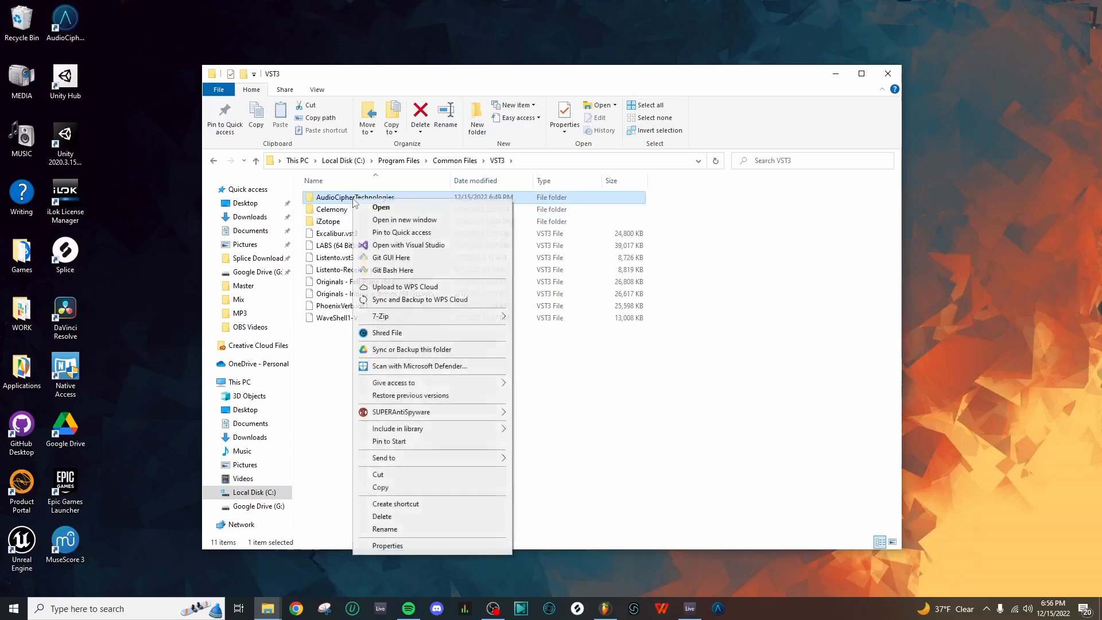
pyautogui.click(411, 488)
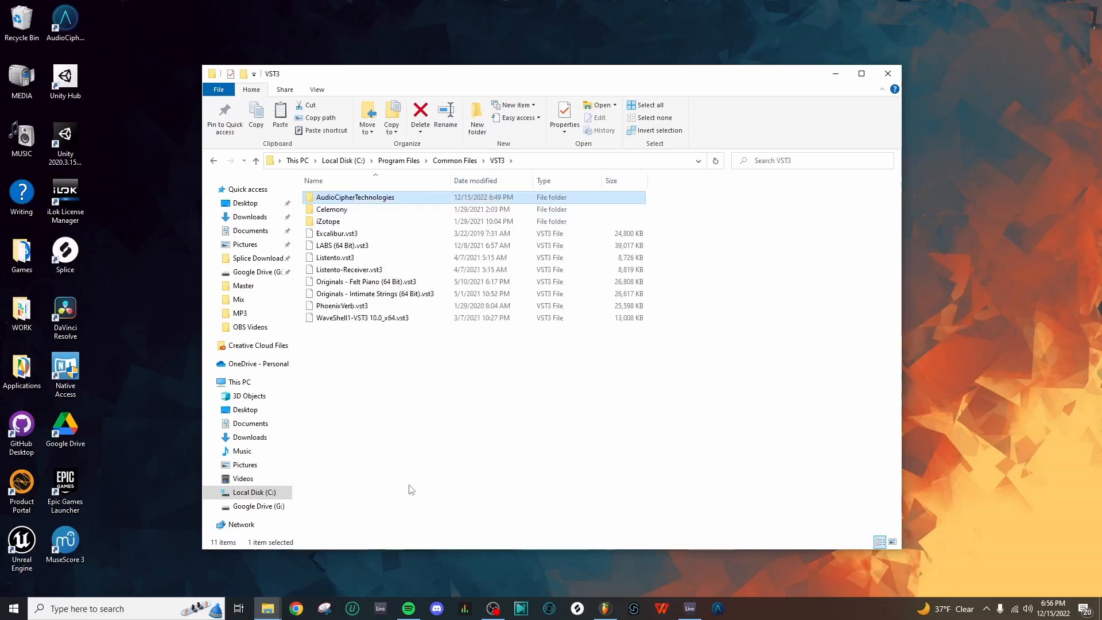
pyautogui.moveTo(415, 479)
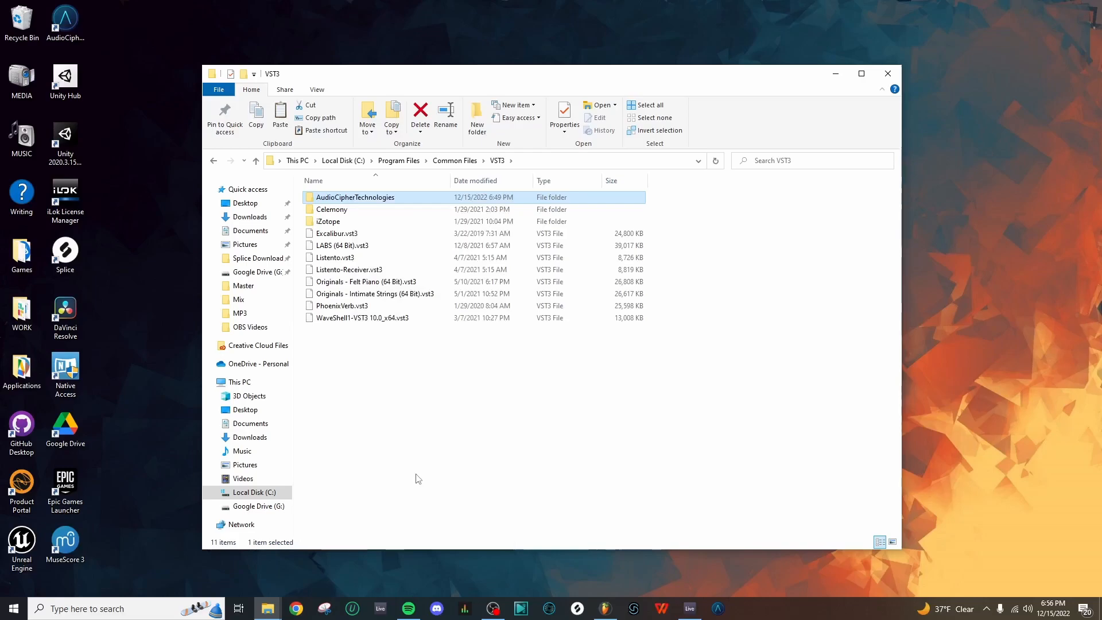
pyautogui.moveTo(422, 478)
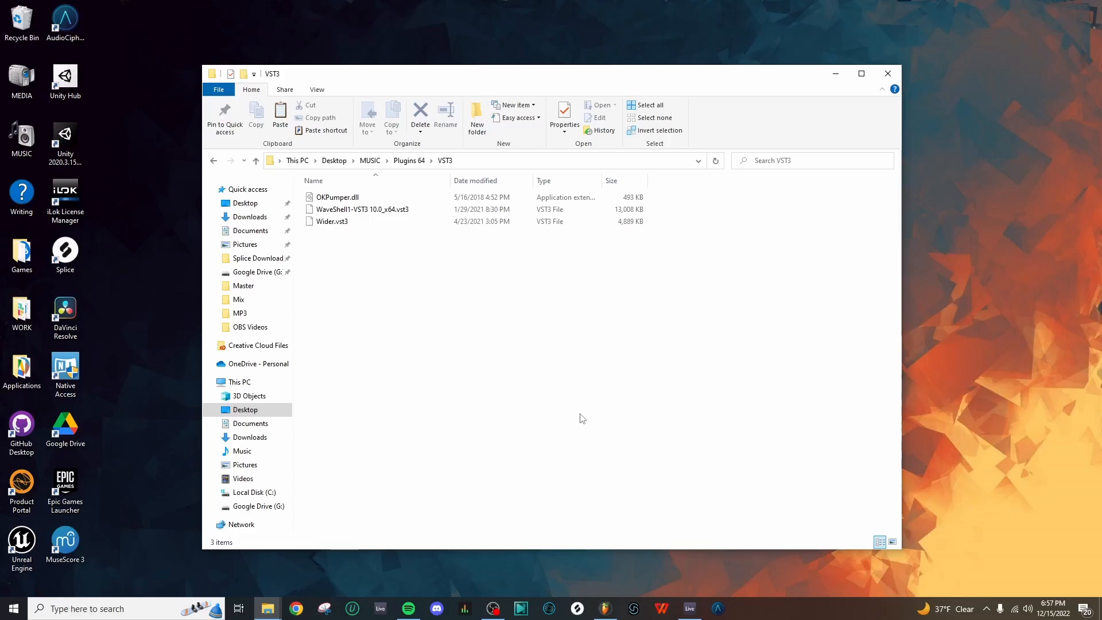
pyautogui.moveTo(581, 417)
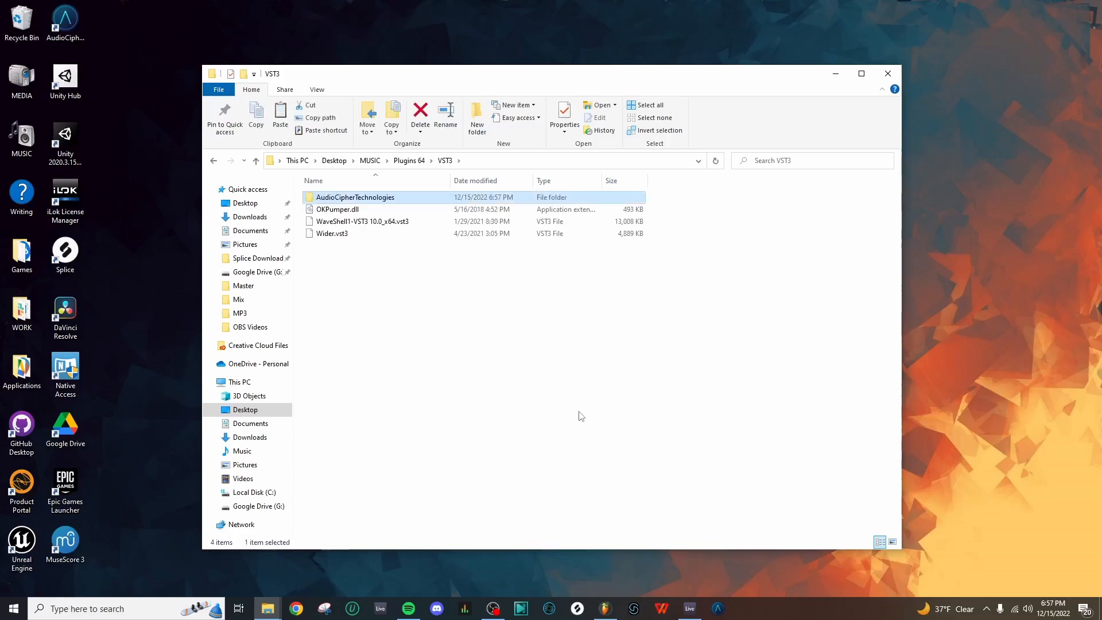
# - Open the pasted AudioCipherTechnologies folder in Plugins 64 VST3, then return to Ableton Live
pyautogui.doubleClick(354, 197)
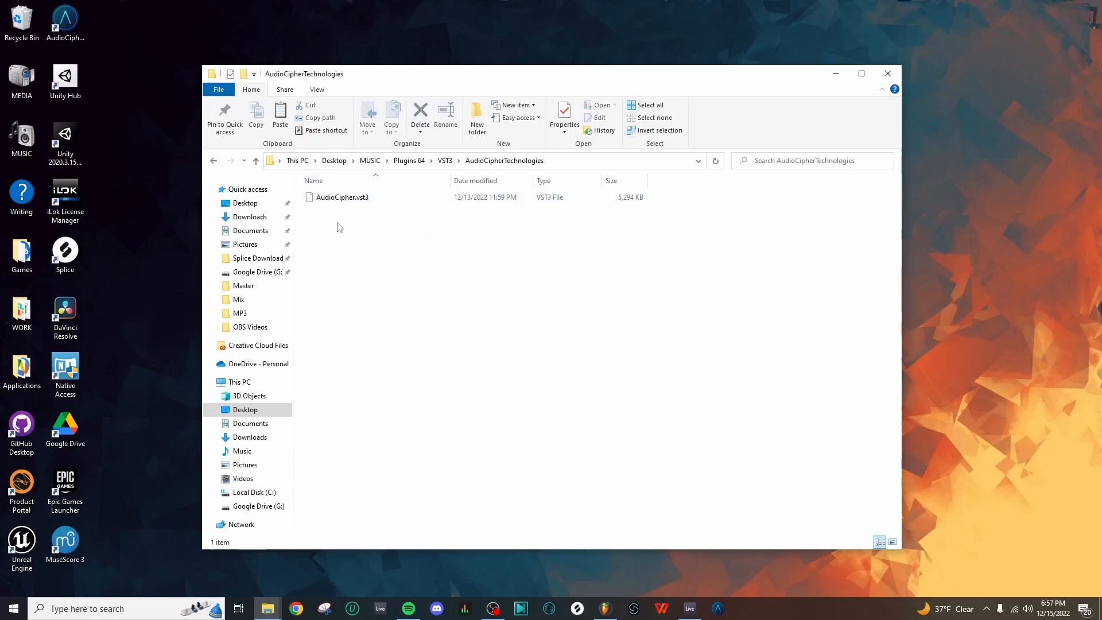
pyautogui.moveTo(492, 243)
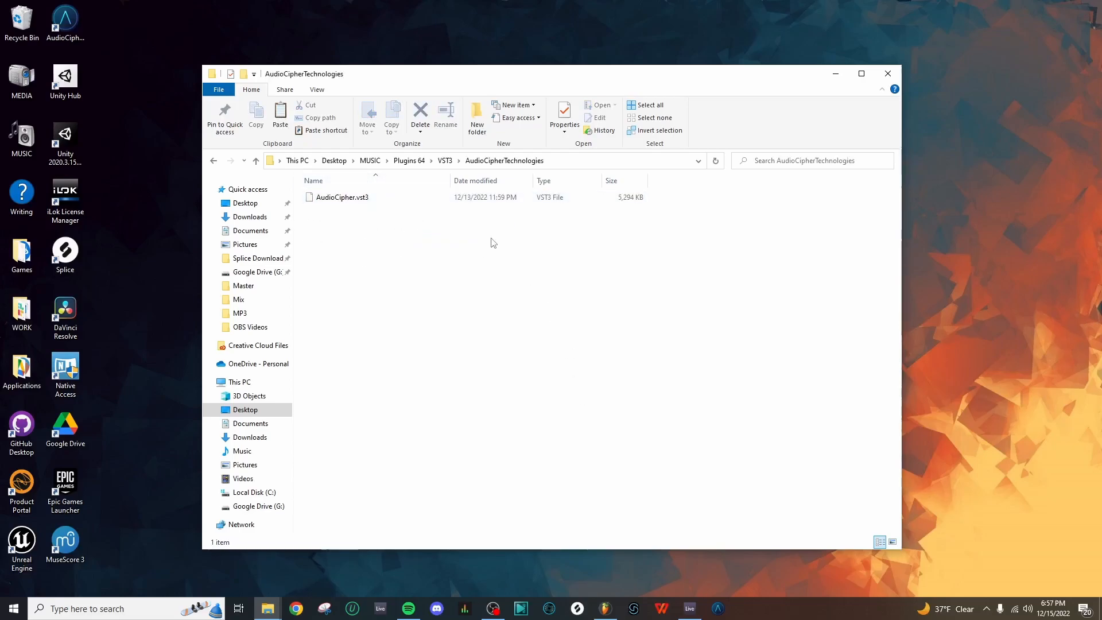
pyautogui.click(689, 608)
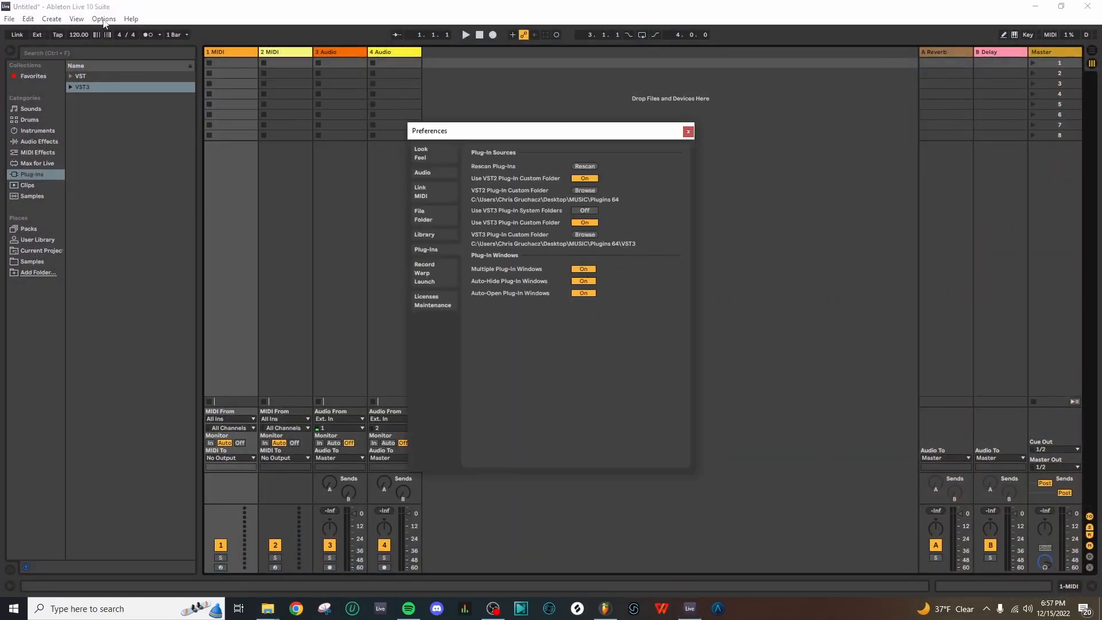
pyautogui.moveTo(662, 325)
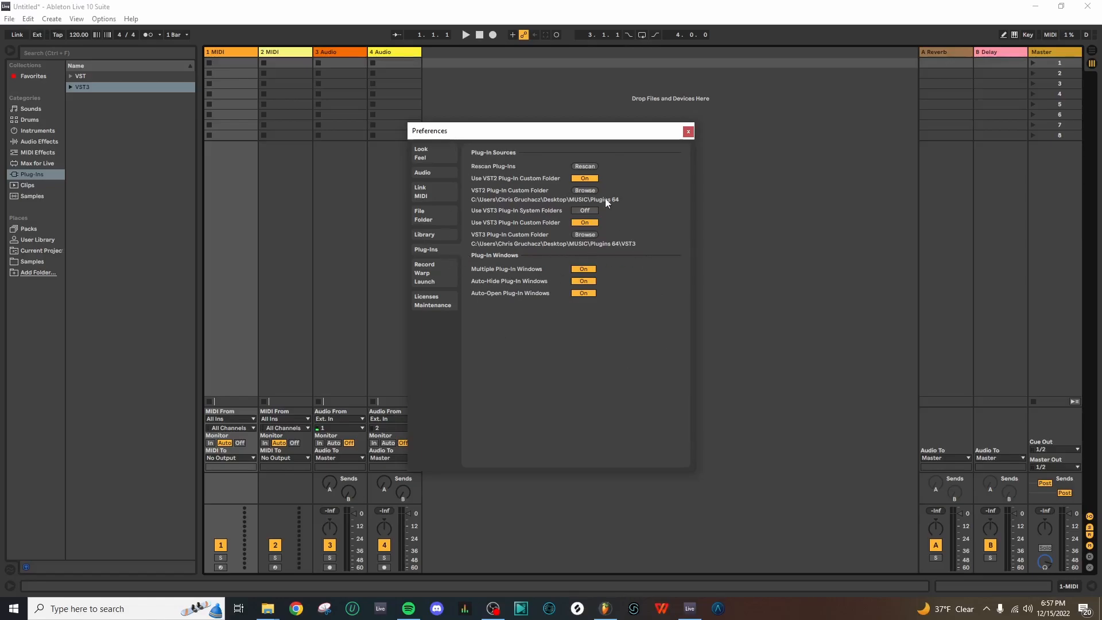
# - Rescan plug-ins in the Plug-Ins preferences and close the Preferences window
pyautogui.click(585, 166)
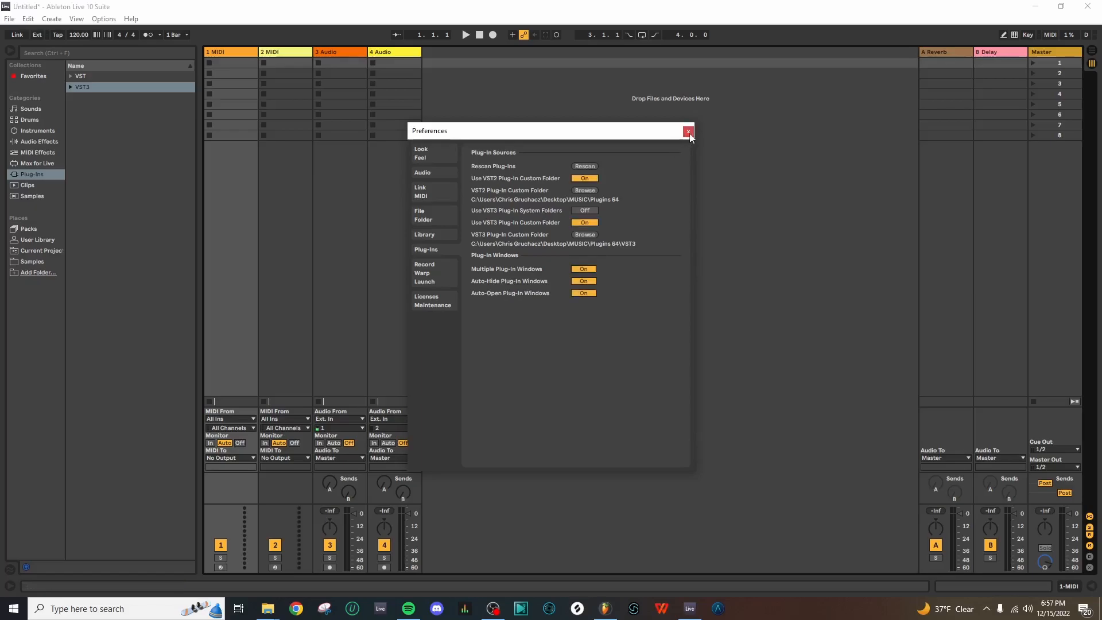
pyautogui.click(689, 132)
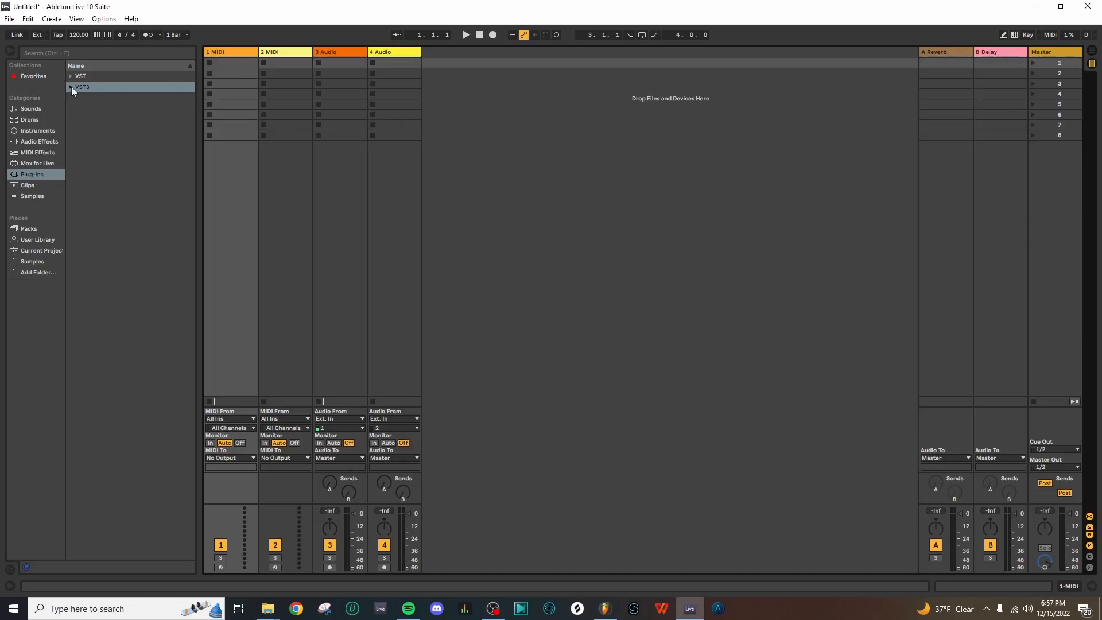
# - Expand VST3 > AudioCipher Technologies and load AudioCipher onto the 1-MIDI track
pyautogui.click(70, 86)
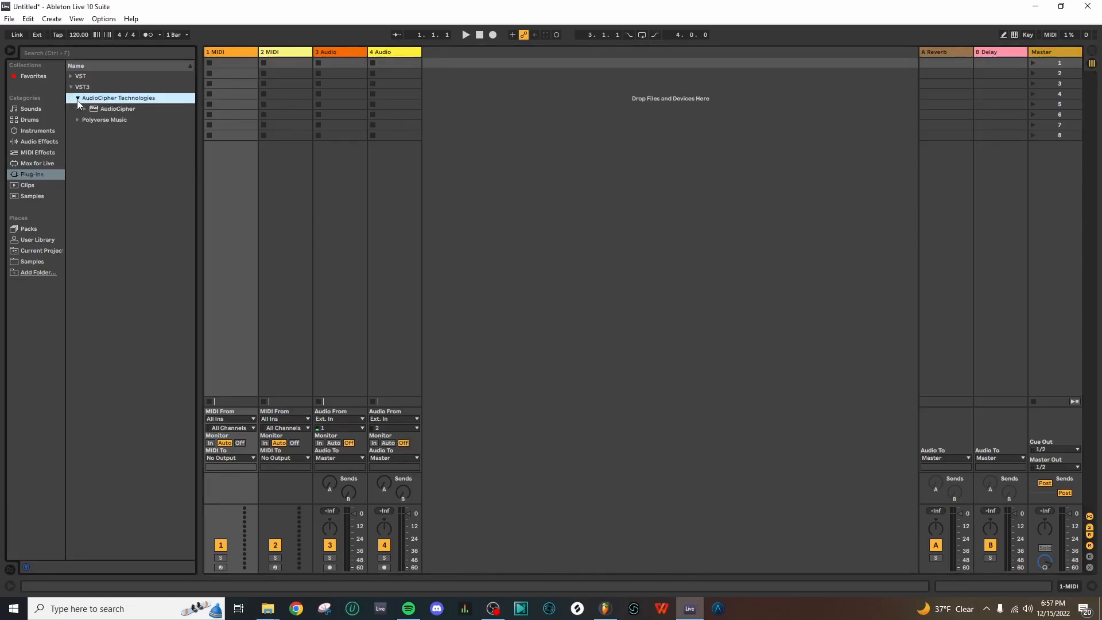
pyautogui.click(117, 108)
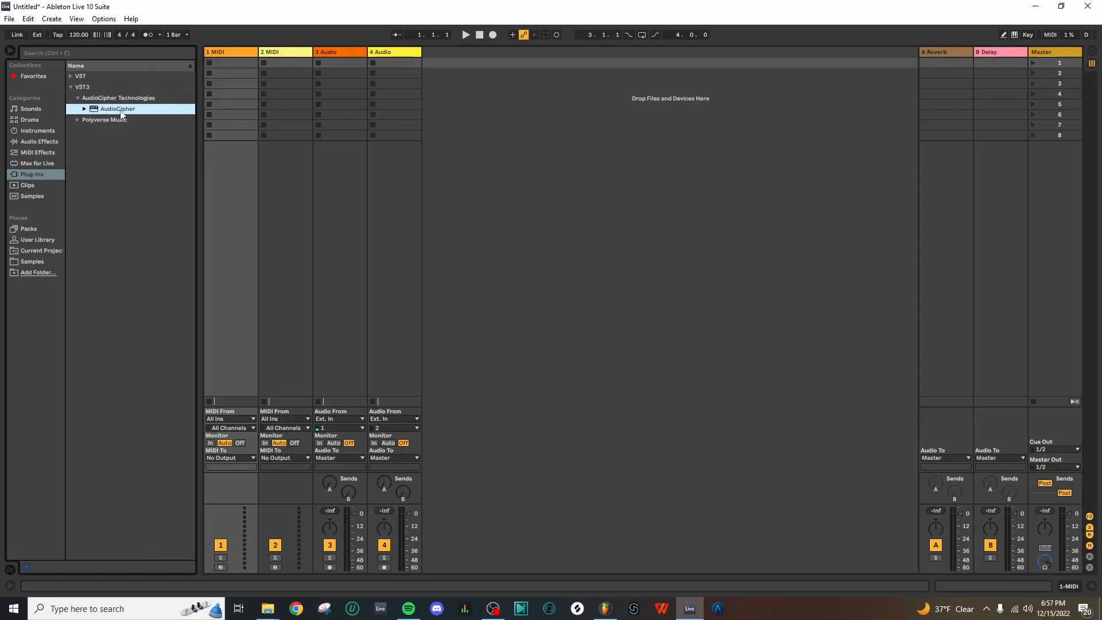
pyautogui.doubleClick(117, 109)
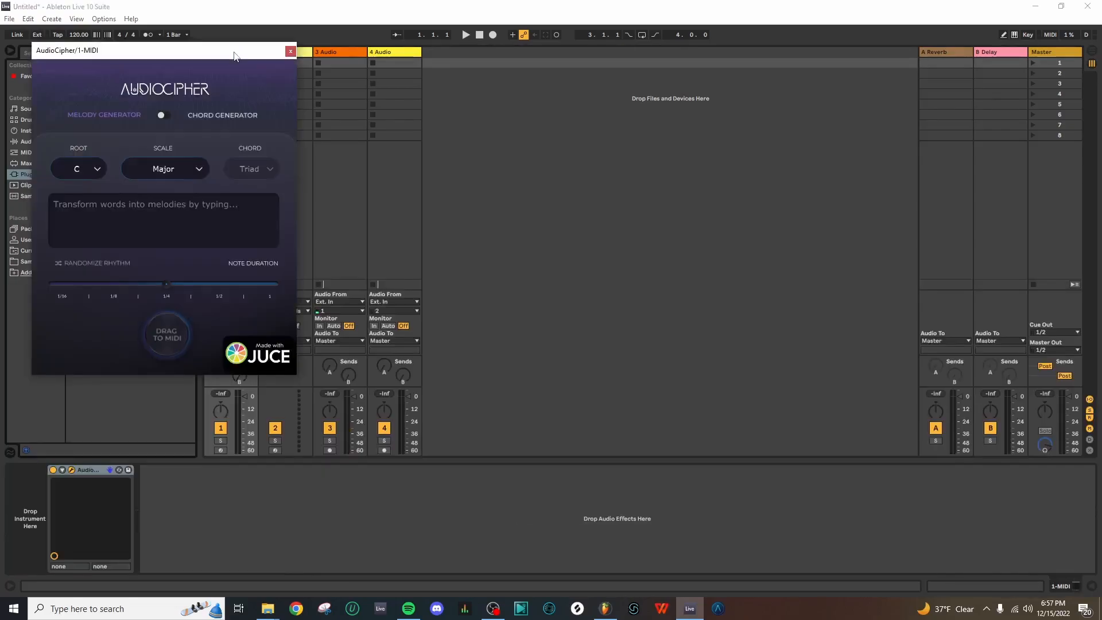